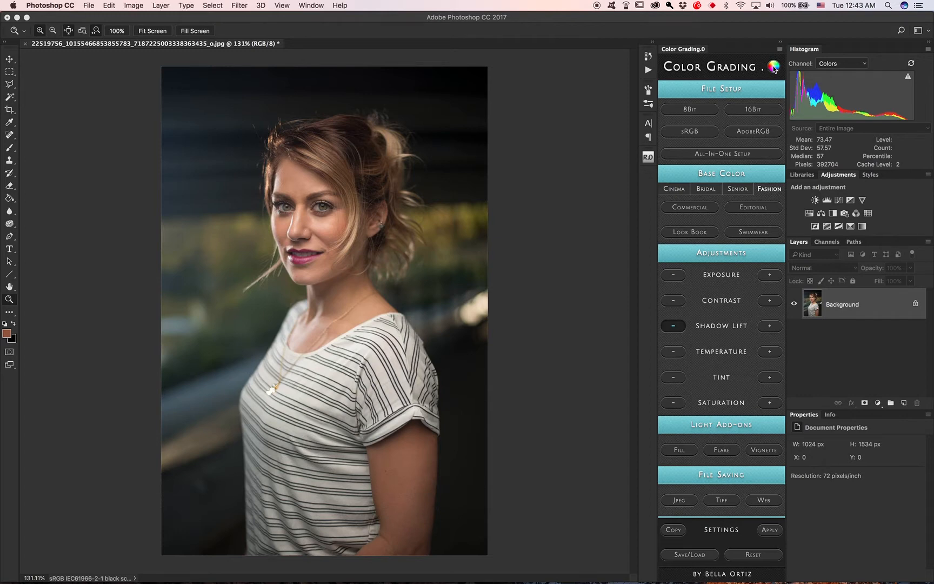
Step: Try pink, light blue and aqua in the Colors picker, then settle on a pink panel accent
{"action": "left_click", "coordinate": [773, 66]}
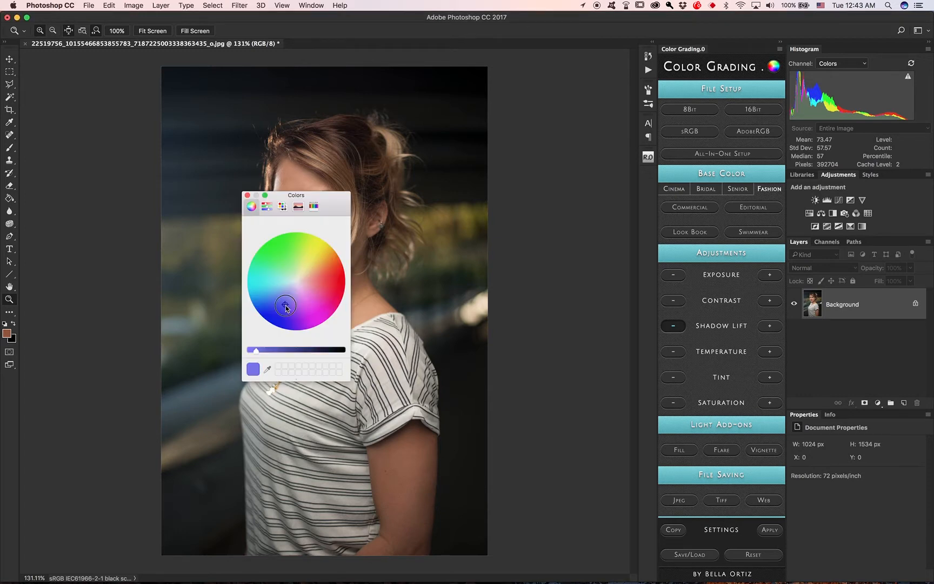
{"action": "left_click", "coordinate": [316, 290]}
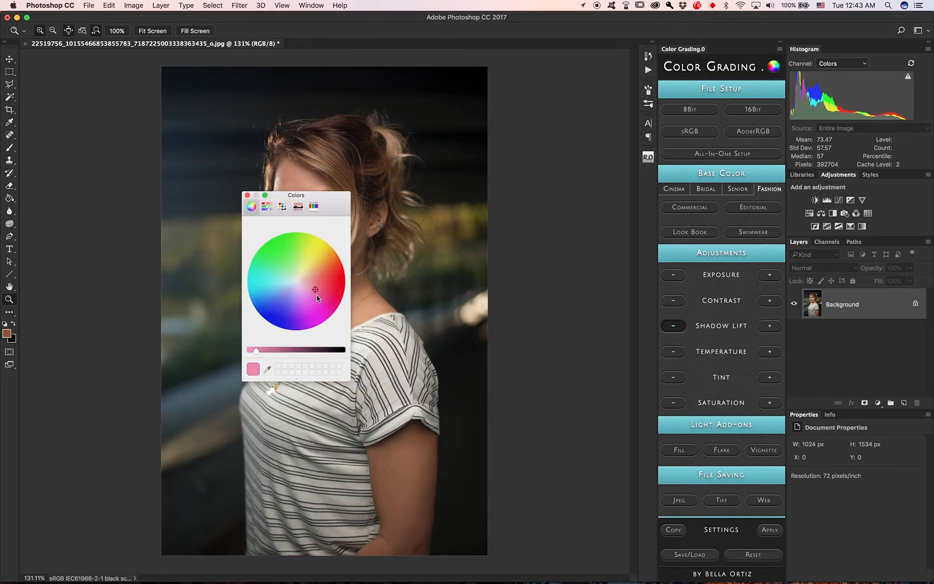
{"action": "left_click", "coordinate": [268, 290]}
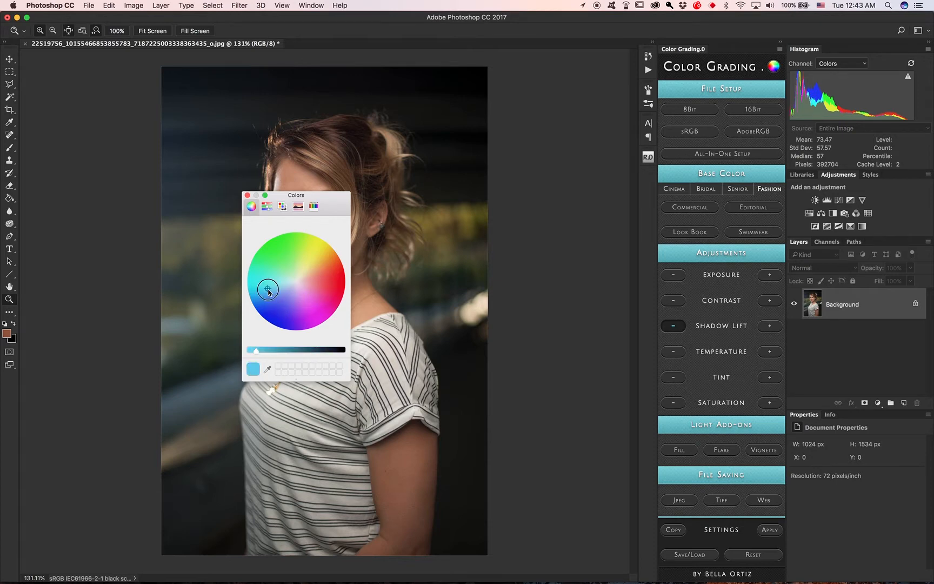
{"action": "left_click_drag", "start_coordinate": [268, 292], "coordinate": [273, 275]}
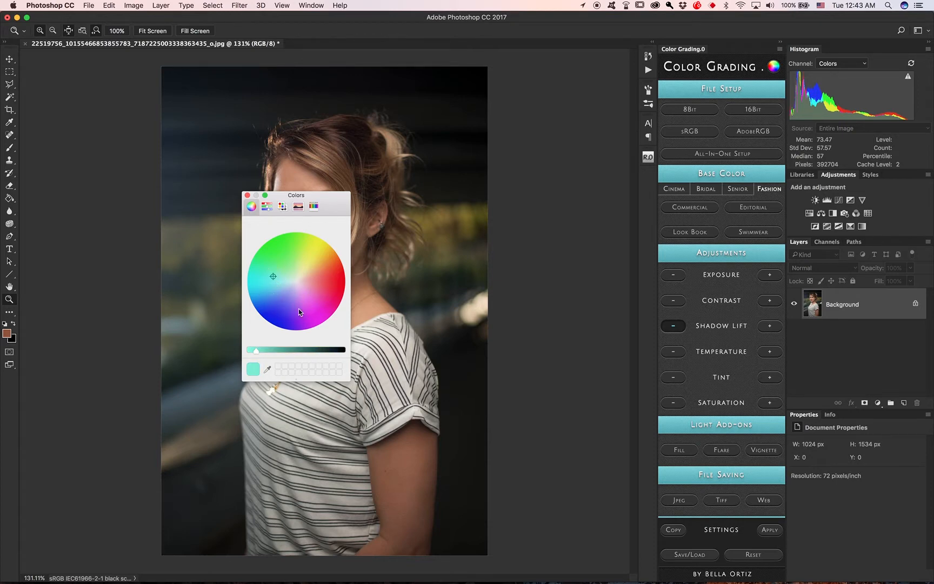
{"action": "left_click", "coordinate": [320, 299]}
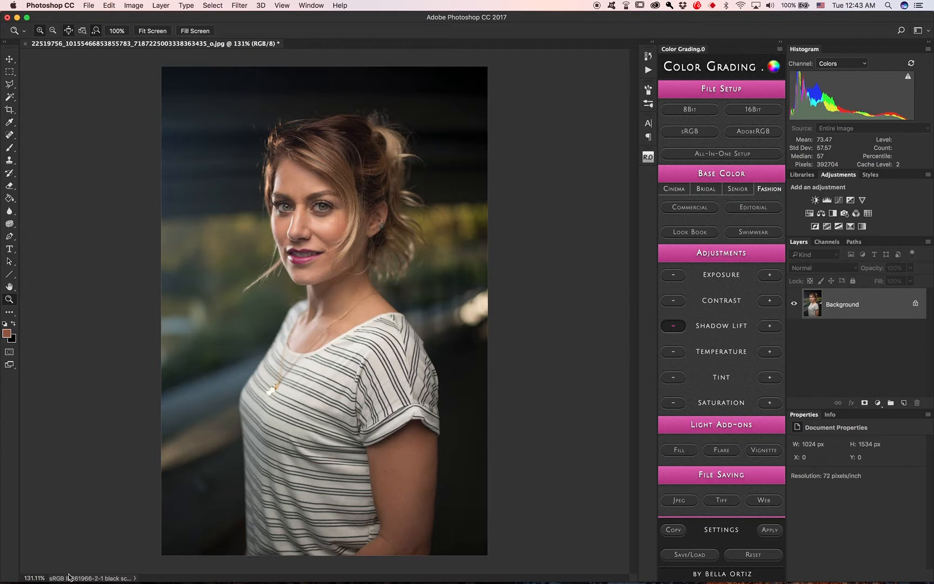
{"action": "mouse_move", "coordinate": [337, 366]}
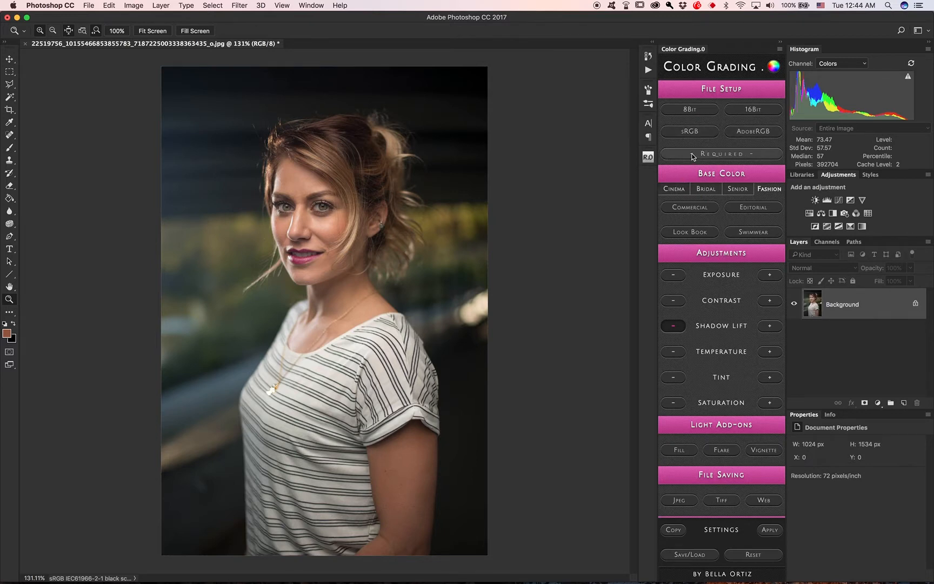
Step: Run All-In-One Setup to generate the Color Grade.0 group above Background
{"action": "left_click", "coordinate": [720, 153]}
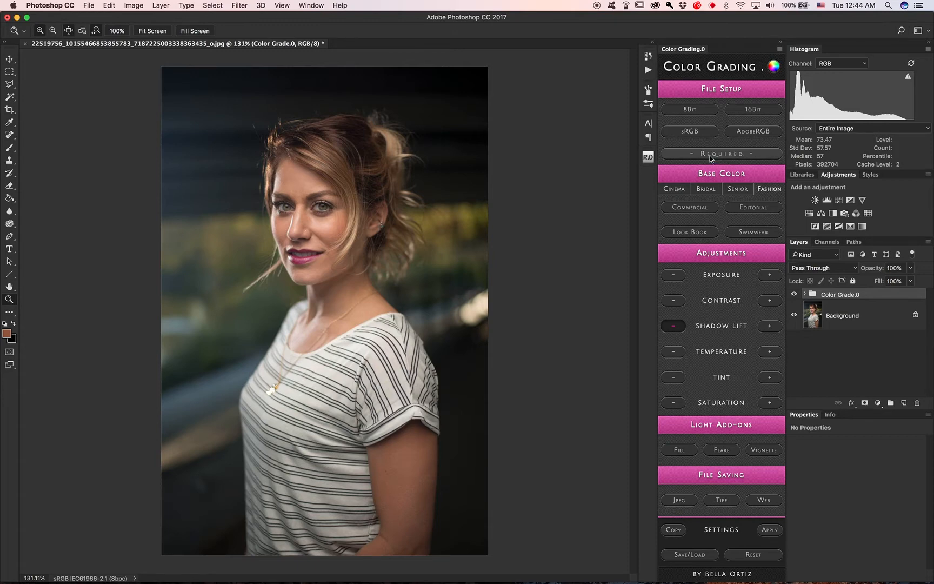
Step: Expand Color Grade.0 and scroll through its Color, Saturation and Tint layers
{"action": "left_click", "coordinate": [720, 153]}
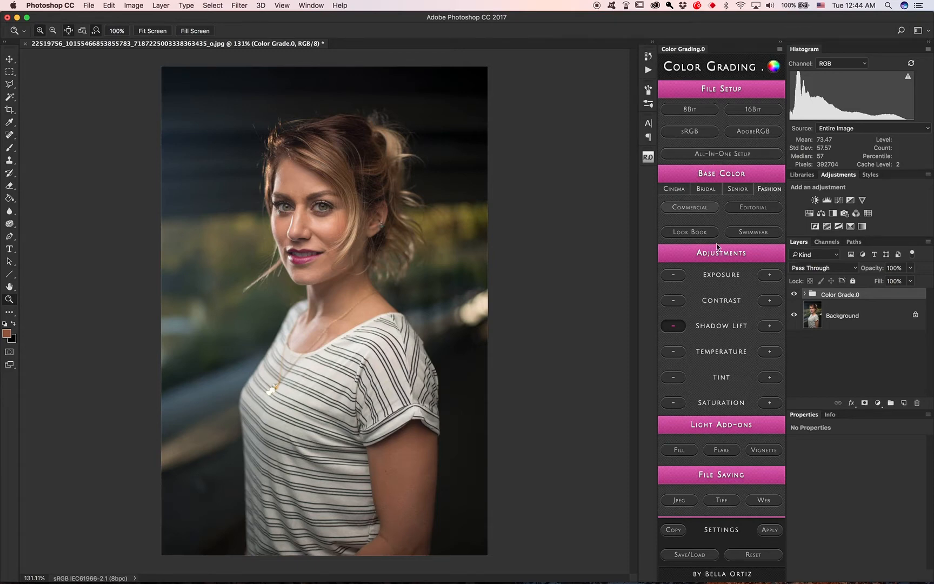
{"action": "mouse_move", "coordinate": [765, 375]}
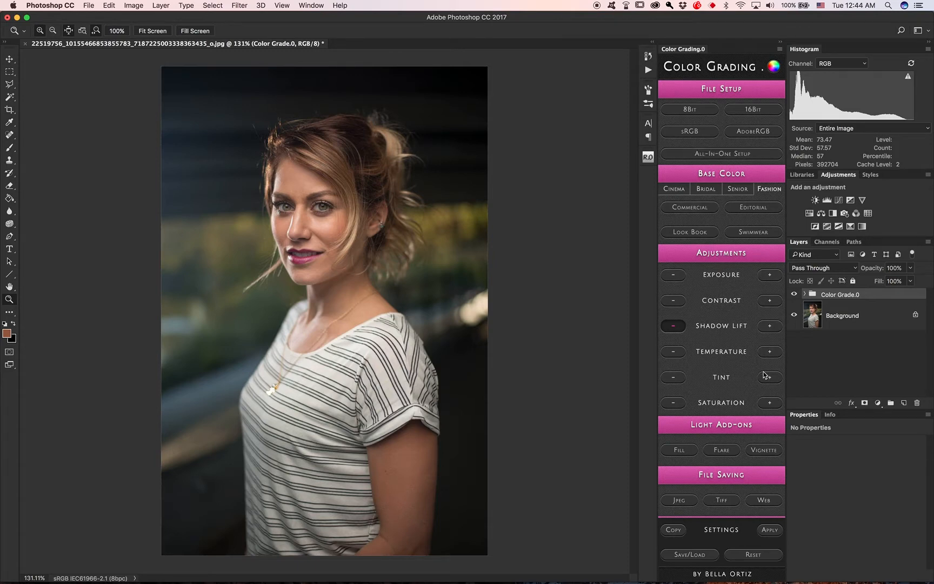
{"action": "mouse_move", "coordinate": [724, 281]}
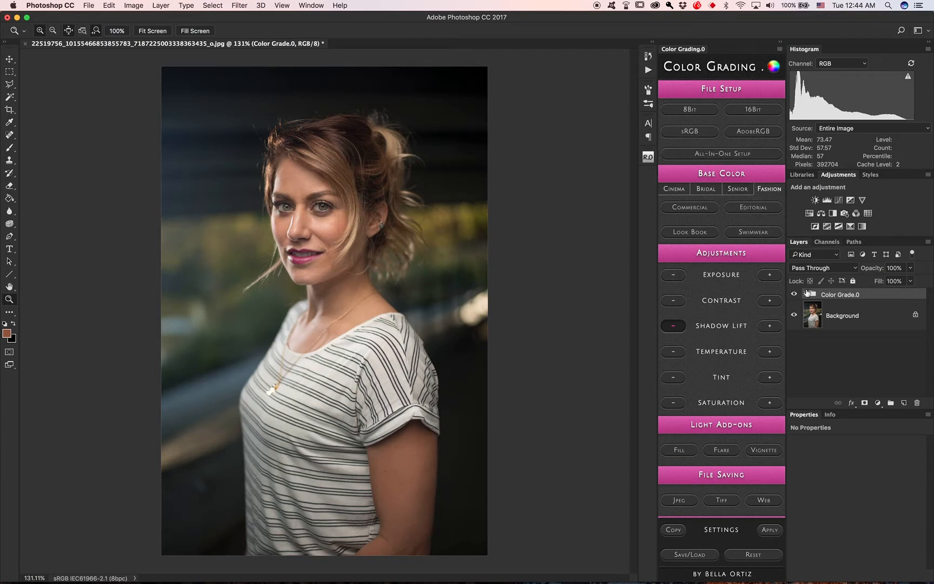
{"action": "left_click", "coordinate": [794, 293]}
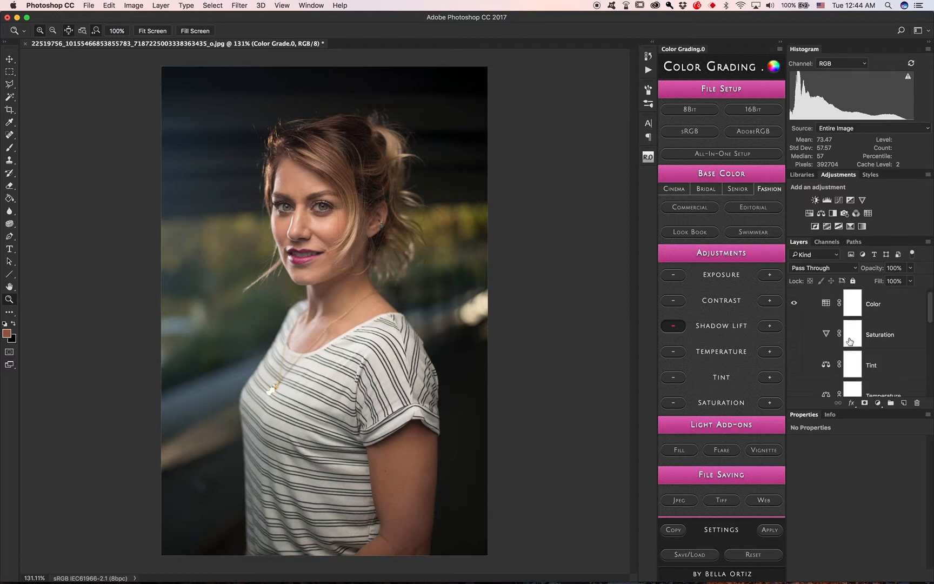
{"action": "scroll", "scroll_direction": "down", "scroll_amount": 3}
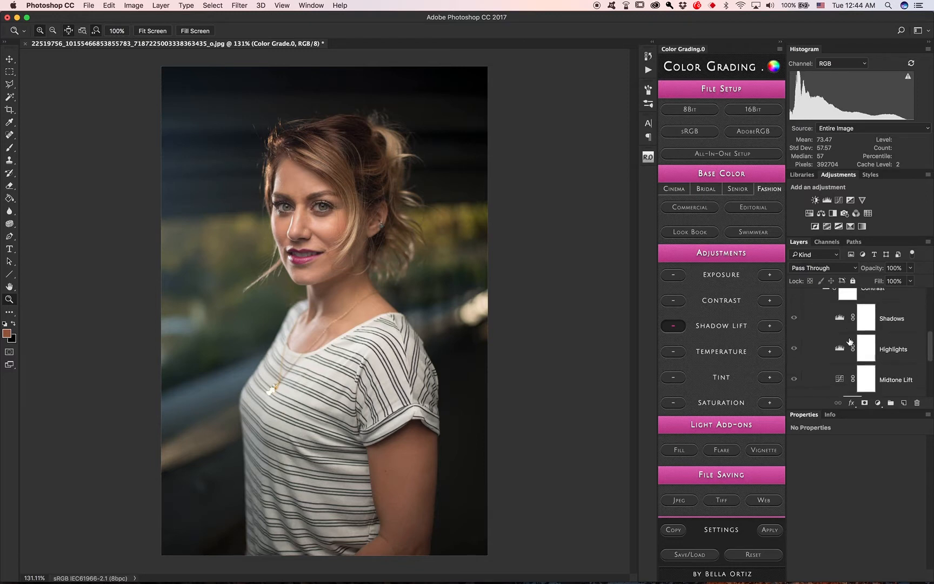
{"action": "scroll", "scroll_direction": "down", "scroll_amount": 3}
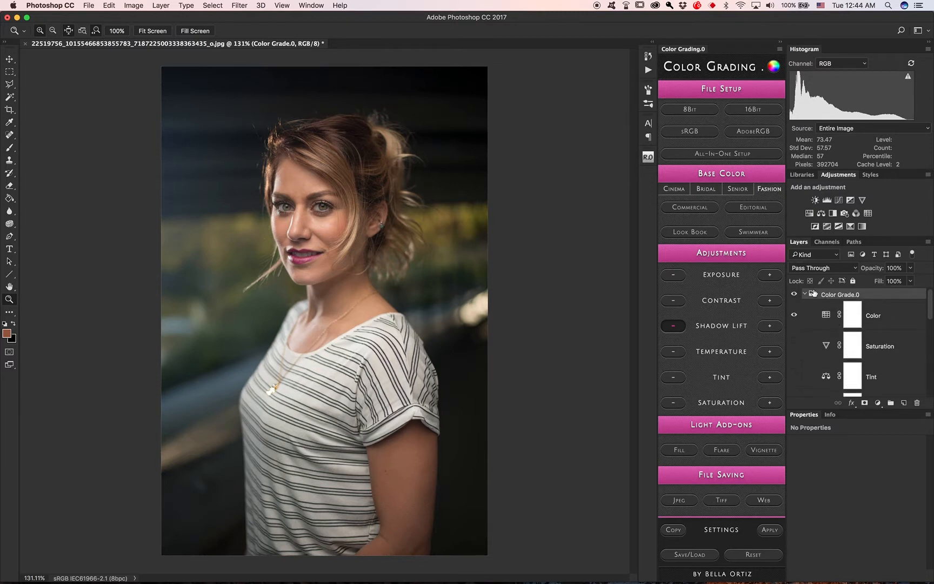
{"action": "mouse_move", "coordinate": [810, 323]}
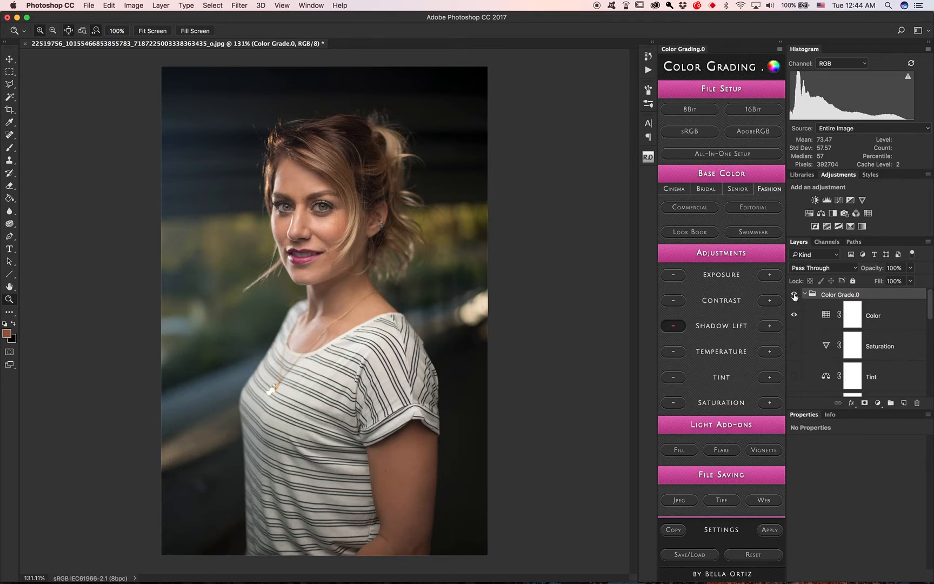
{"action": "mouse_move", "coordinate": [794, 296]}
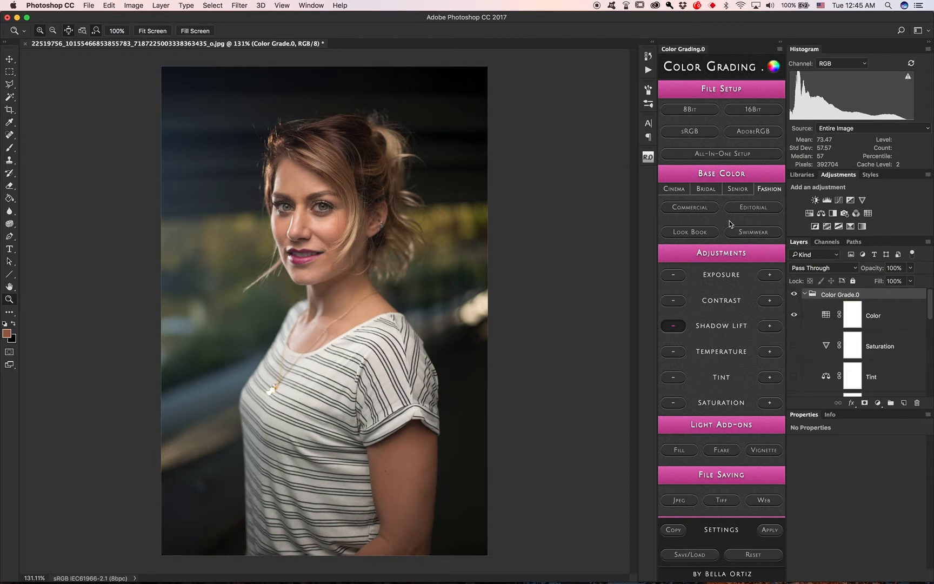
Step: Preview the Cinema Drama, Sci-Fi and Horror looks, then switch to the Bridal looks
{"action": "left_click", "coordinate": [674, 188]}
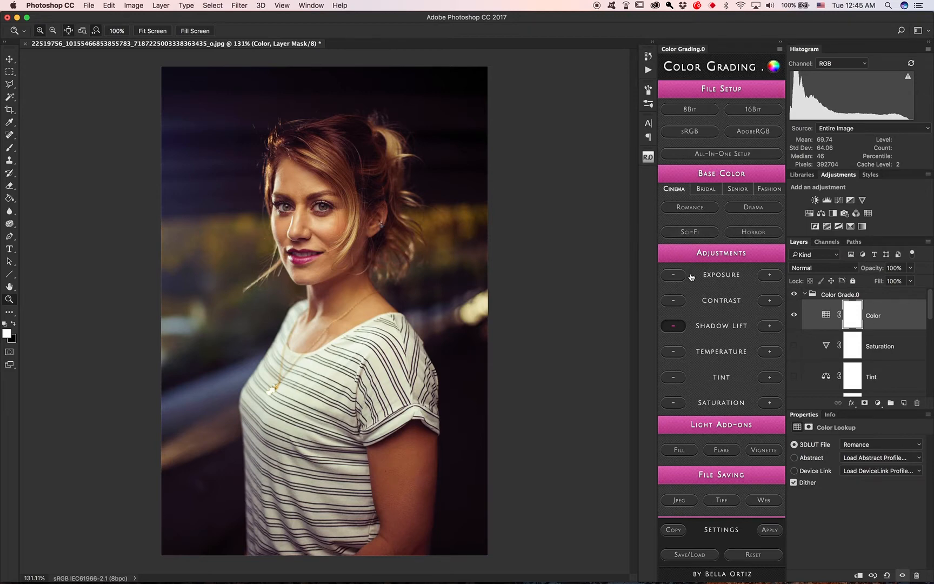
{"action": "mouse_move", "coordinate": [730, 352]}
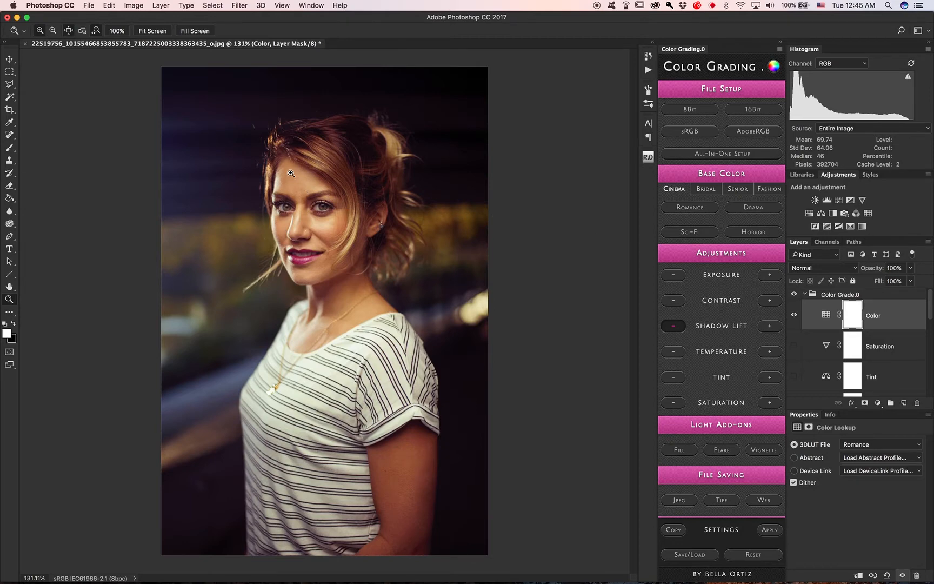
{"action": "mouse_move", "coordinate": [326, 192]}
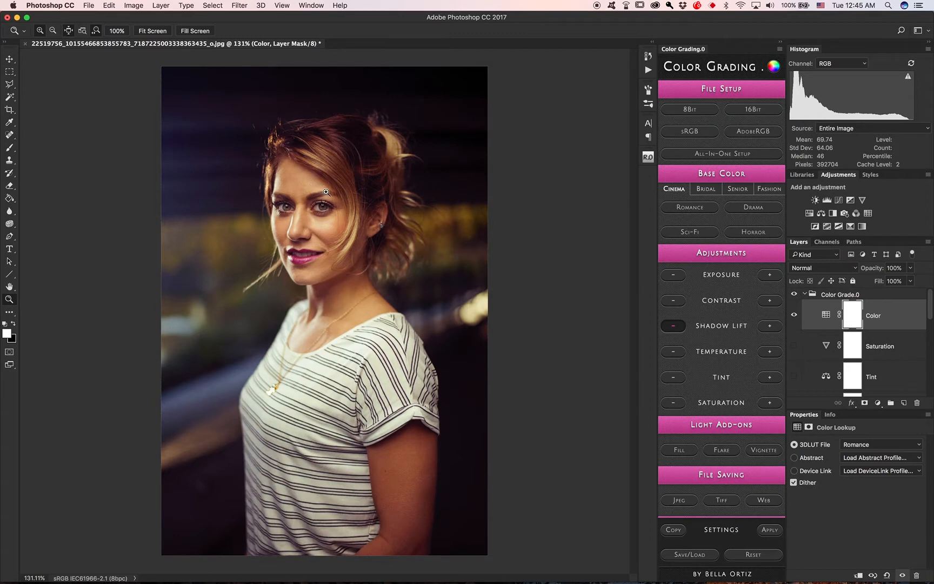
{"action": "mouse_move", "coordinate": [286, 185]}
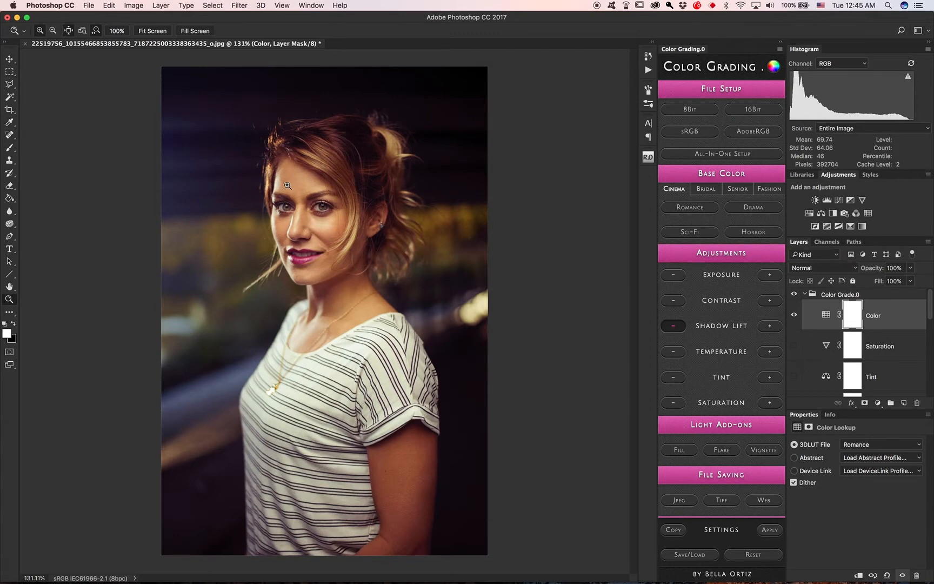
{"action": "mouse_move", "coordinate": [325, 327]}
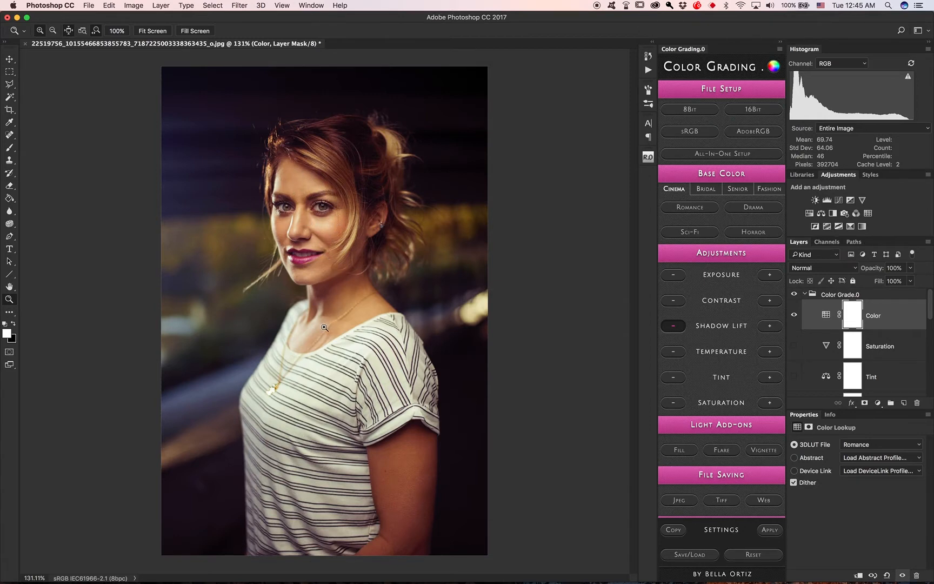
{"action": "mouse_move", "coordinate": [461, 299]}
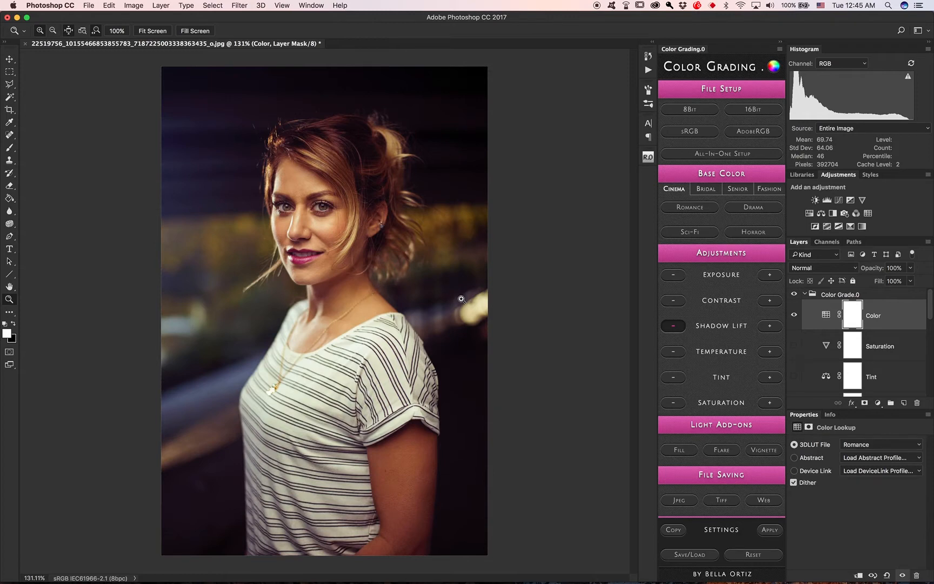
{"action": "mouse_move", "coordinate": [571, 293]}
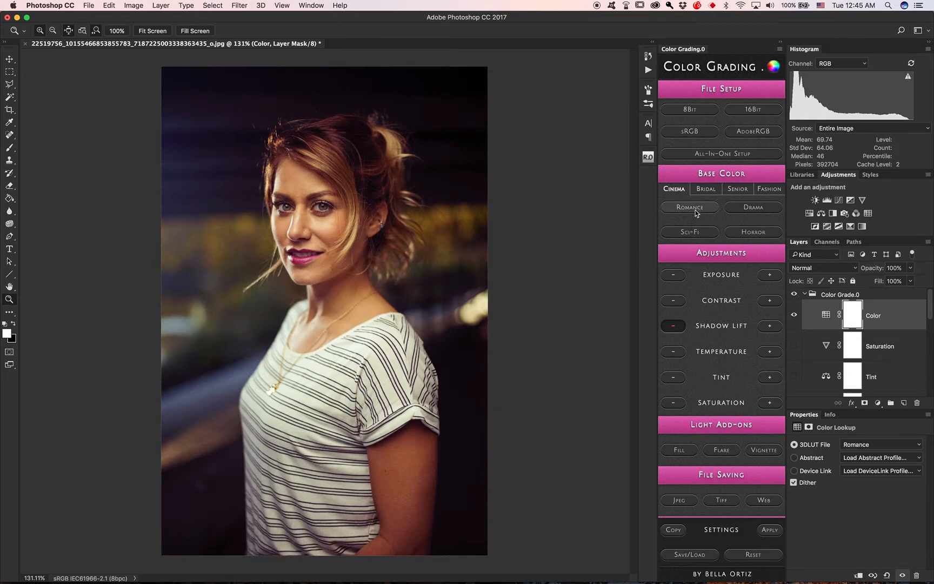
{"action": "left_click", "coordinate": [753, 208]}
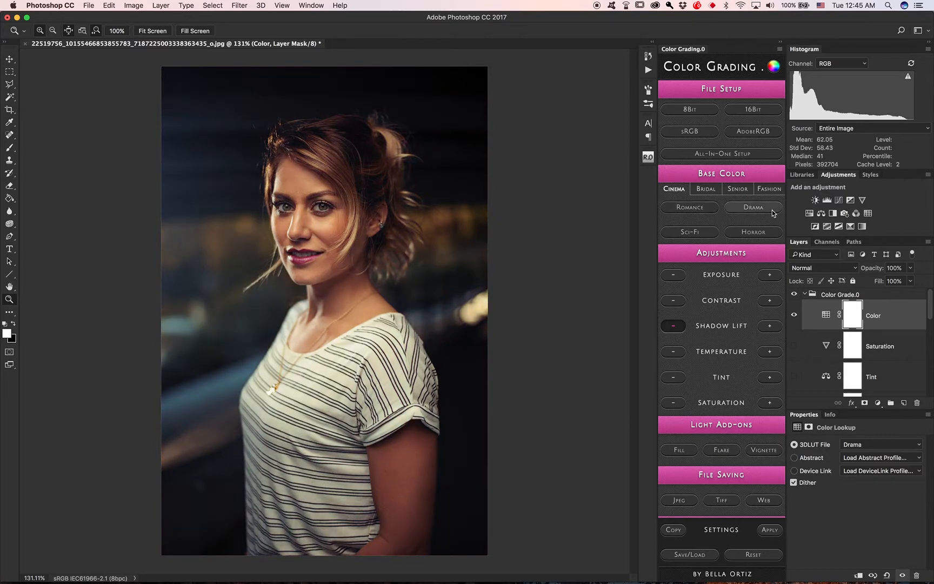
{"action": "left_click", "coordinate": [689, 231]}
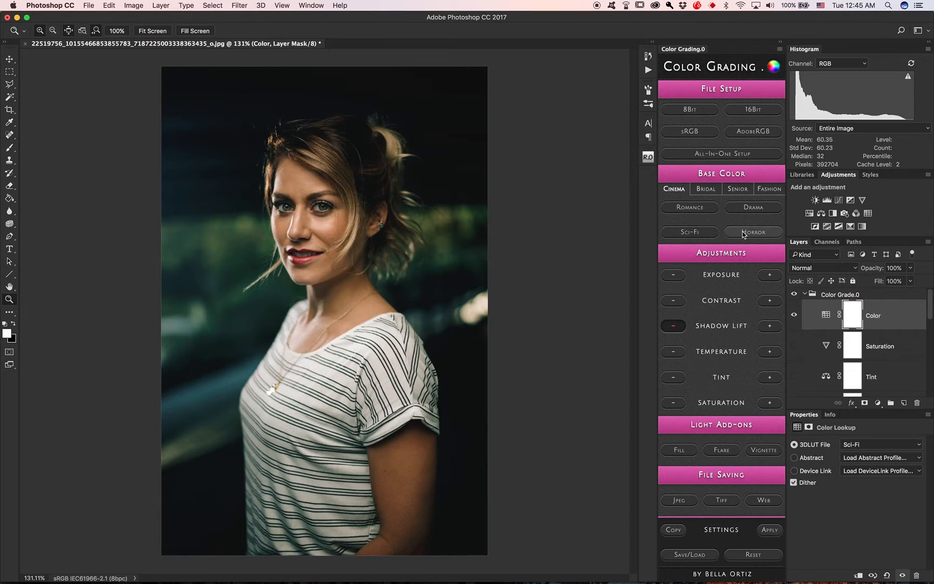
{"action": "left_click", "coordinate": [753, 232]}
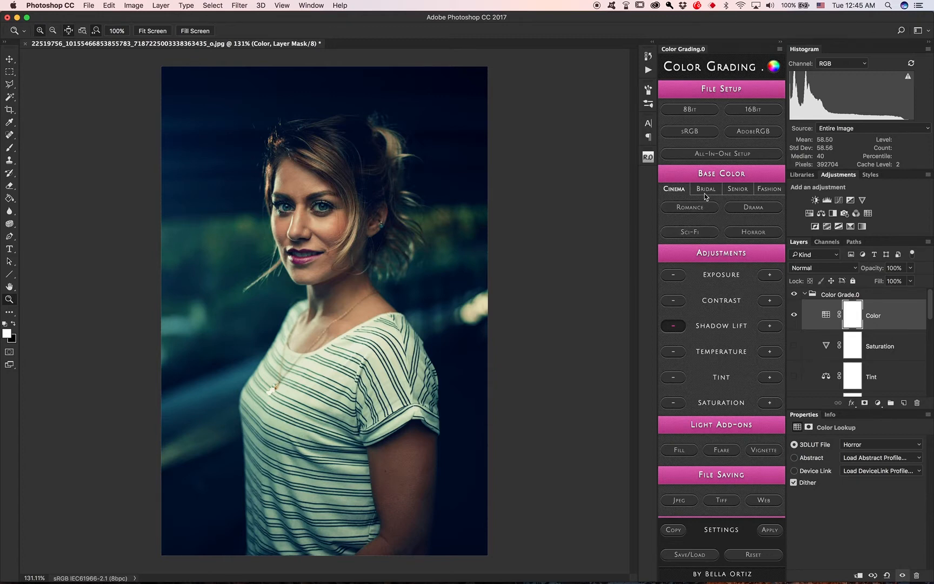
{"action": "left_click", "coordinate": [705, 189]}
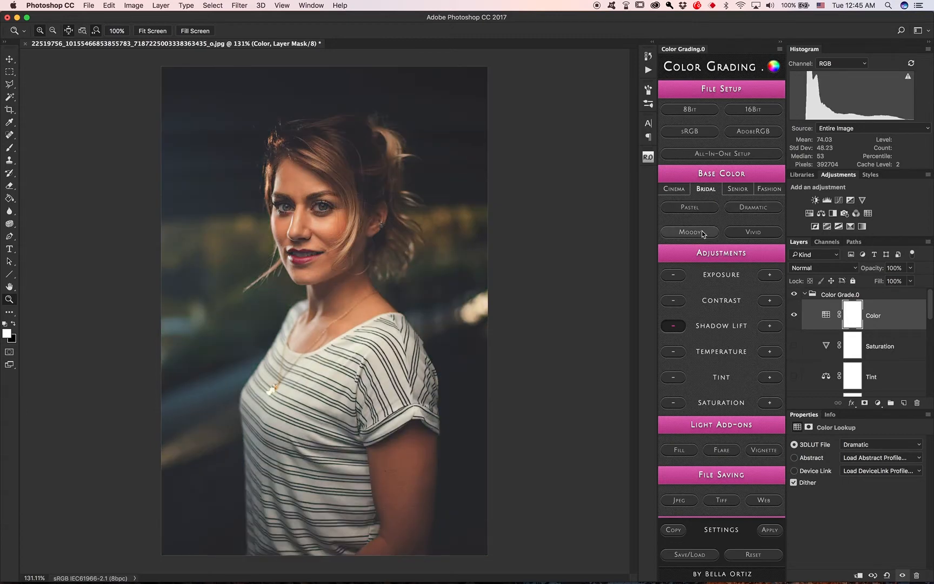
Step: Apply the Bridal Vivid look, then the Senior Jock look for cool blue tones
{"action": "left_click", "coordinate": [752, 232]}
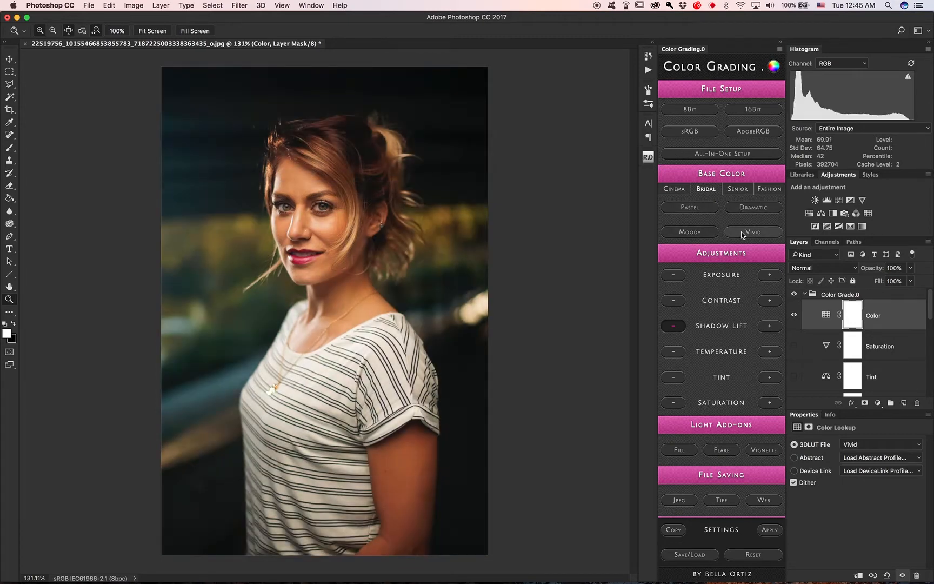
{"action": "left_click", "coordinate": [736, 188]}
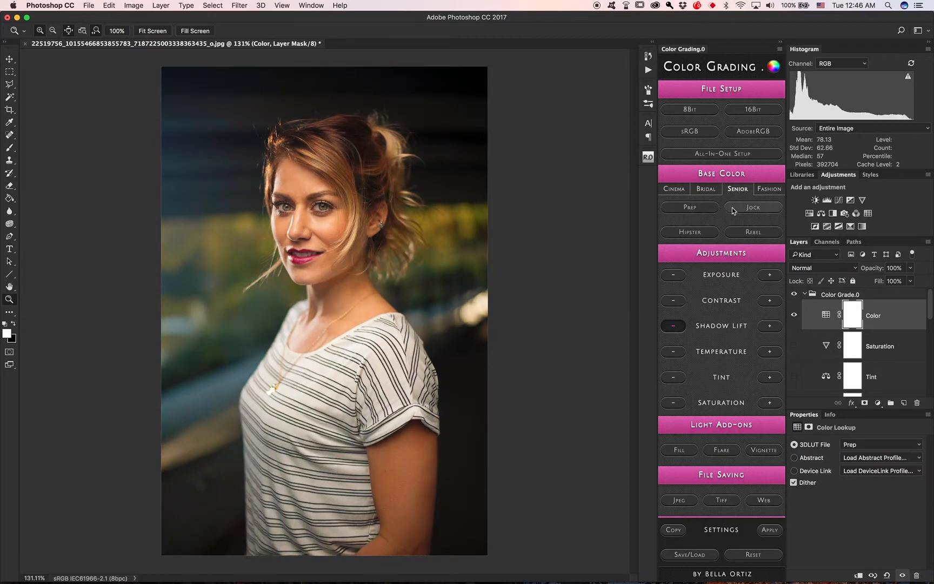
{"action": "left_click", "coordinate": [753, 208]}
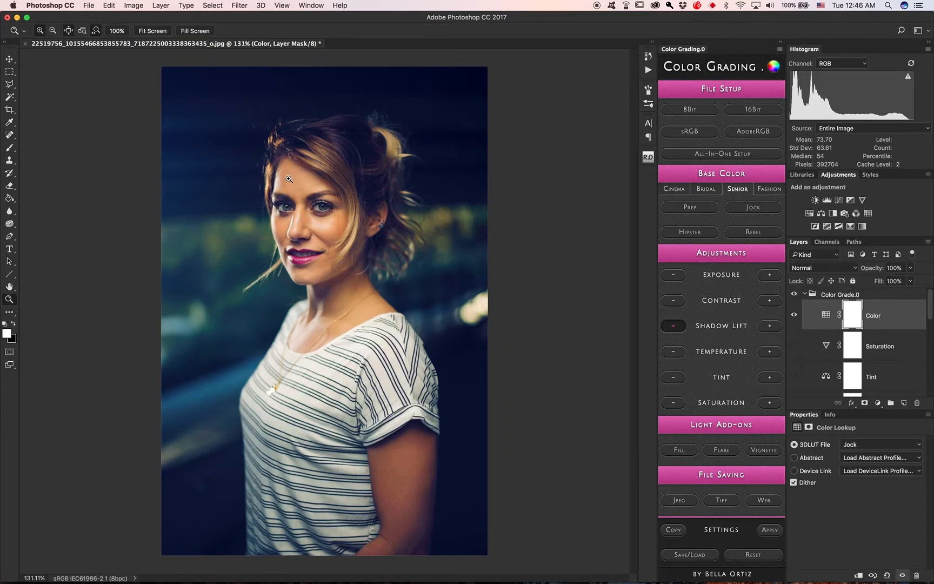
{"action": "mouse_move", "coordinate": [886, 312]}
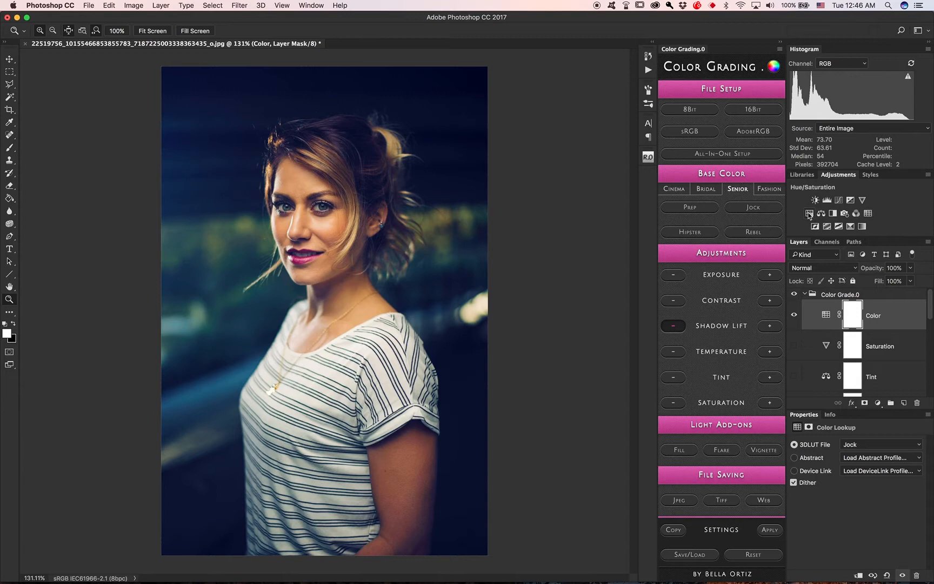
Step: Add a Hue/Saturation layer setting reds to hue -2, saturation -12, lightness +5
{"action": "left_click", "coordinate": [809, 212]}
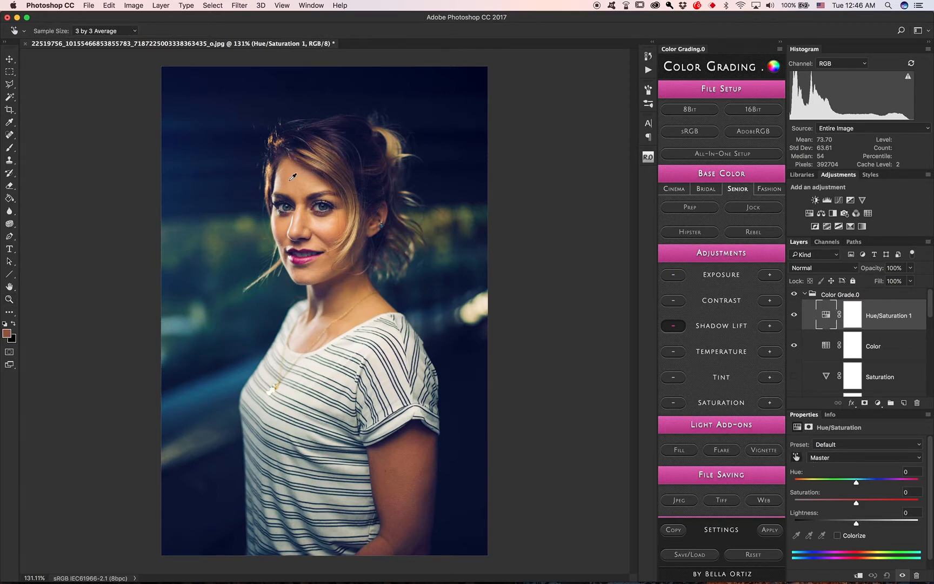
{"action": "left_click", "coordinate": [863, 457]}
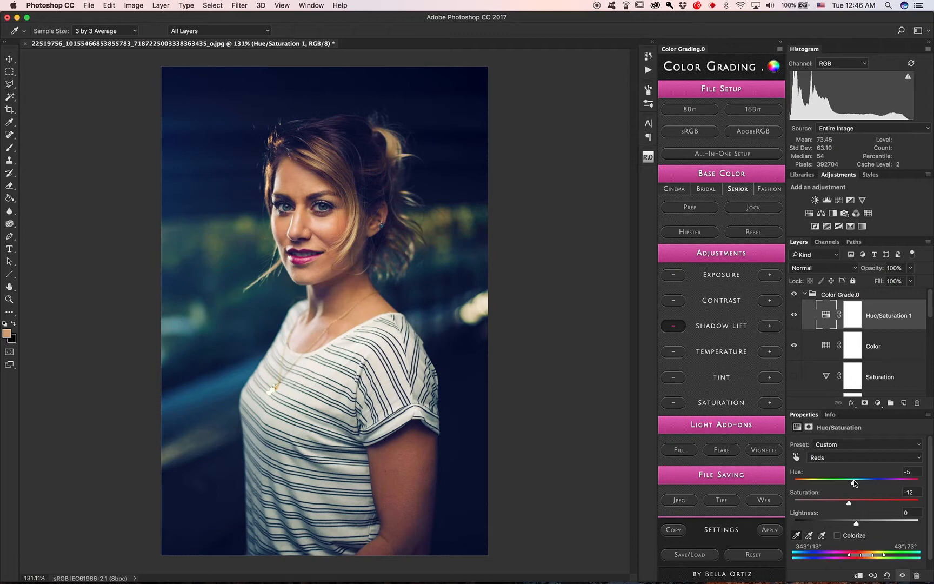
{"action": "left_click_drag", "start_coordinate": [848, 478], "coordinate": [855, 478]}
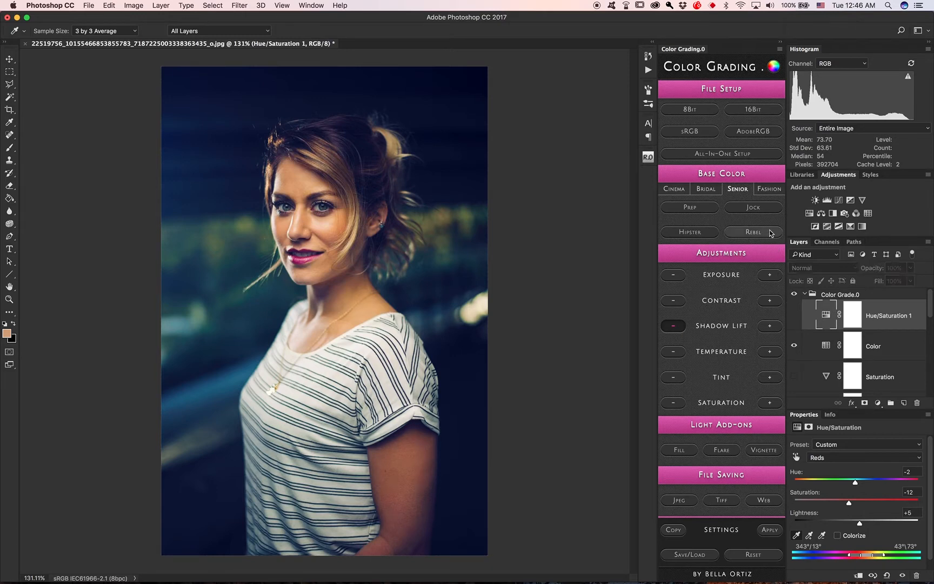
Step: Preview the Senior Hipster look, then apply Rebel instead
{"action": "left_click", "coordinate": [689, 232]}
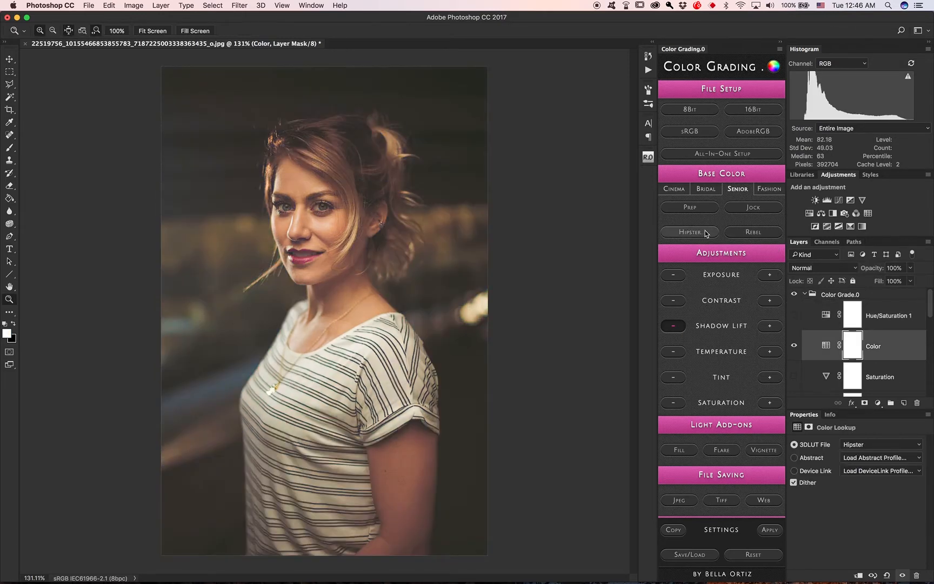
{"action": "left_click", "coordinate": [753, 232]}
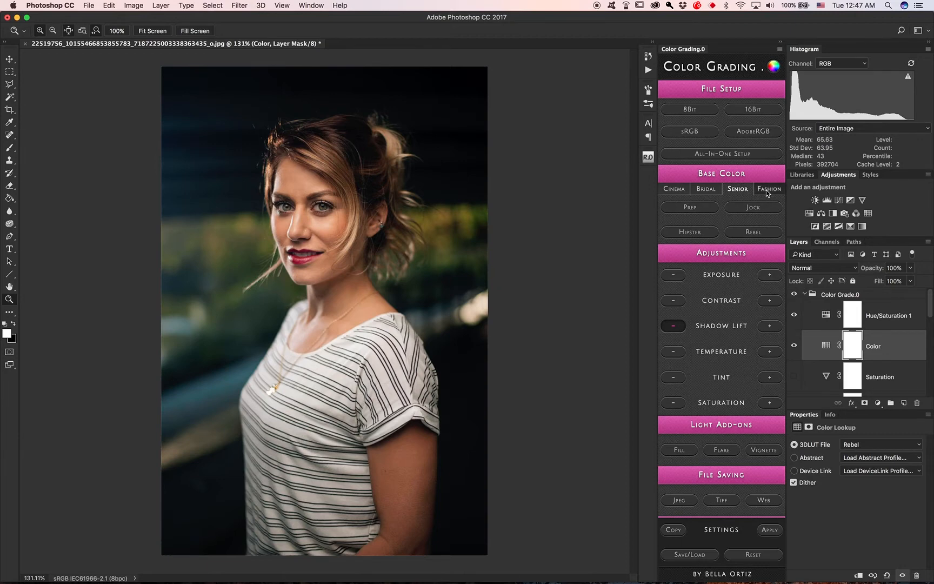
Step: Cycle through the Fashion looks Look Book, Swimwear and Editorial, ending on Commercial
{"action": "left_click", "coordinate": [769, 188]}
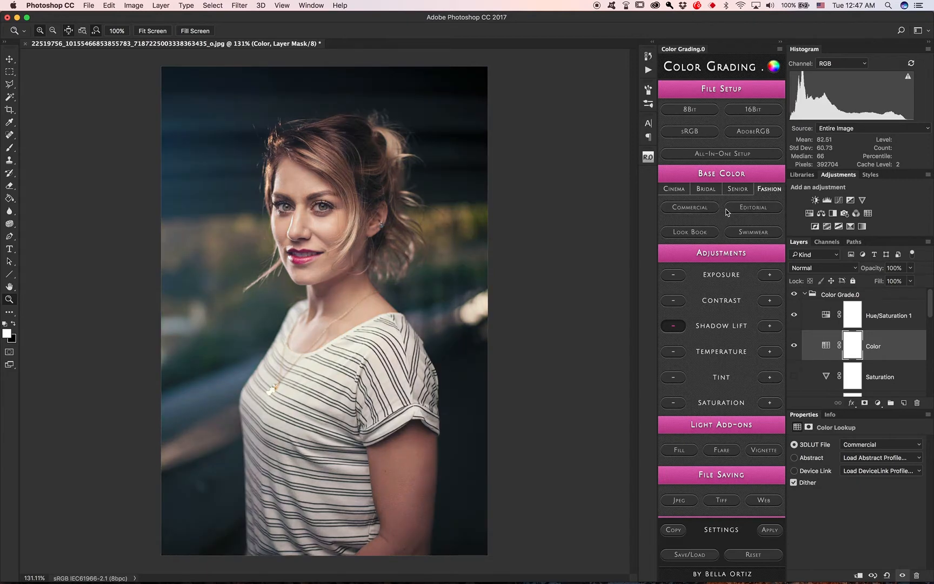
{"action": "left_click", "coordinate": [752, 207]}
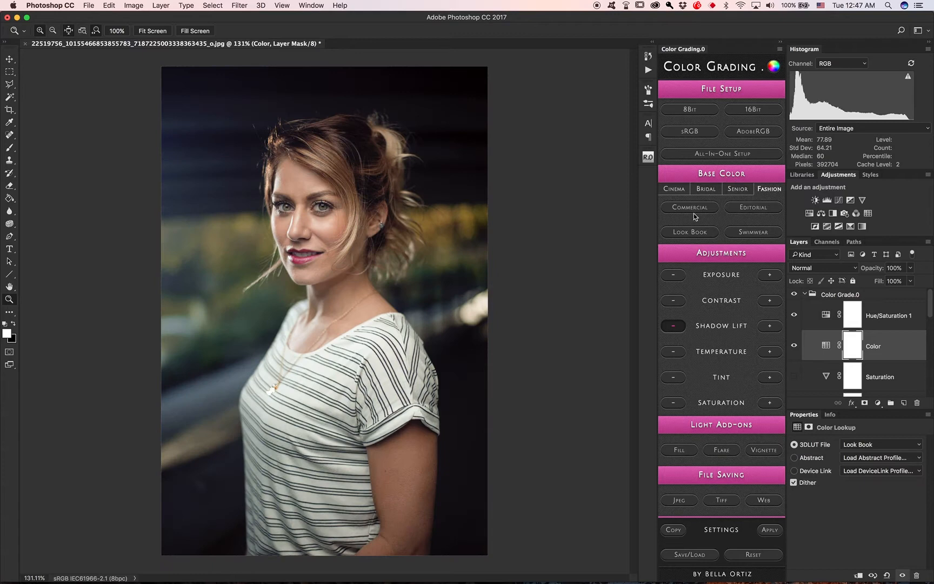
{"action": "mouse_move", "coordinate": [753, 232]}
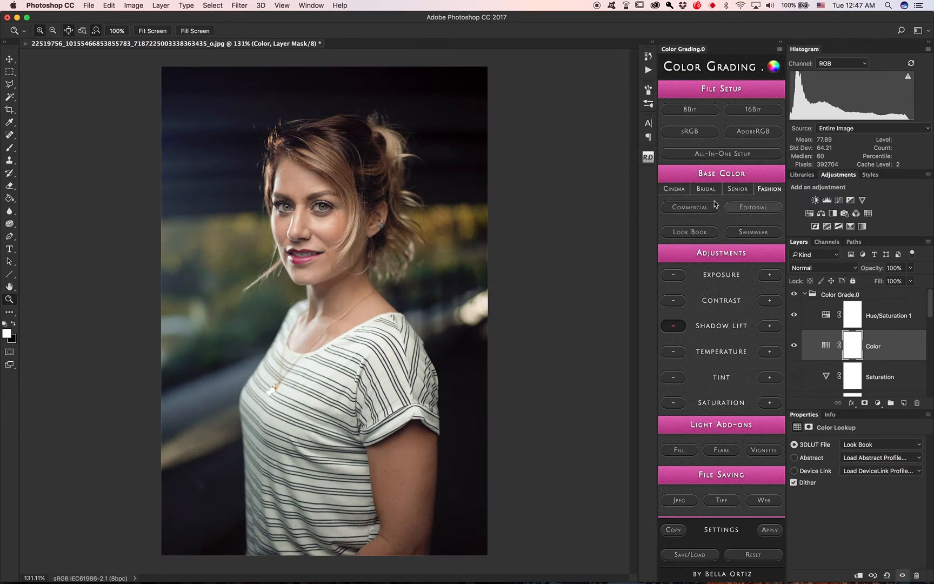
{"action": "left_click", "coordinate": [688, 232]}
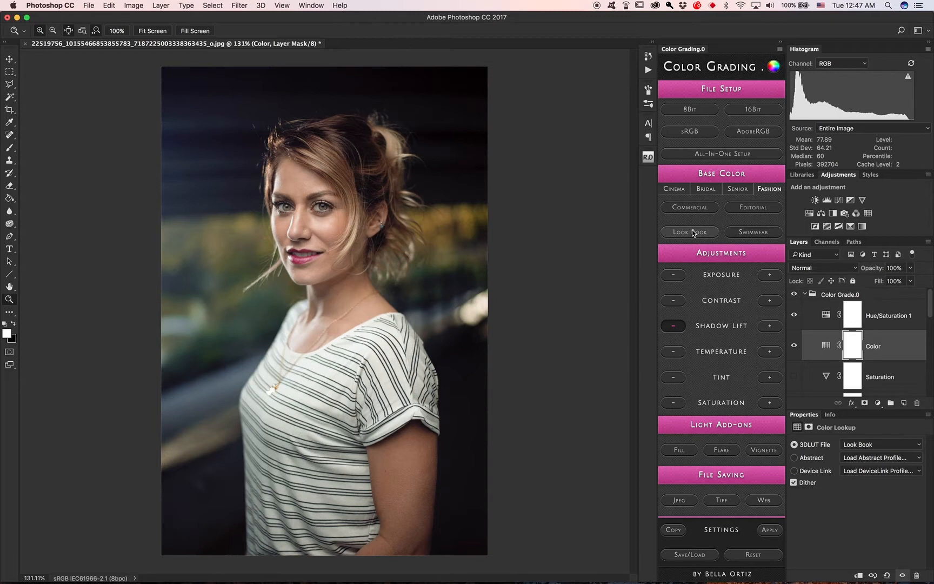
{"action": "mouse_move", "coordinate": [702, 216]}
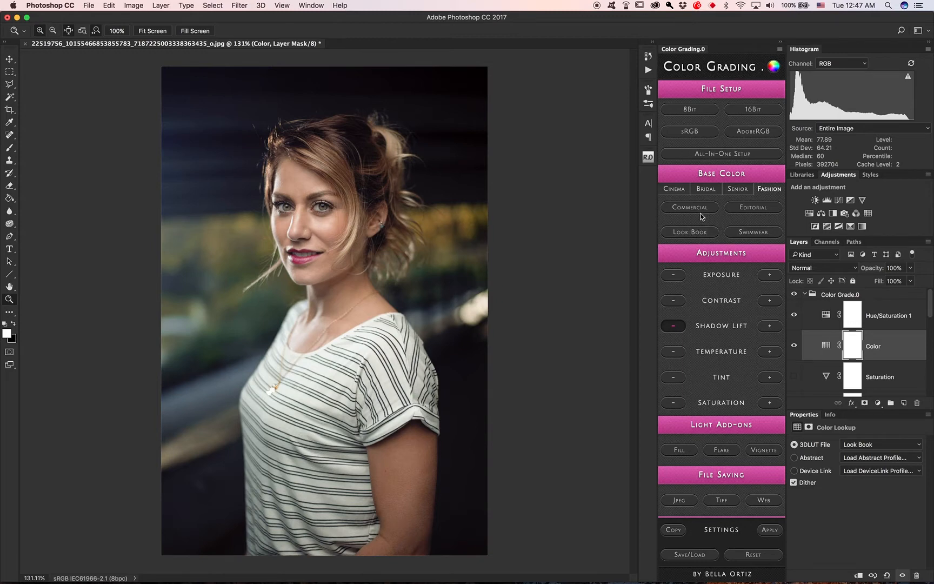
{"action": "mouse_move", "coordinate": [681, 219]}
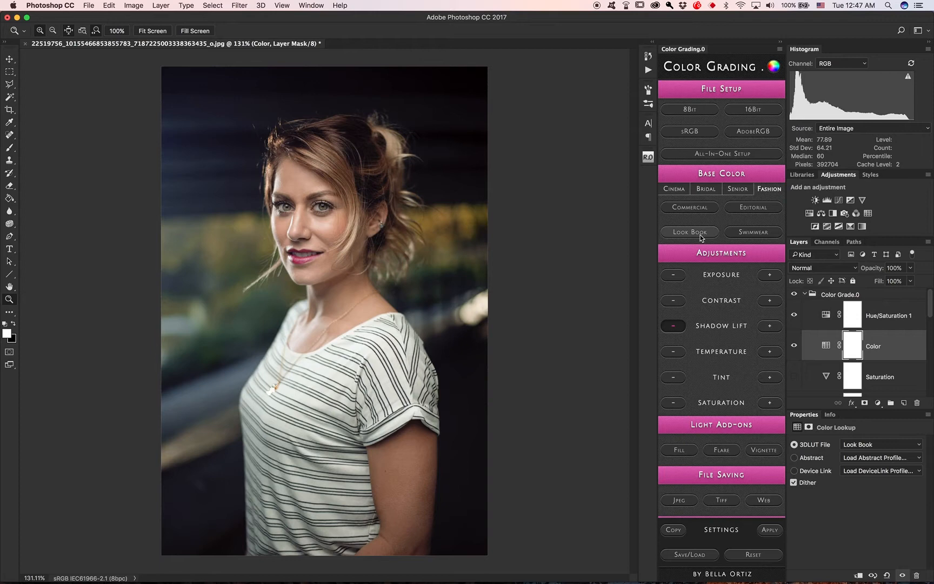
{"action": "left_click", "coordinate": [752, 231]}
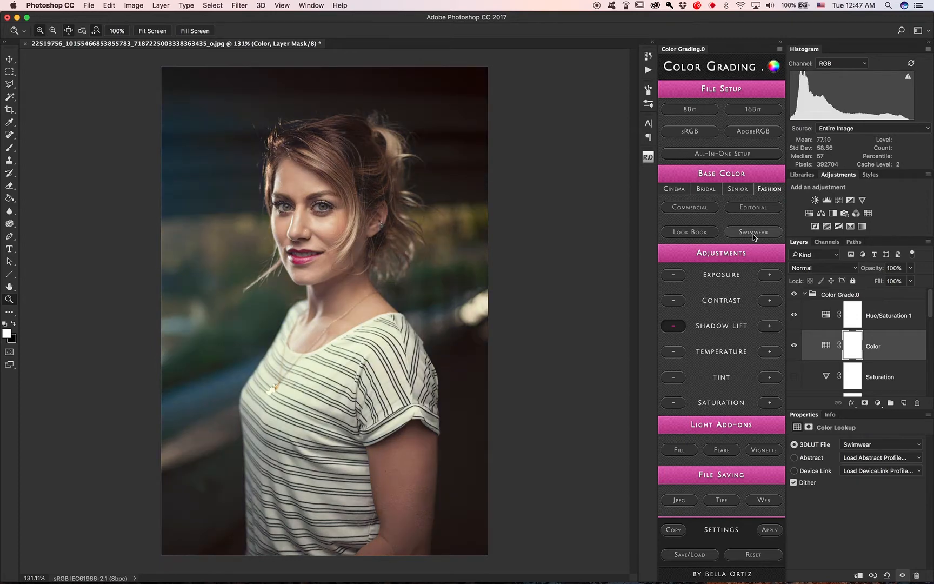
{"action": "mouse_move", "coordinate": [748, 235]}
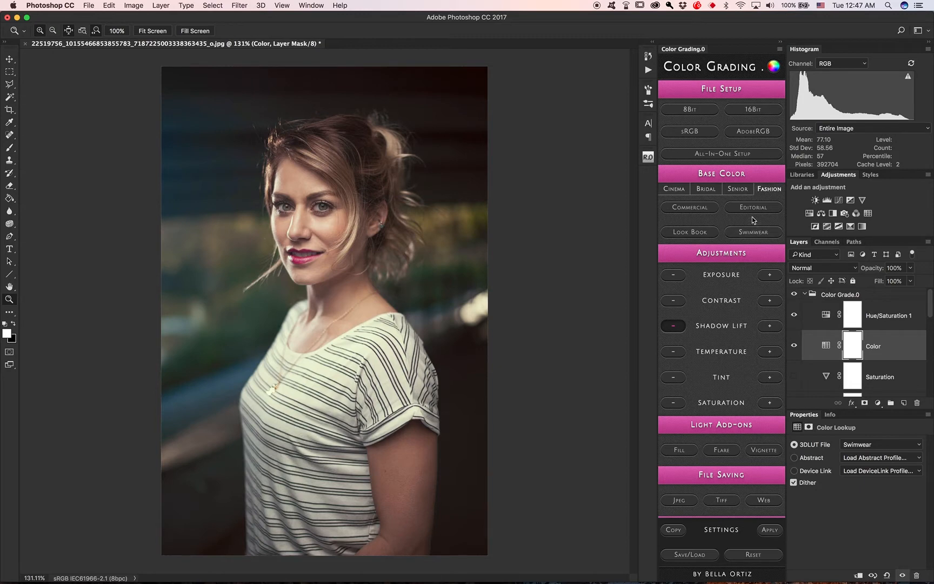
{"action": "left_click", "coordinate": [752, 206]}
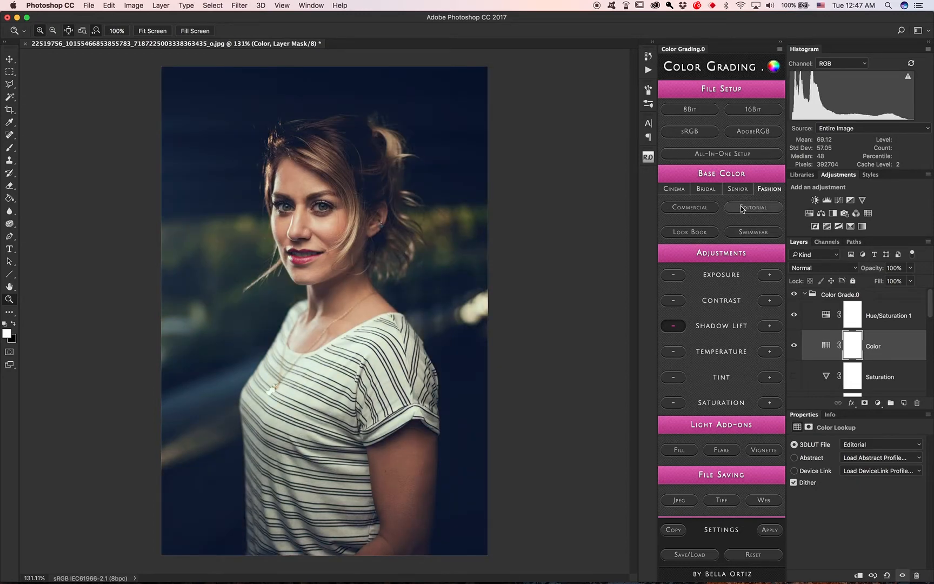
{"action": "left_click", "coordinate": [753, 207]}
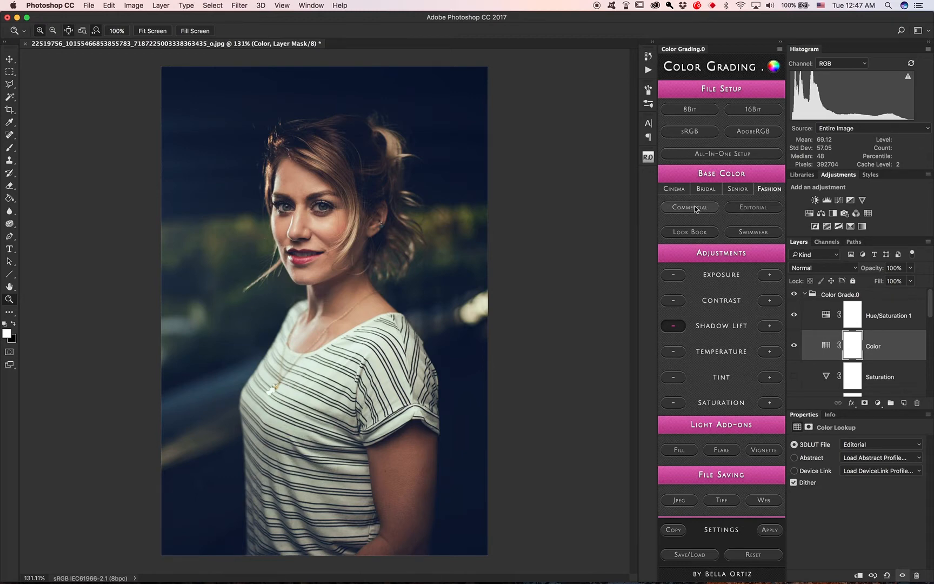
{"action": "left_click", "coordinate": [688, 208]}
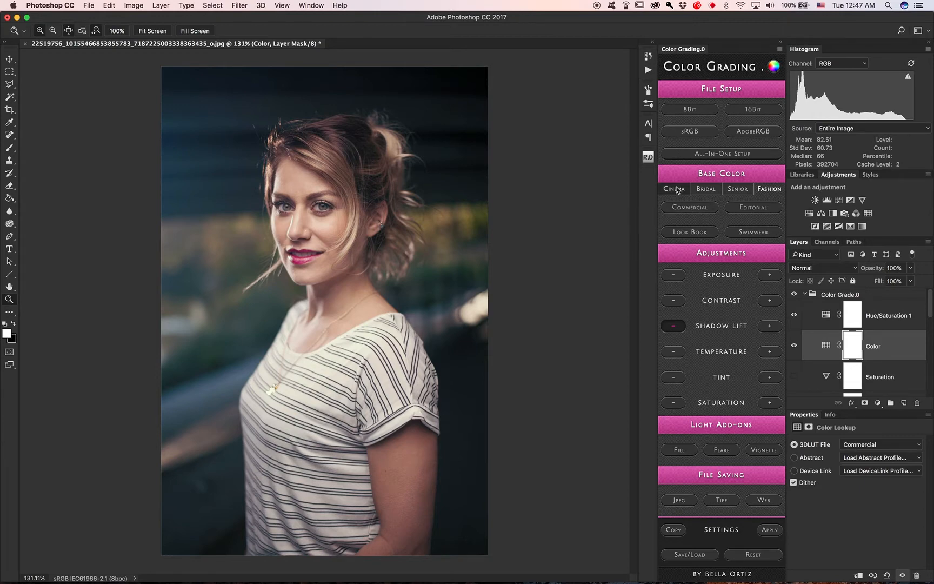
Step: Preview the Cinema Drama look, then apply Sci-Fi for dark teal tones
{"action": "left_click", "coordinate": [673, 188]}
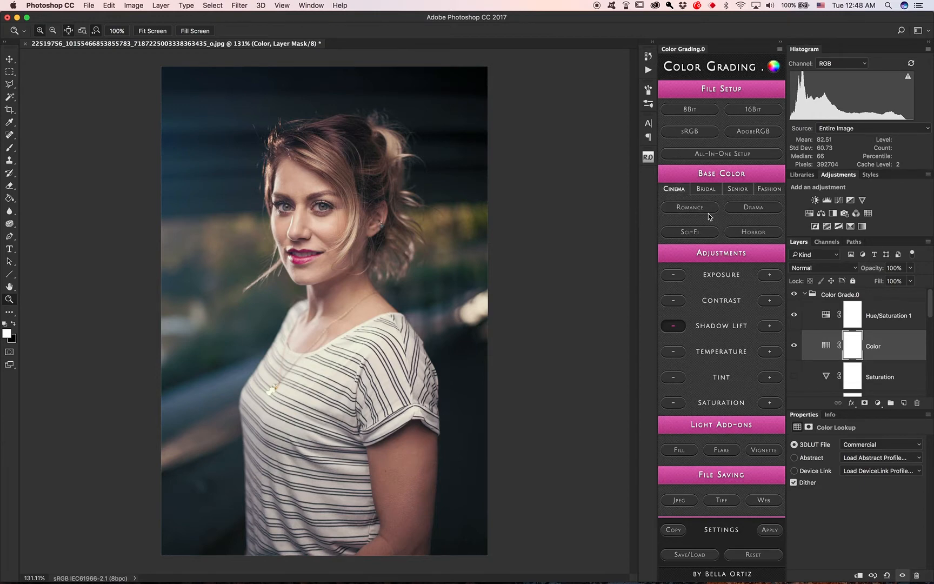
{"action": "left_click", "coordinate": [753, 207]}
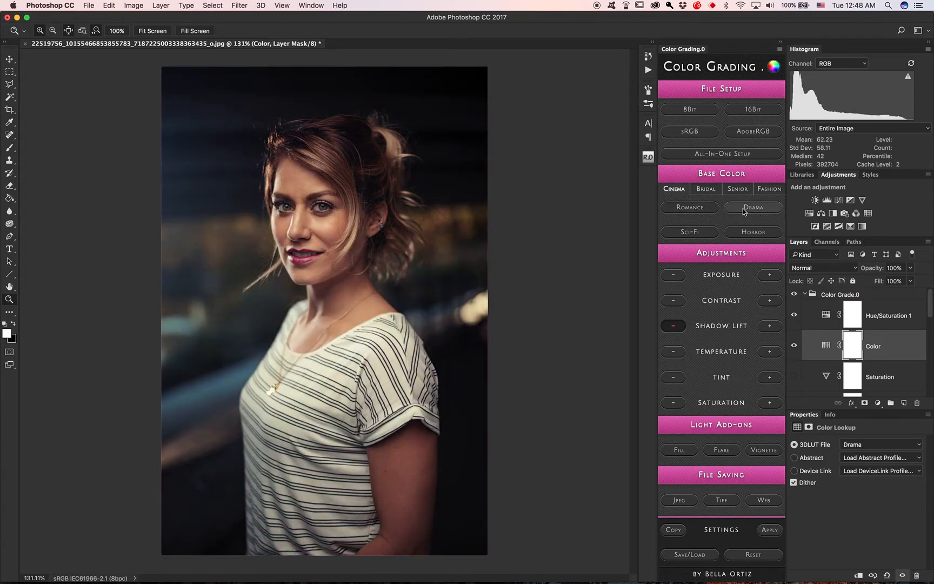
{"action": "left_click", "coordinate": [688, 232]}
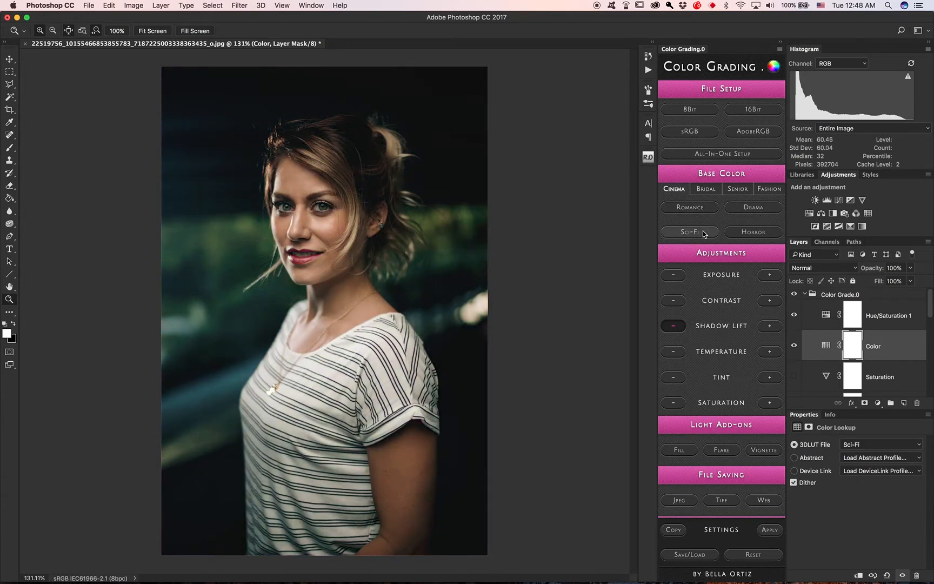
{"action": "left_click", "coordinate": [688, 232]}
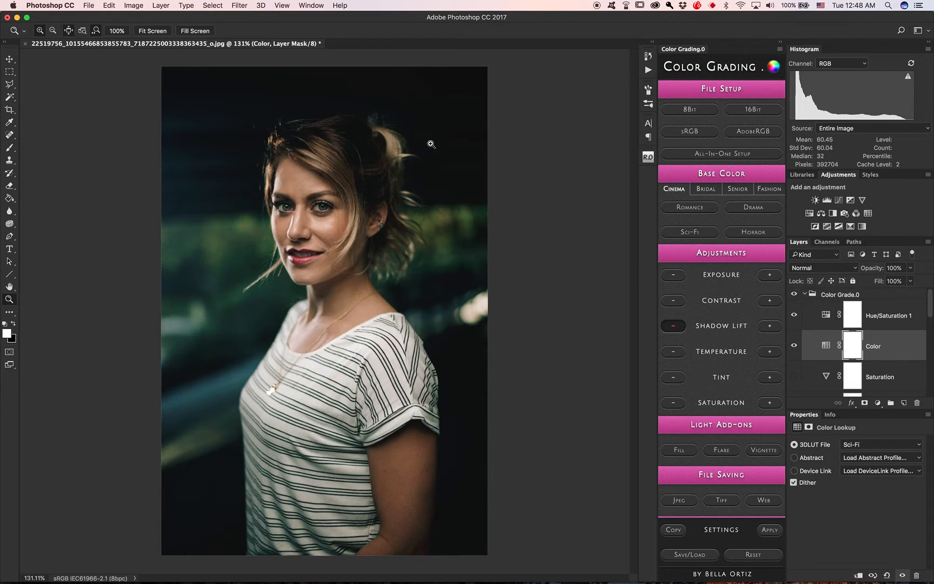
{"action": "mouse_move", "coordinate": [445, 365]}
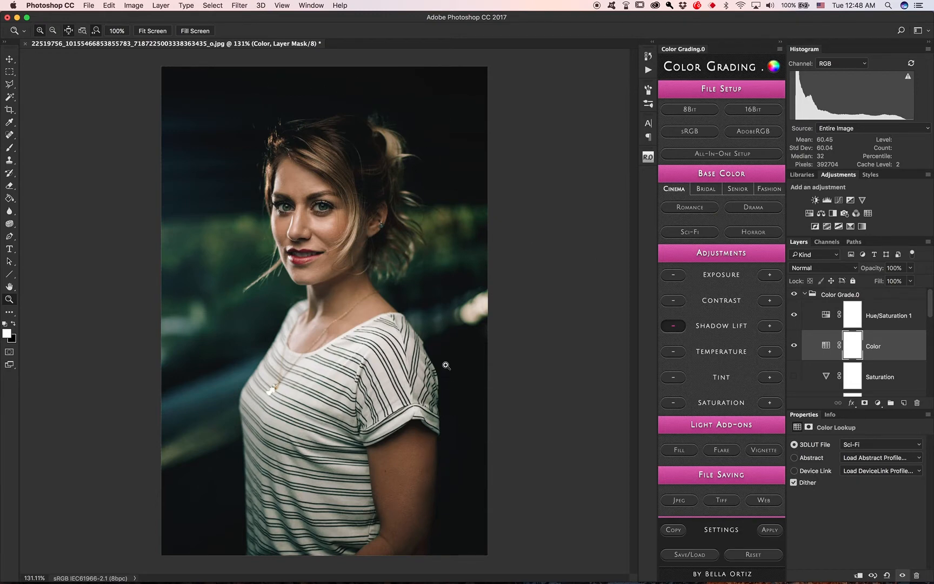
{"action": "mouse_move", "coordinate": [391, 269]}
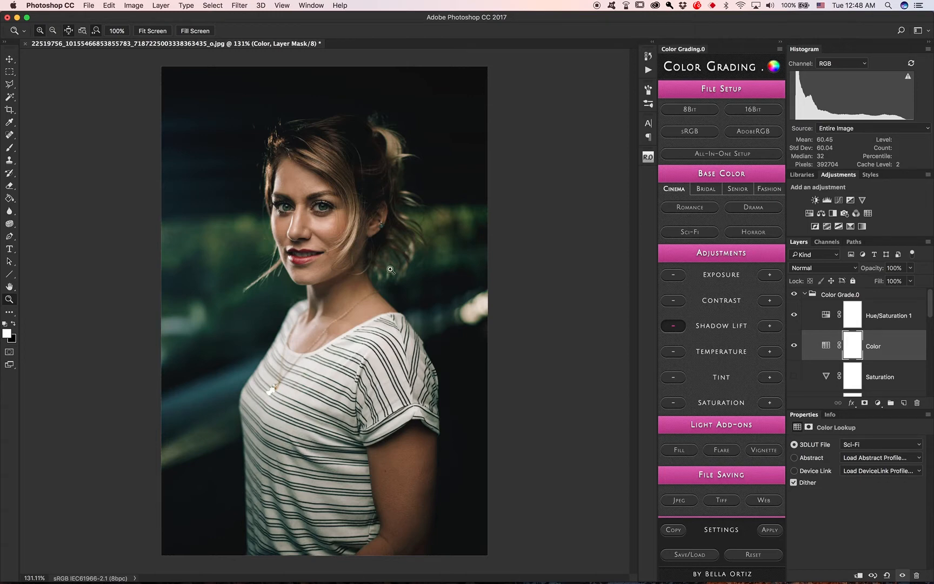
{"action": "mouse_move", "coordinate": [701, 326]}
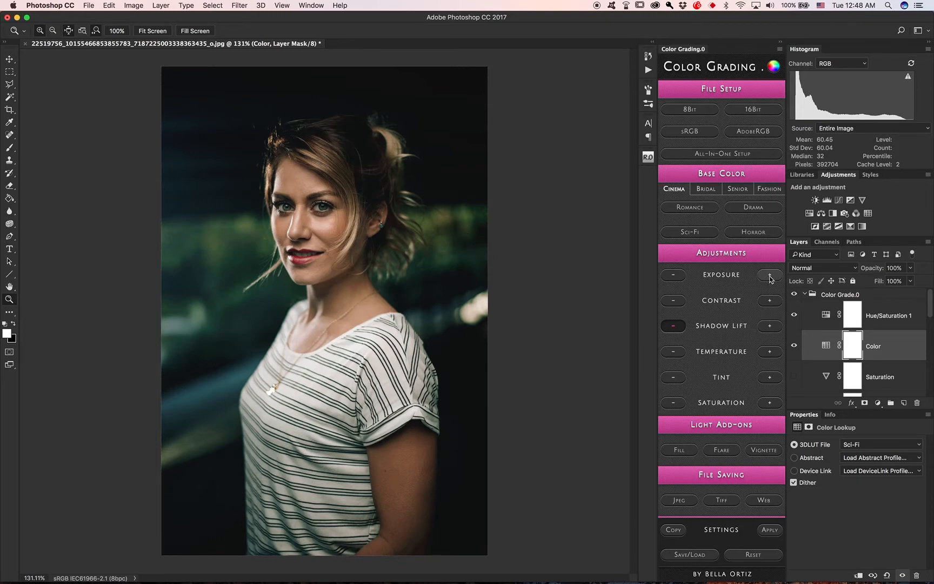
Step: Apply Shadow Lift + and Contrast +, then select the Color layer
{"action": "left_click", "coordinate": [769, 328]}
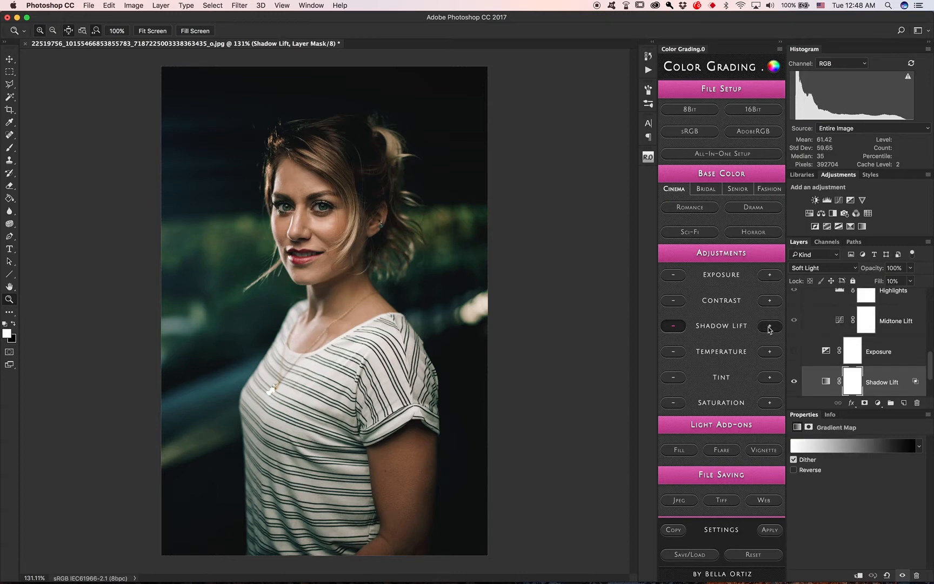
{"action": "left_click", "coordinate": [769, 326]}
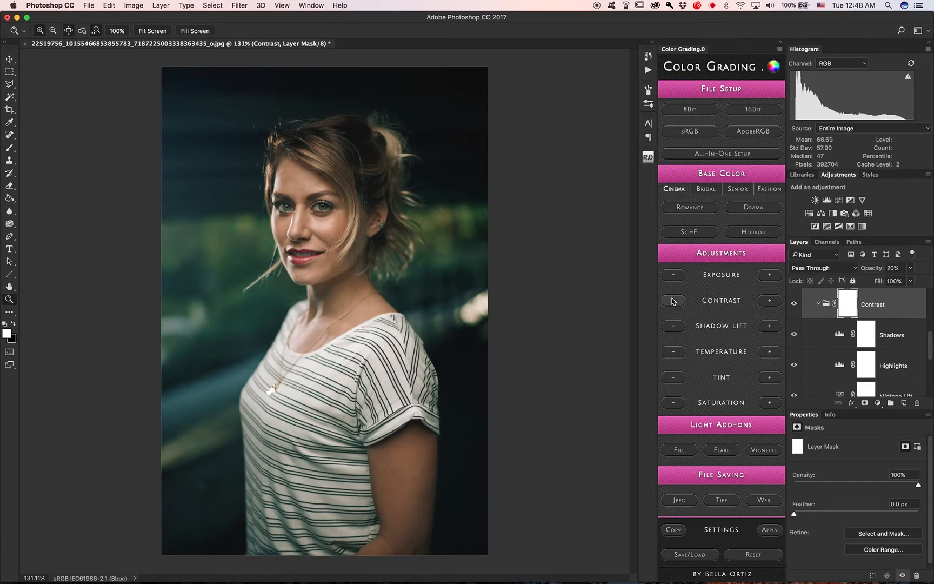
{"action": "mouse_move", "coordinate": [742, 305]}
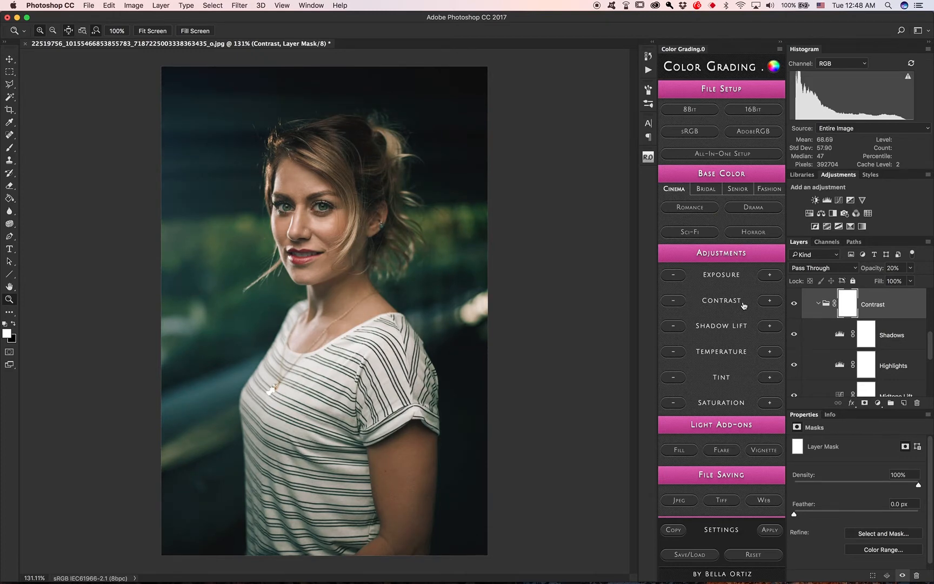
{"action": "mouse_move", "coordinate": [380, 244]}
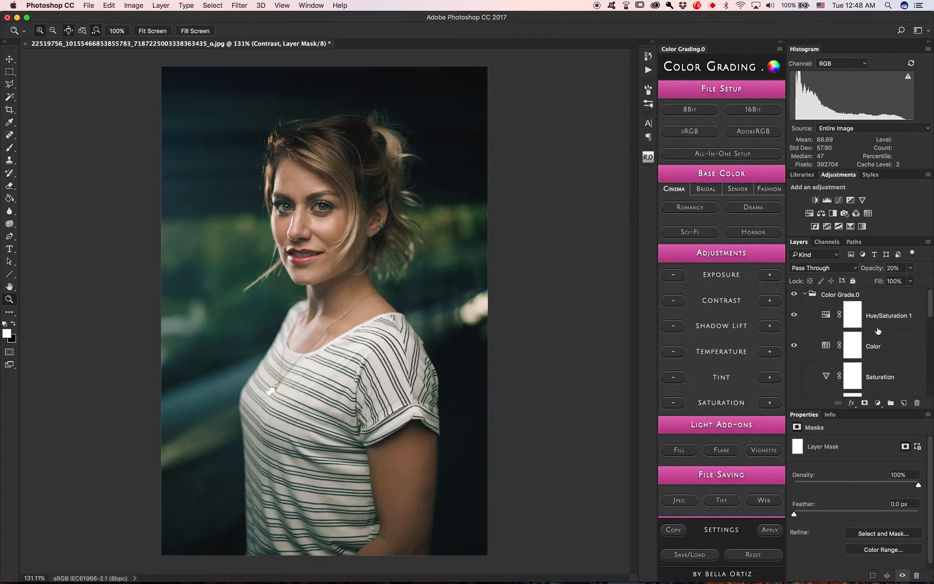
{"action": "mouse_move", "coordinate": [889, 345]}
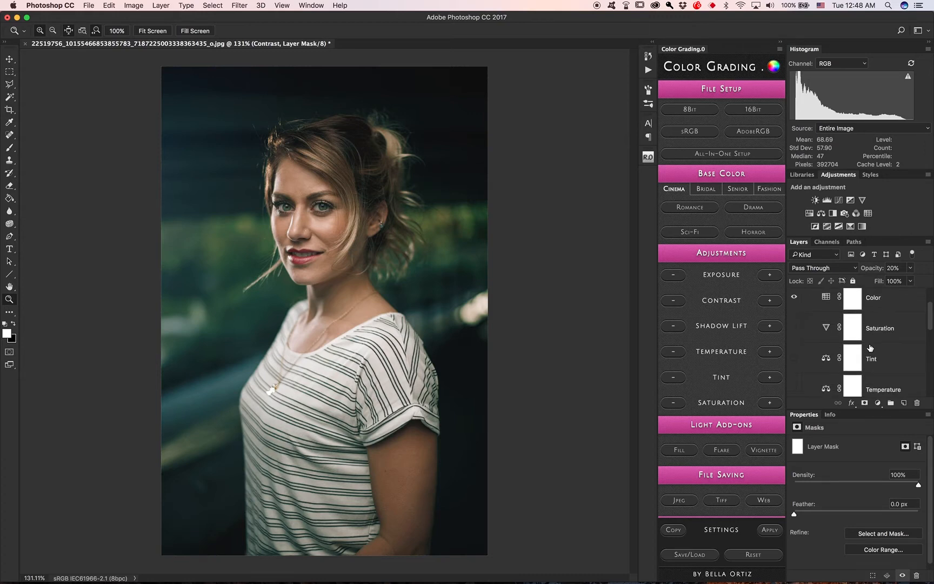
{"action": "mouse_move", "coordinate": [891, 331]}
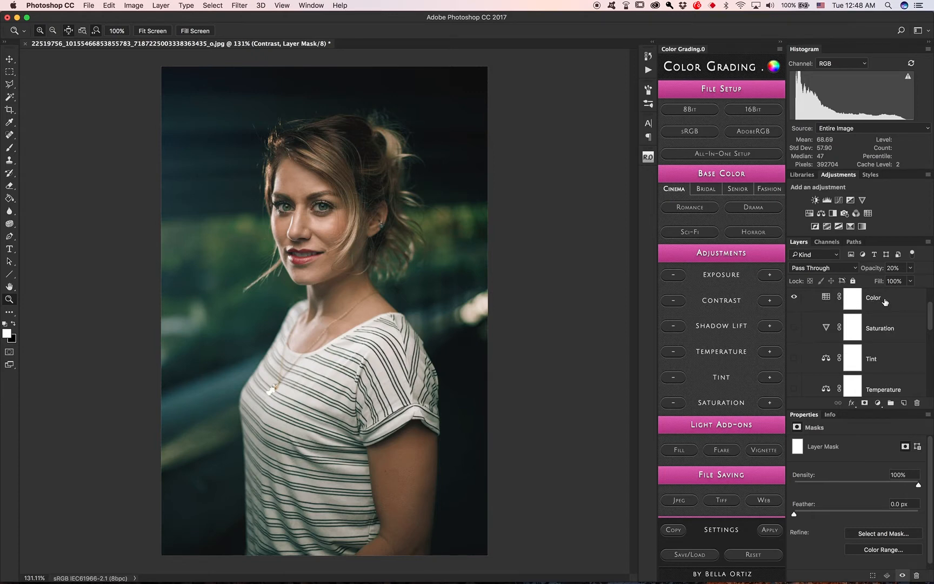
{"action": "left_click", "coordinate": [873, 303]}
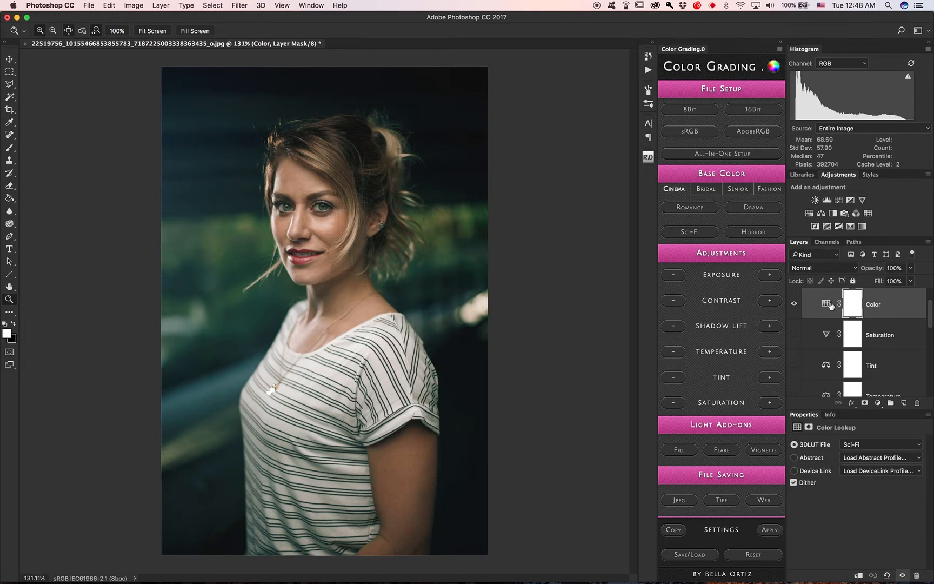
{"action": "mouse_move", "coordinate": [826, 304]}
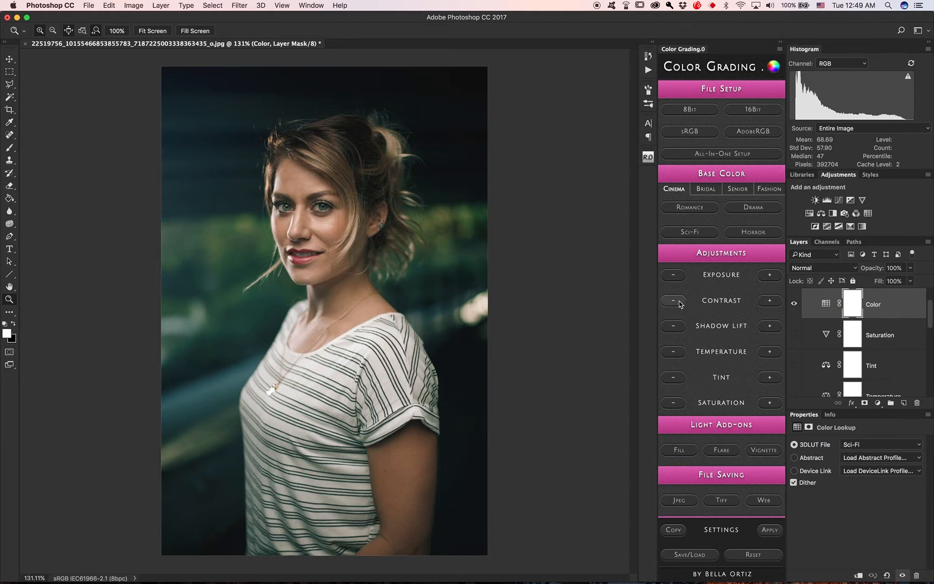
Step: Ease back contrast and exposure, and apply a green Tint layer at 90% fill
{"action": "left_click", "coordinate": [769, 300]}
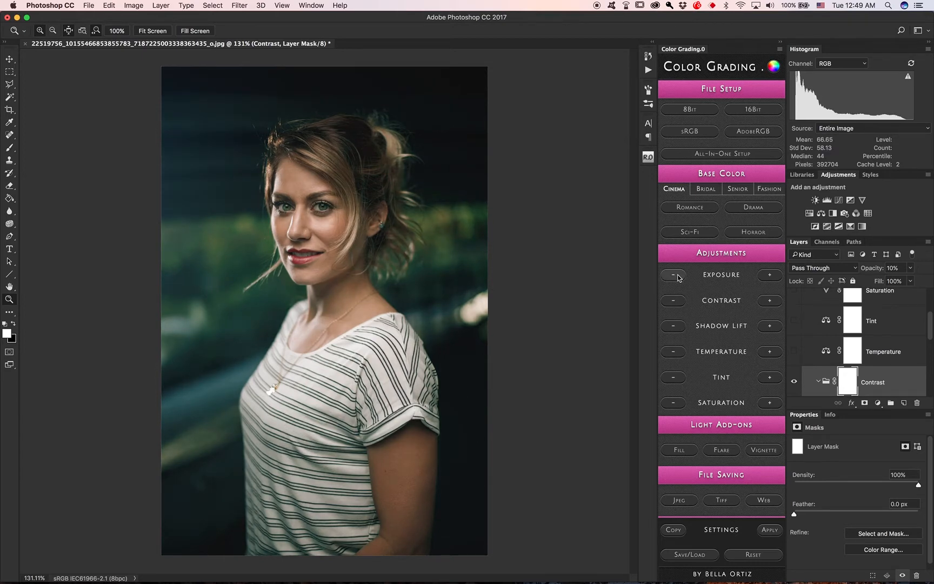
{"action": "left_click", "coordinate": [770, 275]}
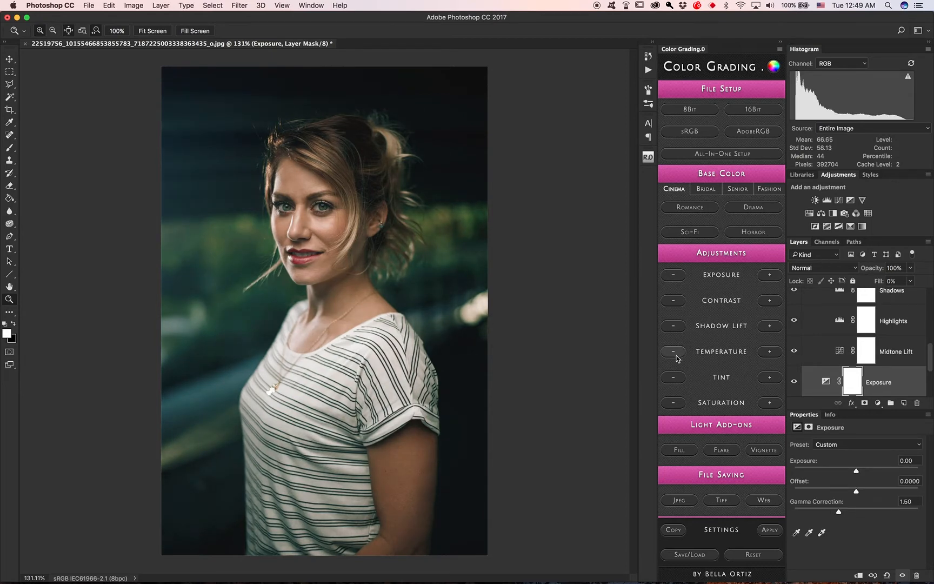
{"action": "left_click", "coordinate": [769, 352]}
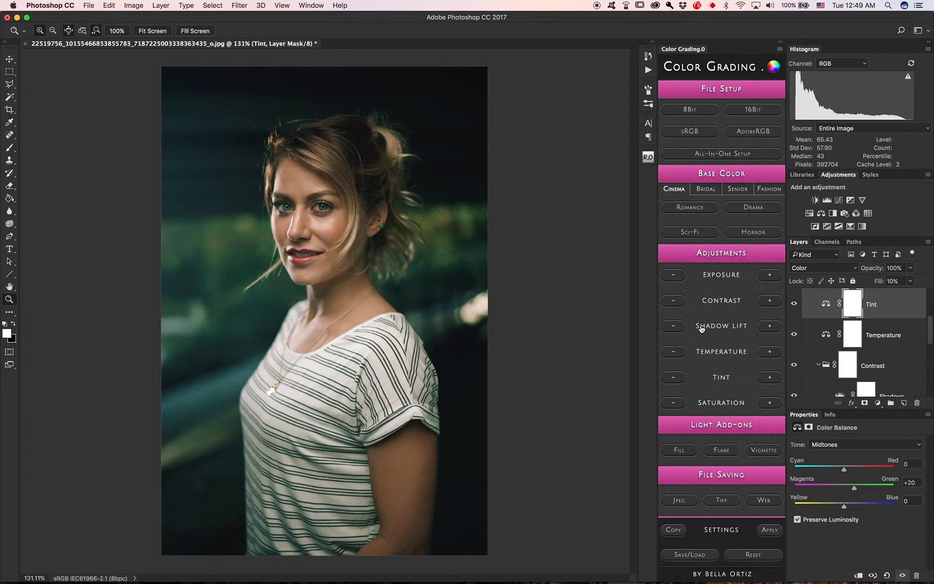
{"action": "mouse_move", "coordinate": [724, 307]}
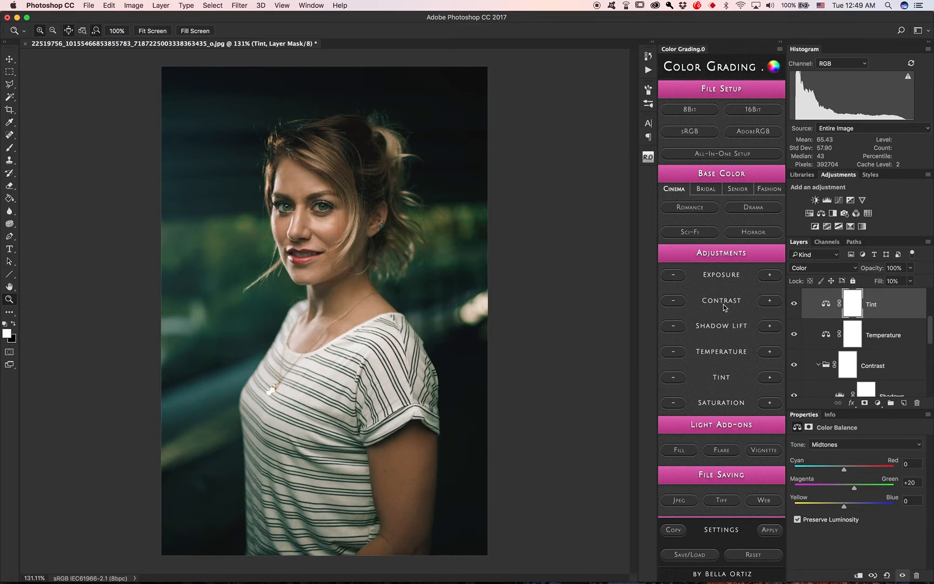
{"action": "mouse_move", "coordinate": [720, 359]}
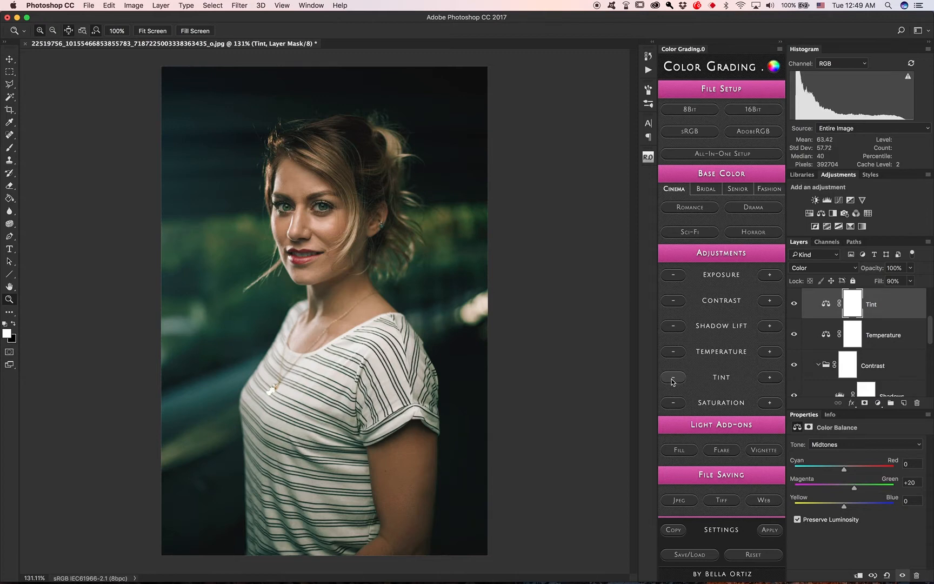
Step: Compare stronger green and magenta tints, then settle on a faint green at 10%
{"action": "left_click", "coordinate": [673, 377]}
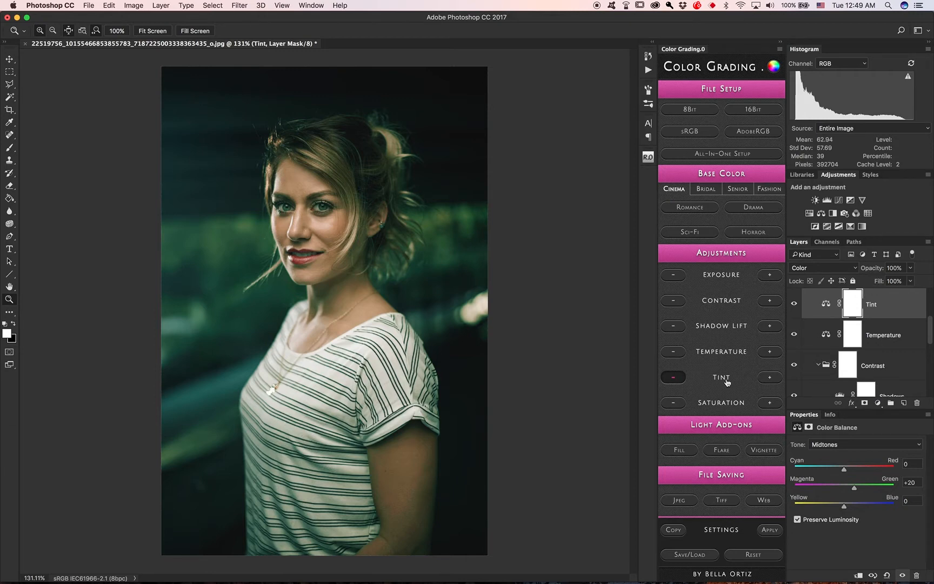
{"action": "mouse_move", "coordinate": [722, 385]}
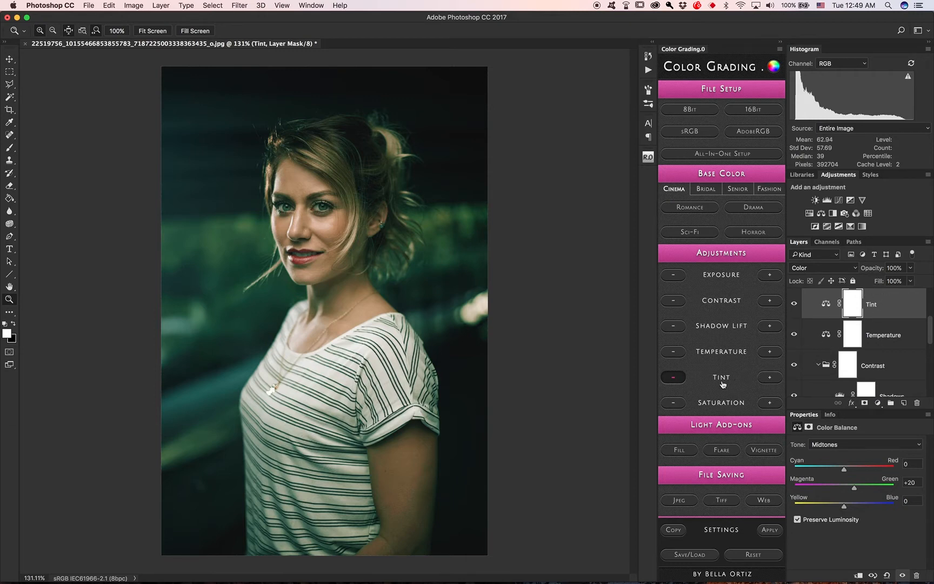
{"action": "left_click", "coordinate": [769, 377]}
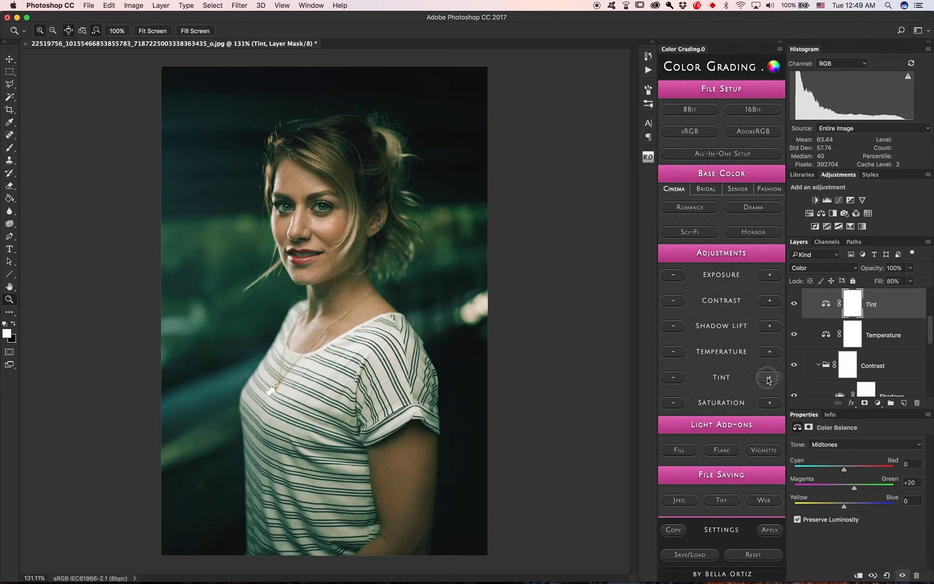
{"action": "left_click", "coordinate": [769, 378]}
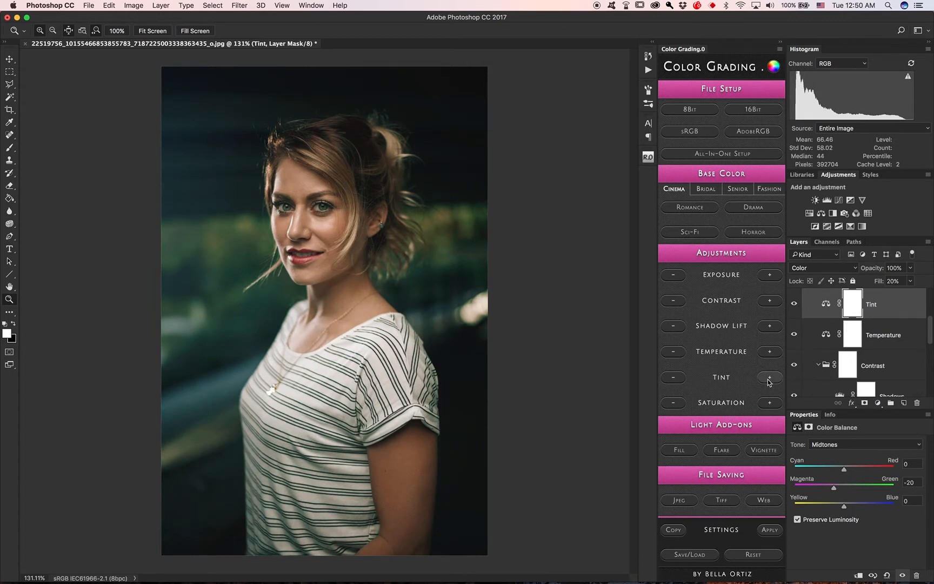
{"action": "left_click", "coordinate": [769, 377]}
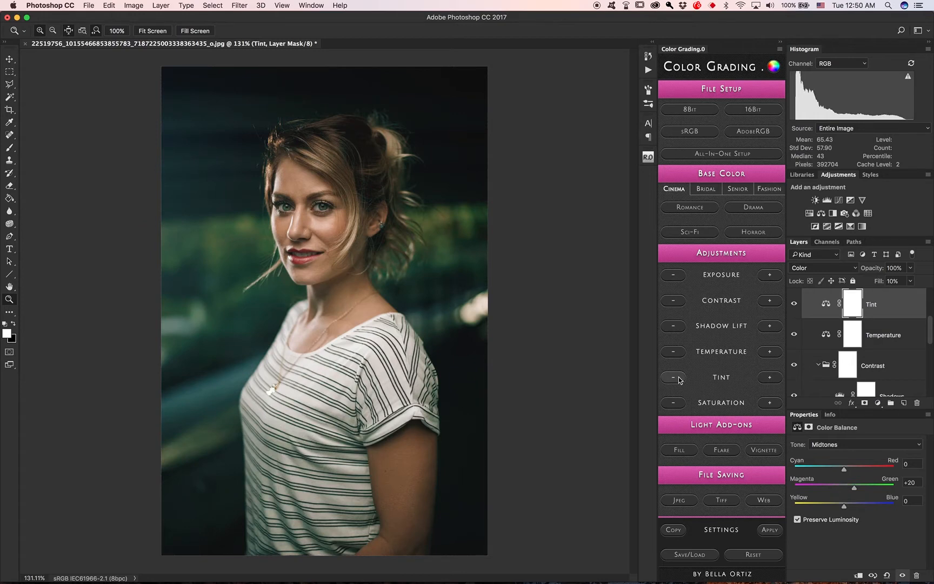
{"action": "mouse_move", "coordinate": [672, 352]}
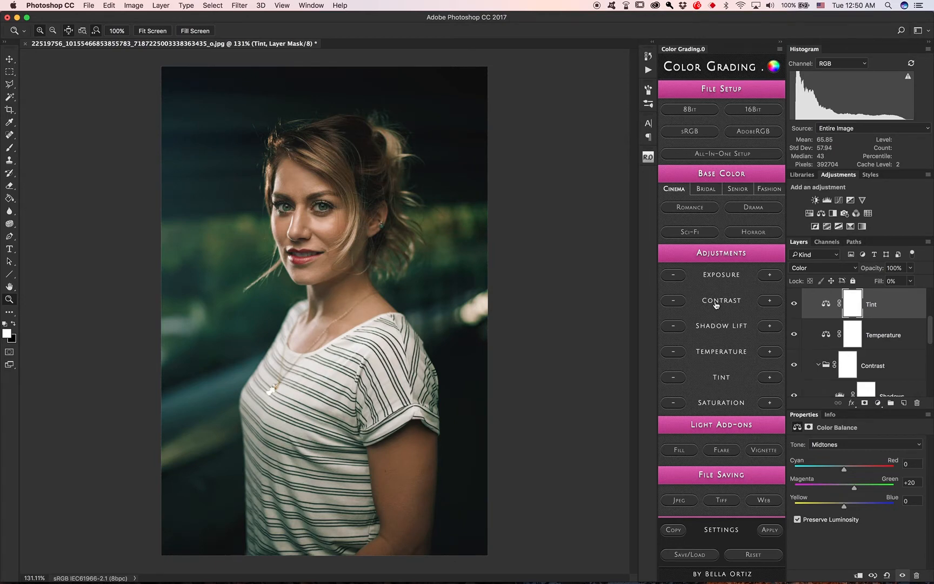
Step: Turn the tint off and add a Saturation layer with vibrance +60, saturation +35
{"action": "left_click", "coordinate": [872, 366]}
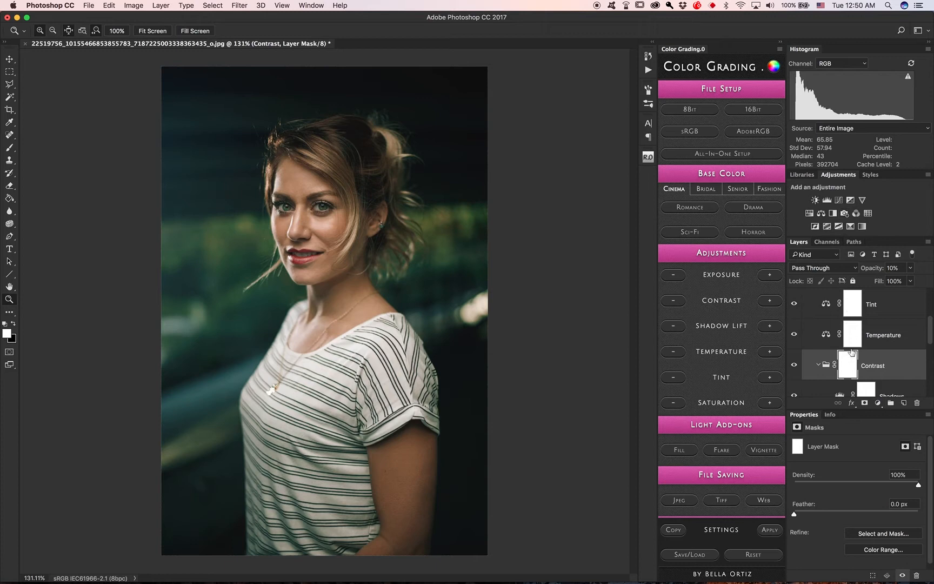
{"action": "scroll", "scroll_direction": "down", "scroll_amount": 3}
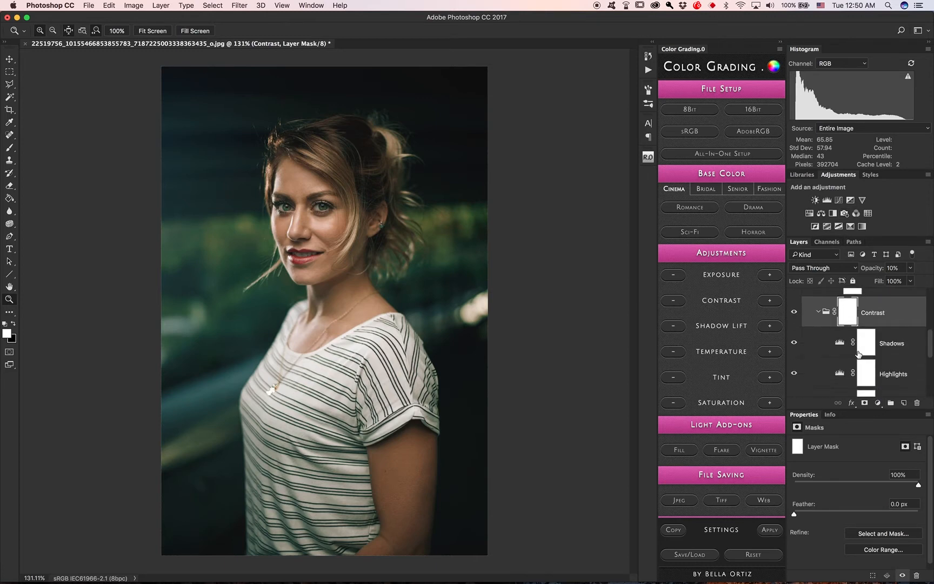
{"action": "scroll", "scroll_direction": "down", "scroll_amount": 3}
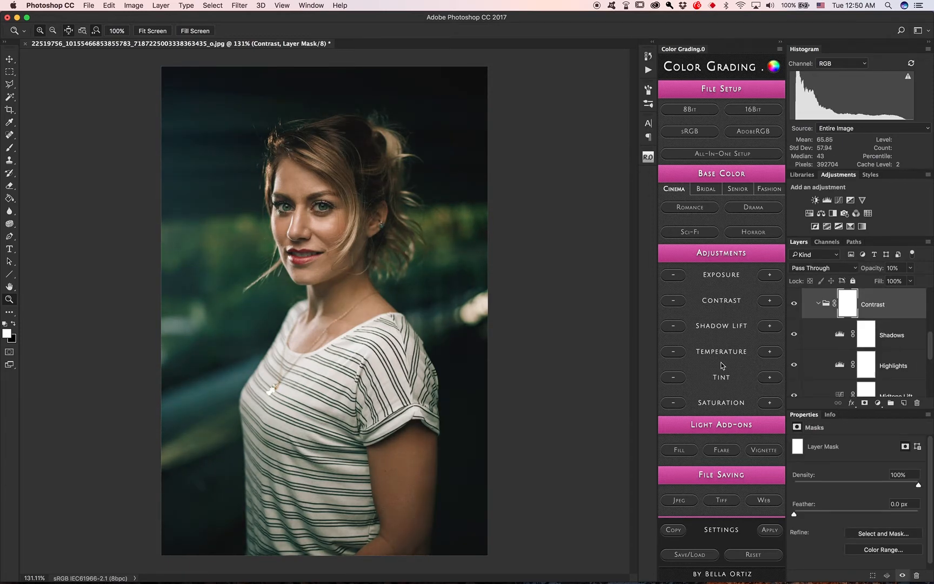
{"action": "left_click", "coordinate": [721, 351]}
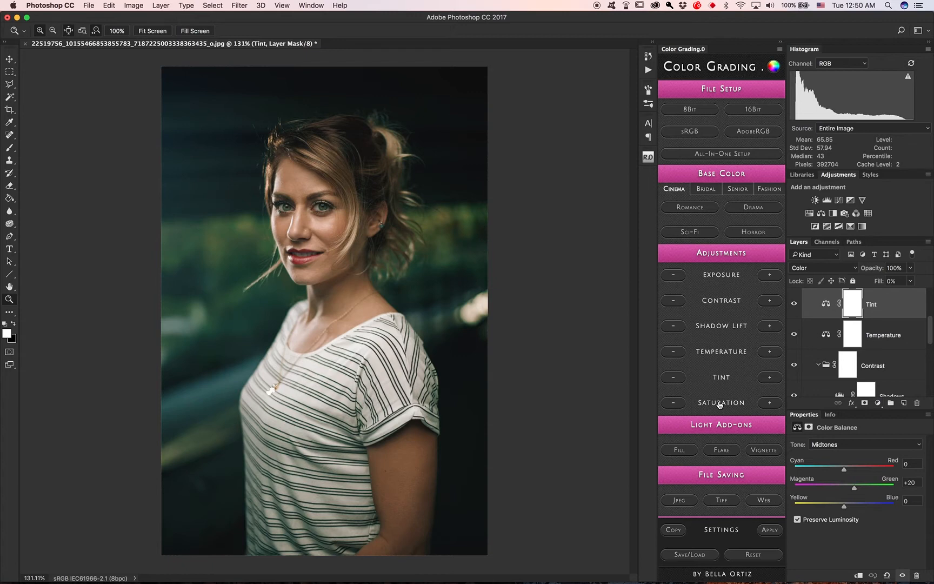
{"action": "left_click", "coordinate": [769, 402]}
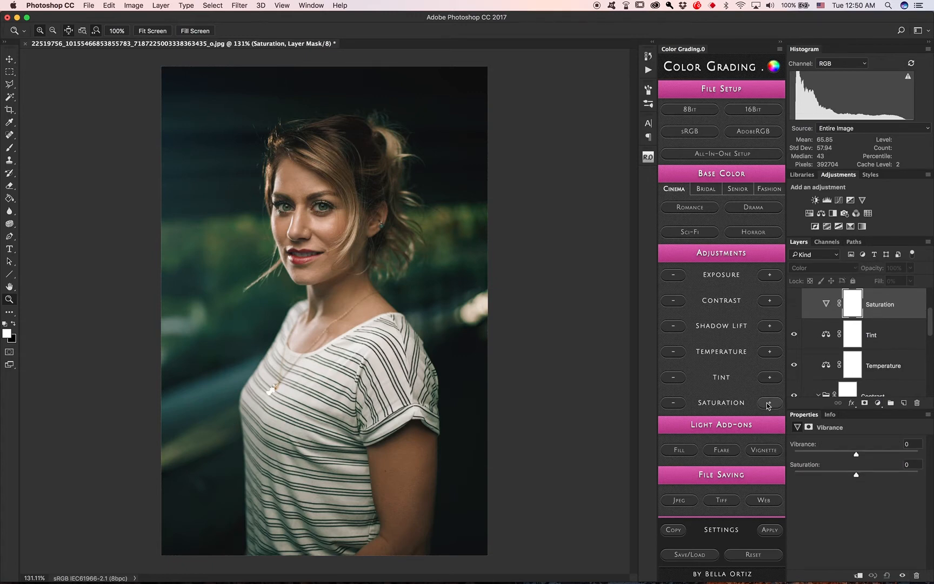
{"action": "left_click", "coordinate": [769, 403]}
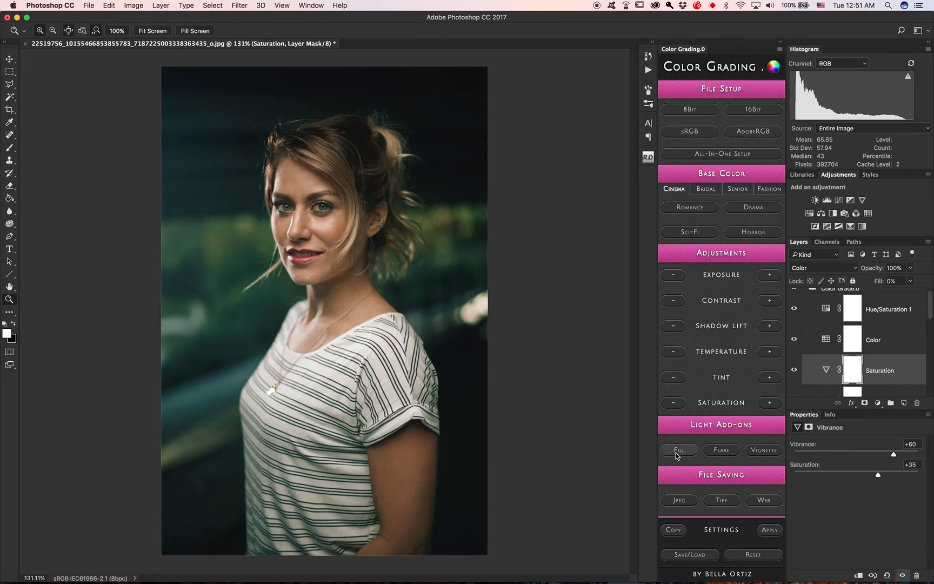
Step: Add a warm Soft Light Fill Light gradient at 22% fill and compare before/after
{"action": "left_click", "coordinate": [678, 450]}
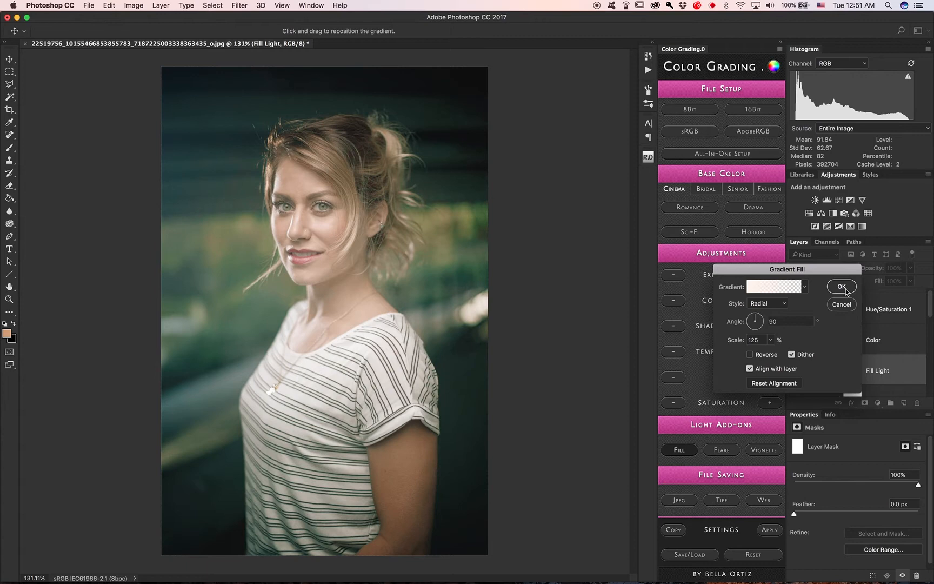
{"action": "left_click", "coordinate": [841, 287]}
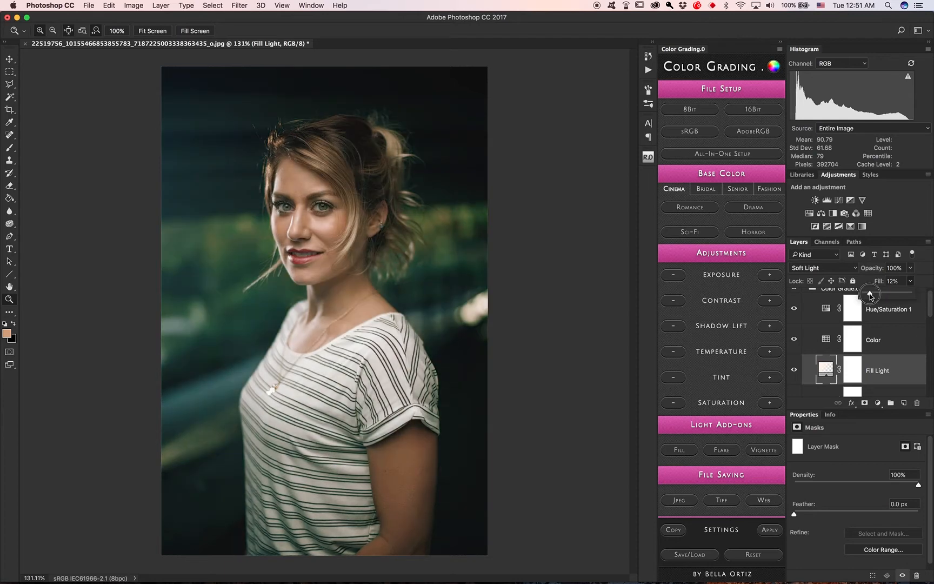
{"action": "left_click_drag", "start_coordinate": [870, 293], "coordinate": [876, 293]}
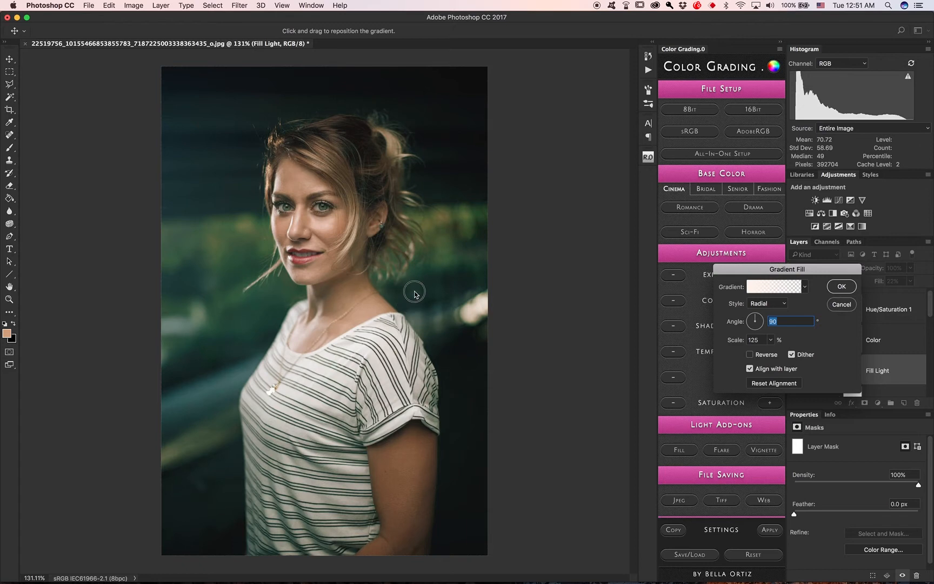
{"action": "mouse_move", "coordinate": [448, 285]}
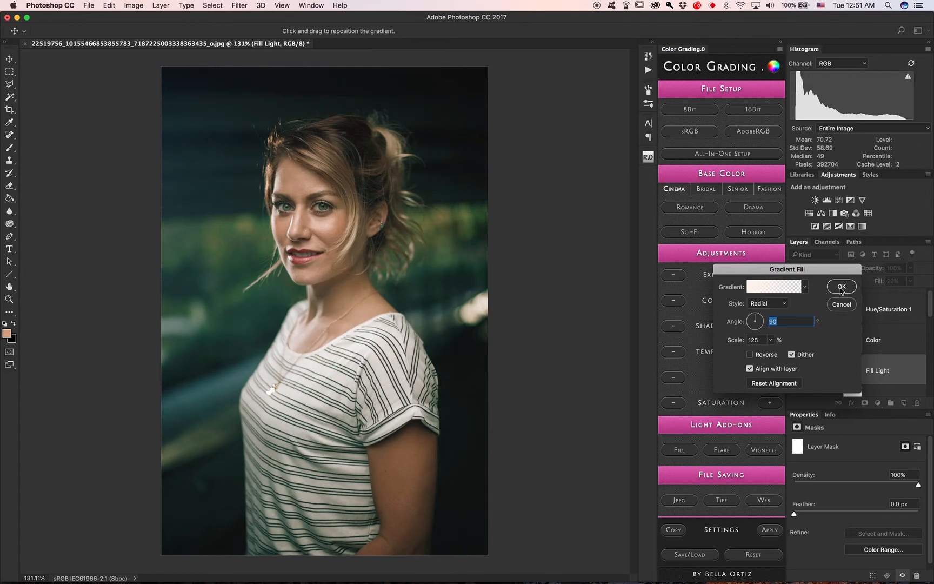
{"action": "left_click", "coordinate": [841, 286]}
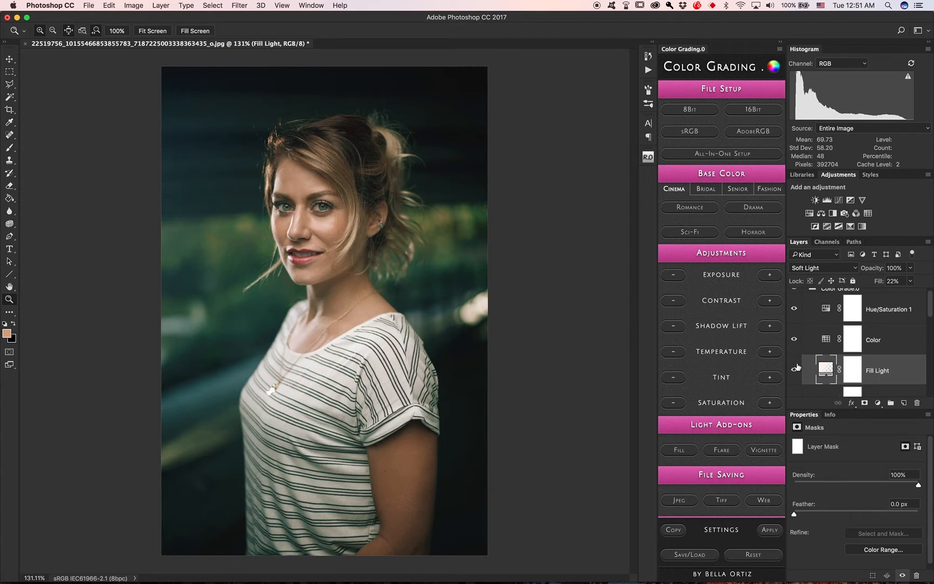
{"action": "left_click", "coordinate": [794, 369]}
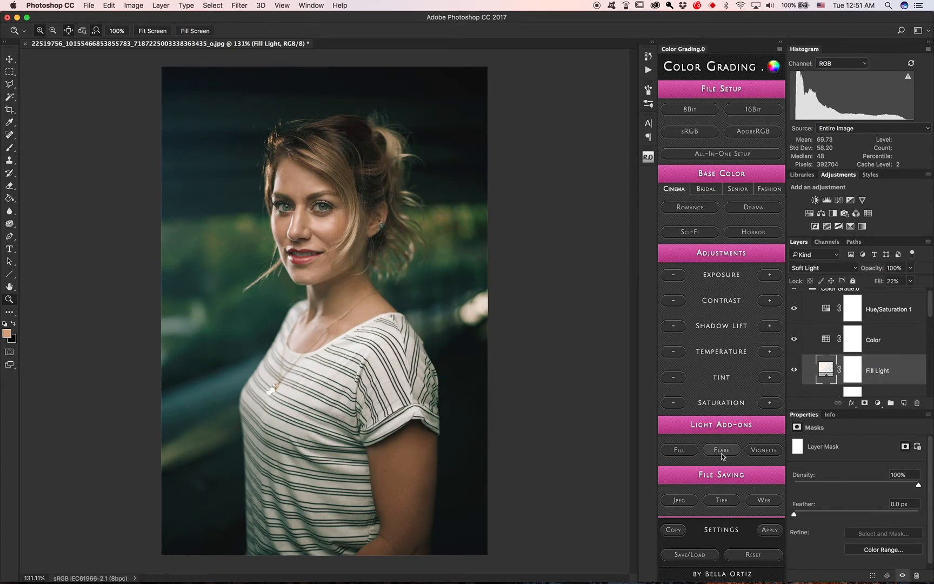
Step: Add a Lens Flare layer with the glow placed toward the left side
{"action": "left_click", "coordinate": [720, 450]}
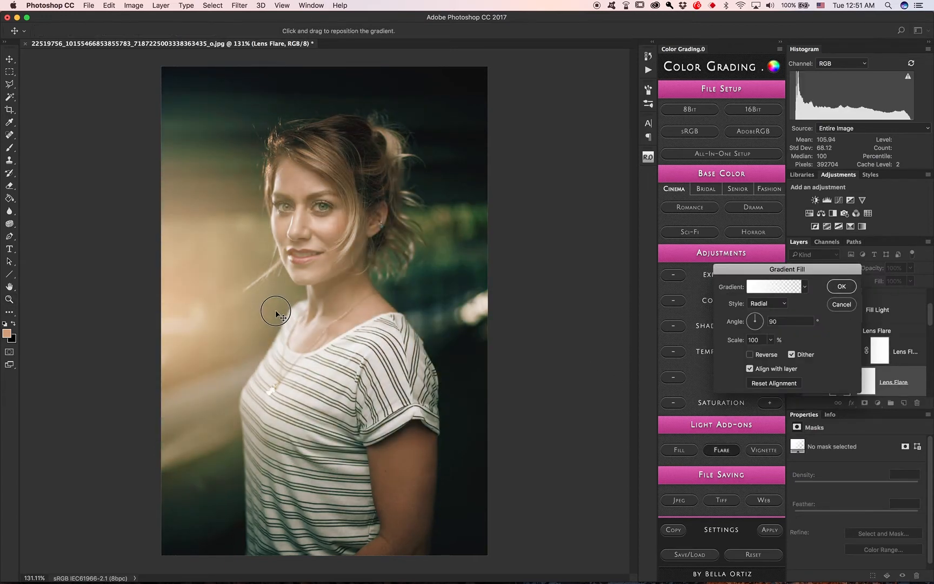
{"action": "left_click_drag", "start_coordinate": [275, 312], "coordinate": [239, 316]}
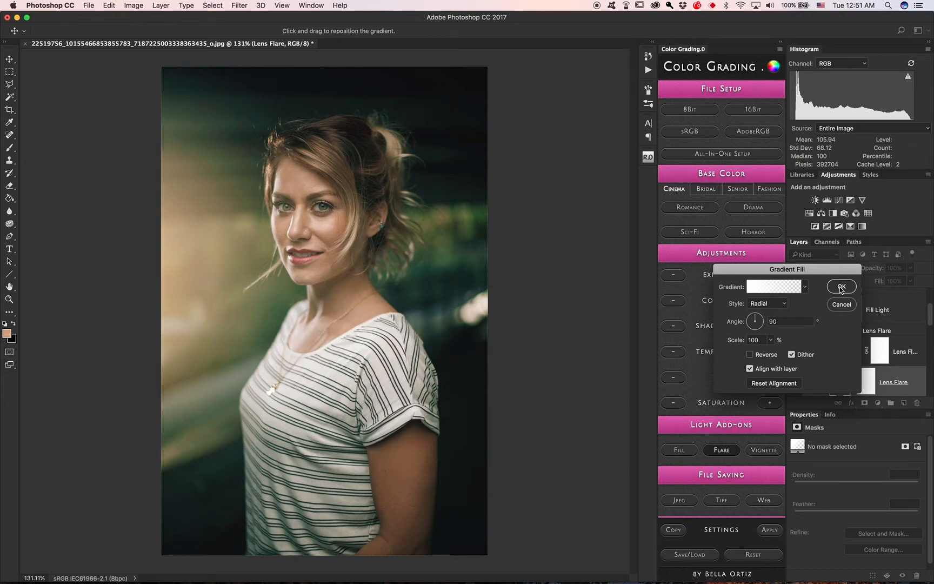
{"action": "left_click", "coordinate": [841, 286]}
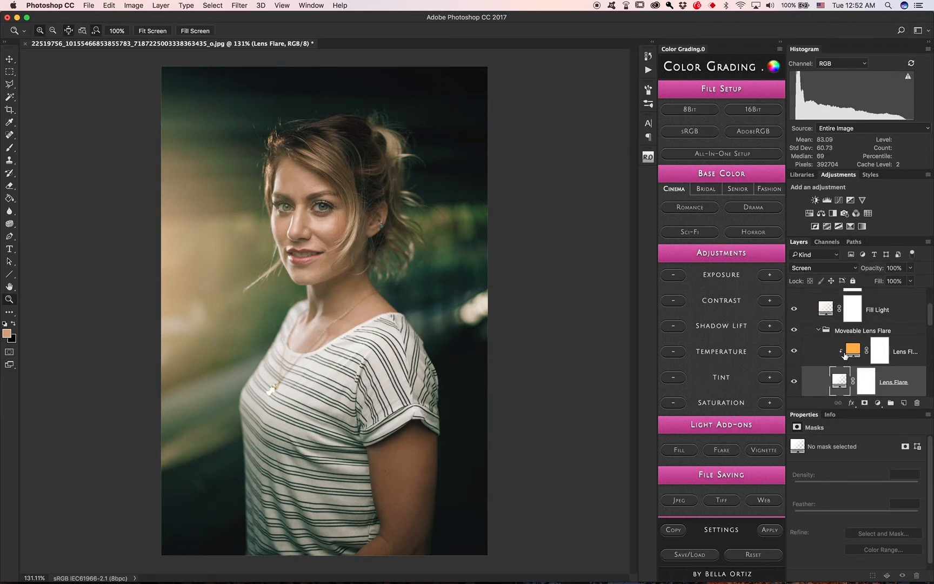
Step: Change the lens flare colour to a pale peach
{"action": "double_click", "coordinate": [852, 348]}
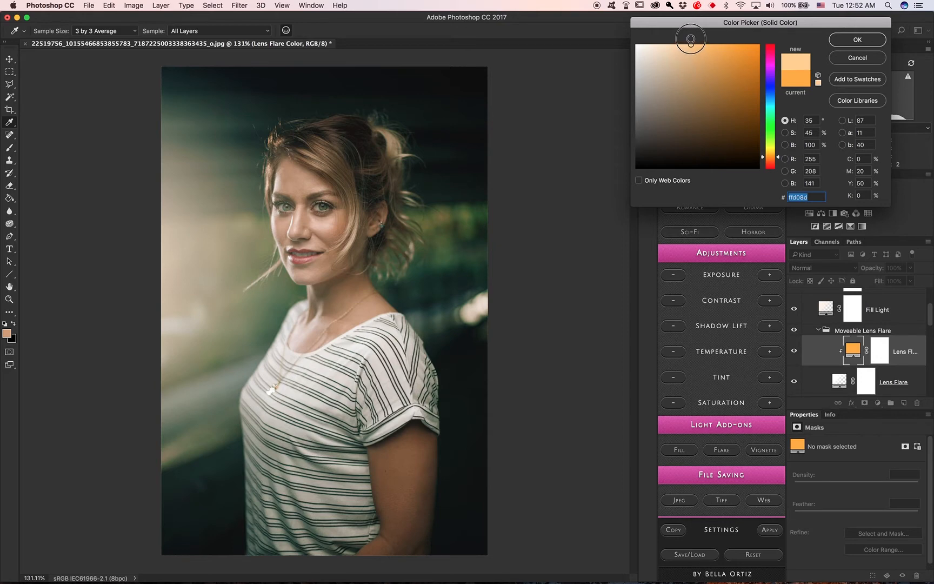
{"action": "left_click", "coordinate": [743, 53]}
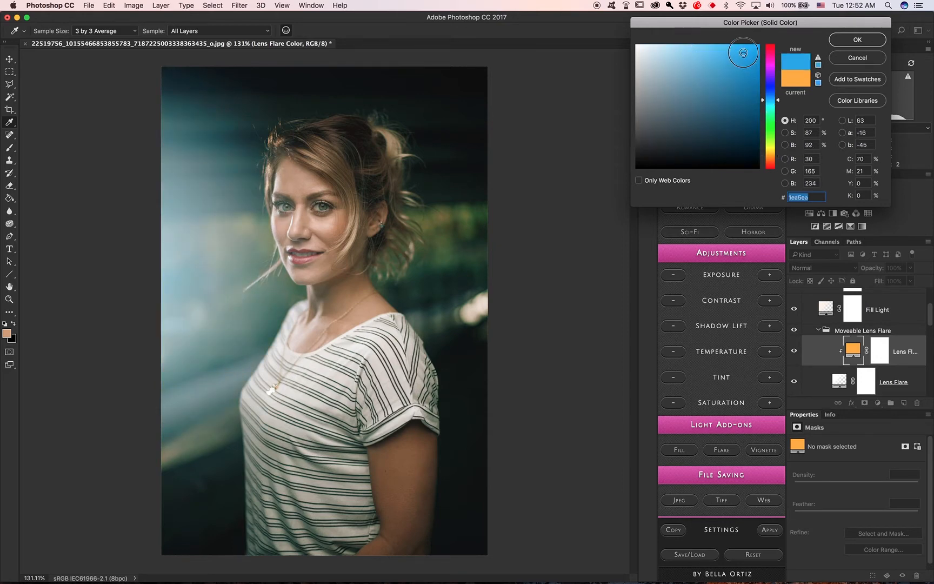
{"action": "left_click", "coordinate": [692, 58]}
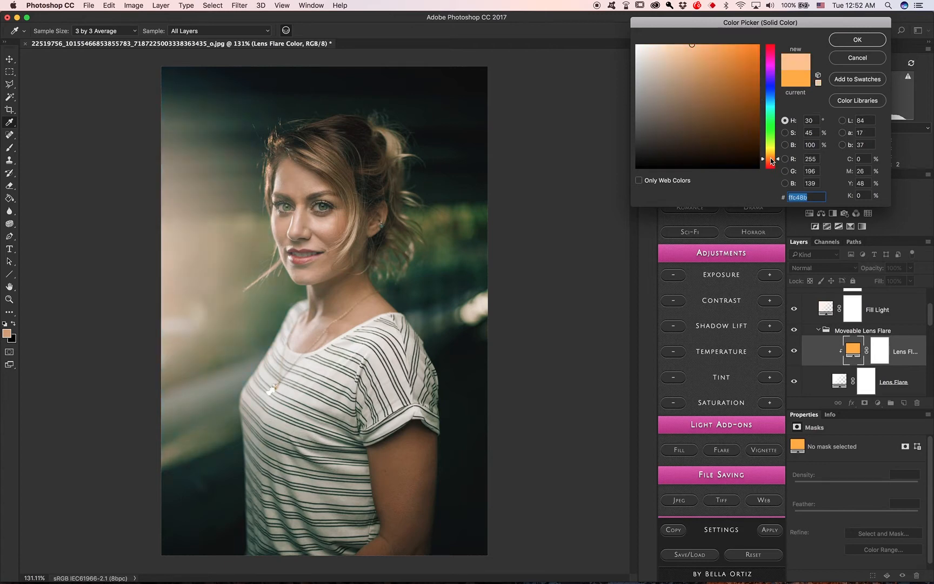
{"action": "left_click", "coordinate": [659, 36]}
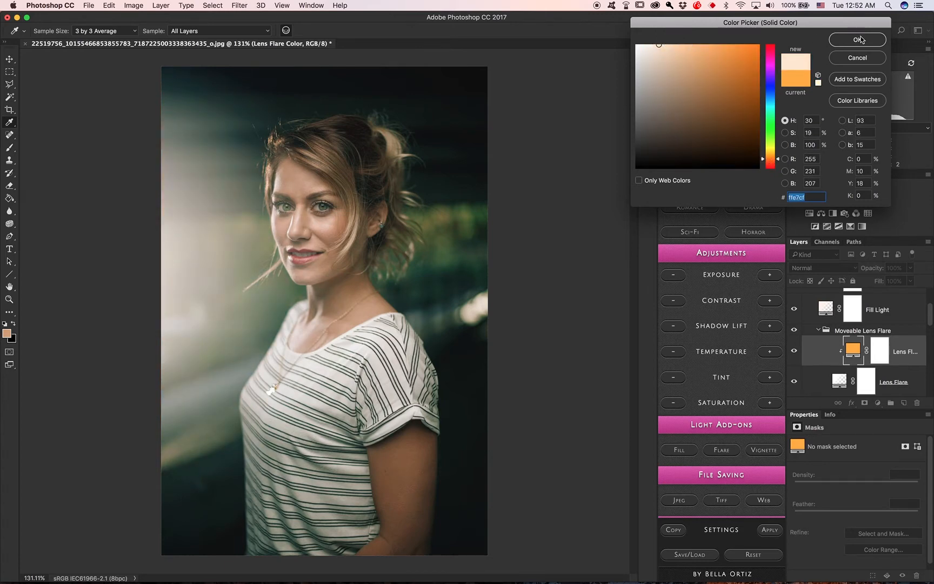
{"action": "left_click", "coordinate": [857, 40]}
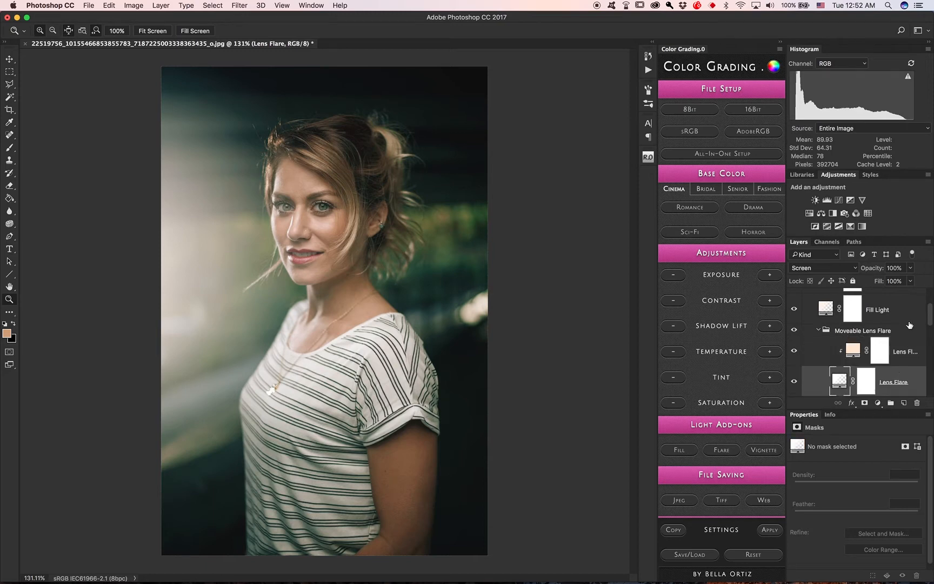
Step: Fade the lens flare layer down to 15% fill
{"action": "left_click_drag", "start_coordinate": [896, 280], "coordinate": [879, 296]}
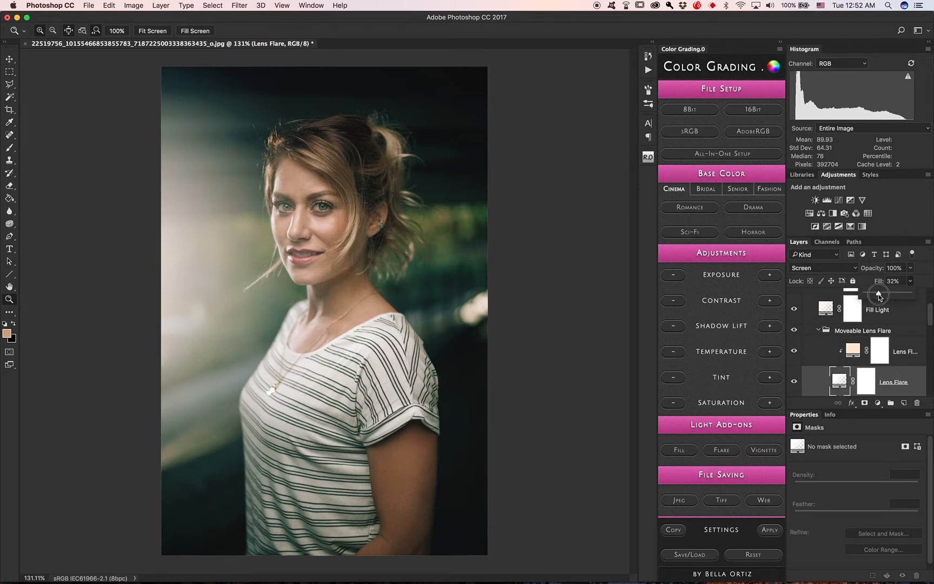
{"action": "left_click_drag", "start_coordinate": [882, 294], "coordinate": [875, 293]}
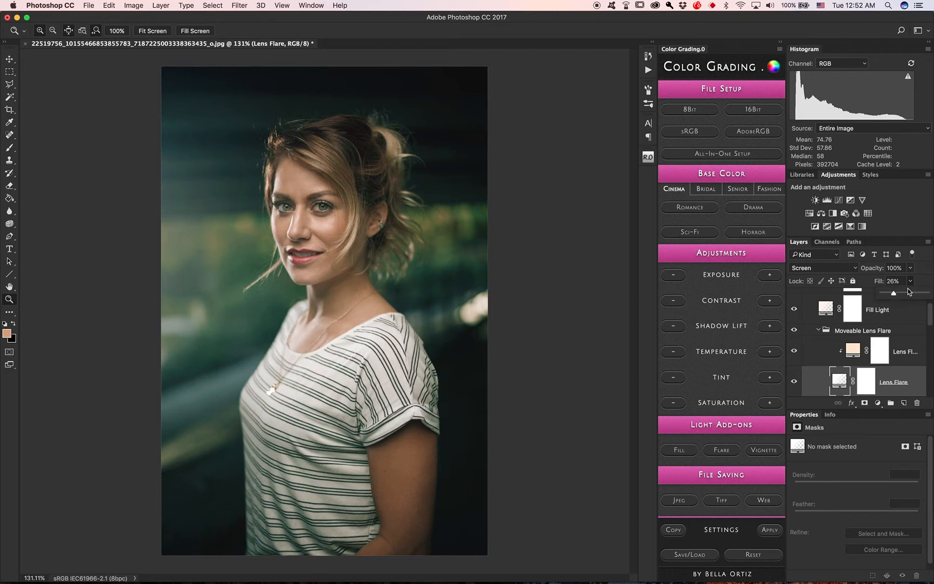
{"action": "left_click_drag", "start_coordinate": [892, 293], "coordinate": [887, 292]}
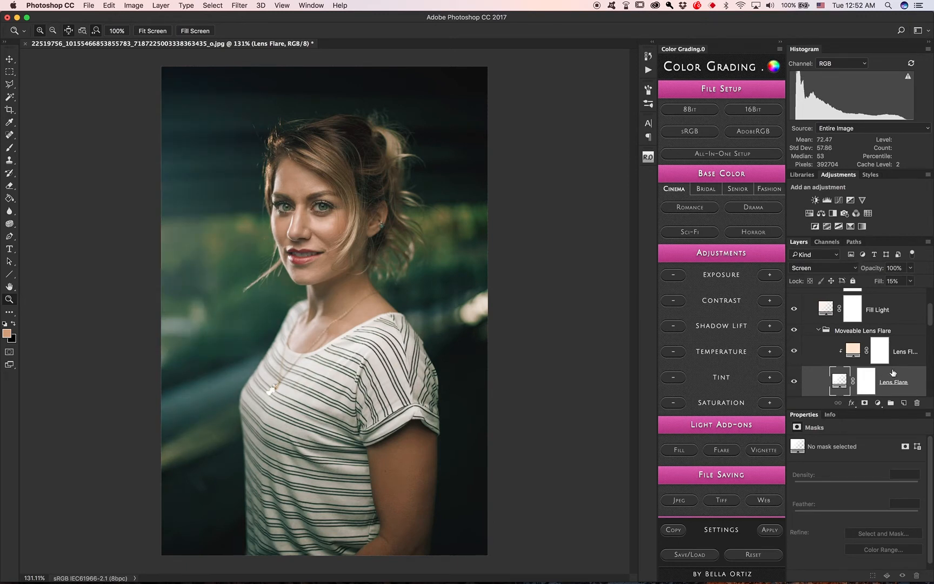
{"action": "scroll", "scroll_direction": "down", "scroll_amount": 3}
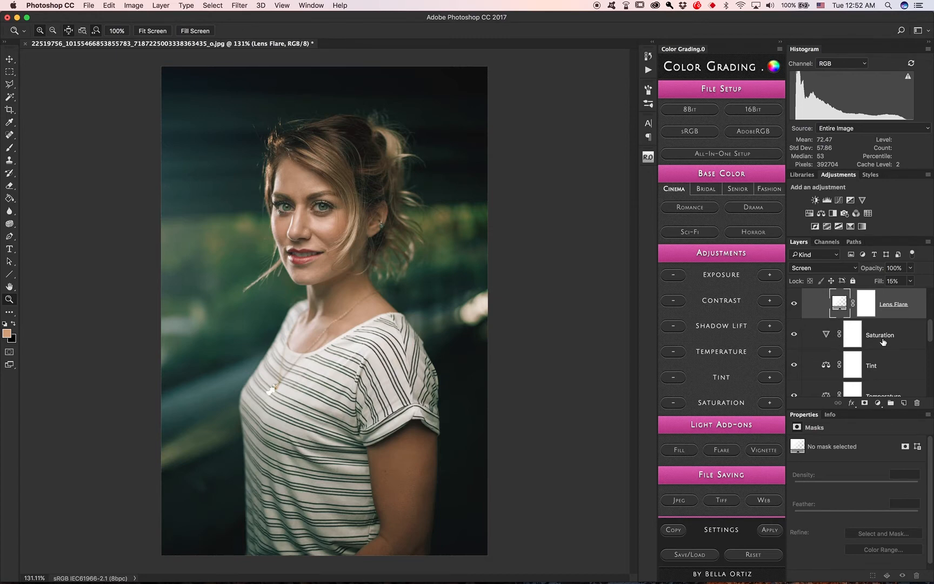
{"action": "left_click", "coordinate": [879, 335]}
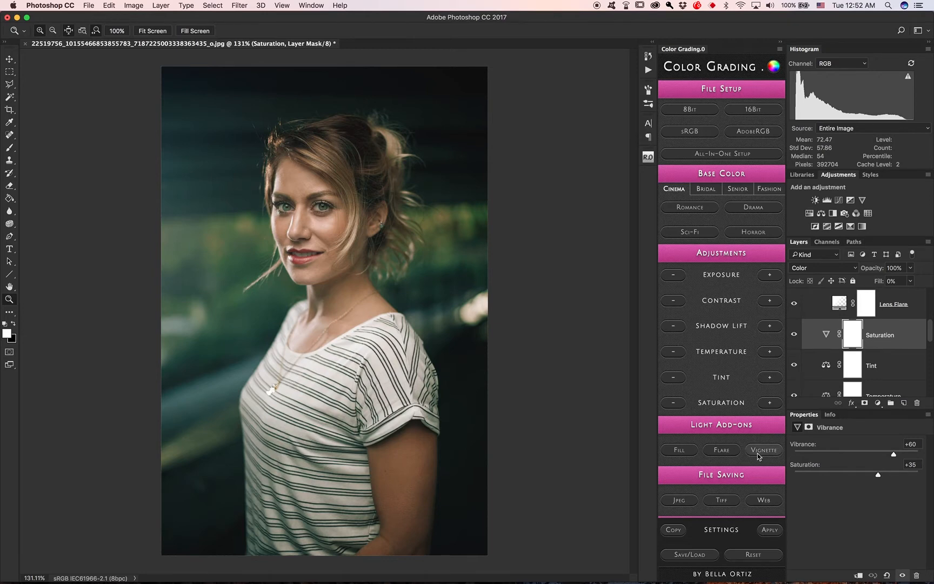
{"action": "left_click", "coordinate": [763, 449]}
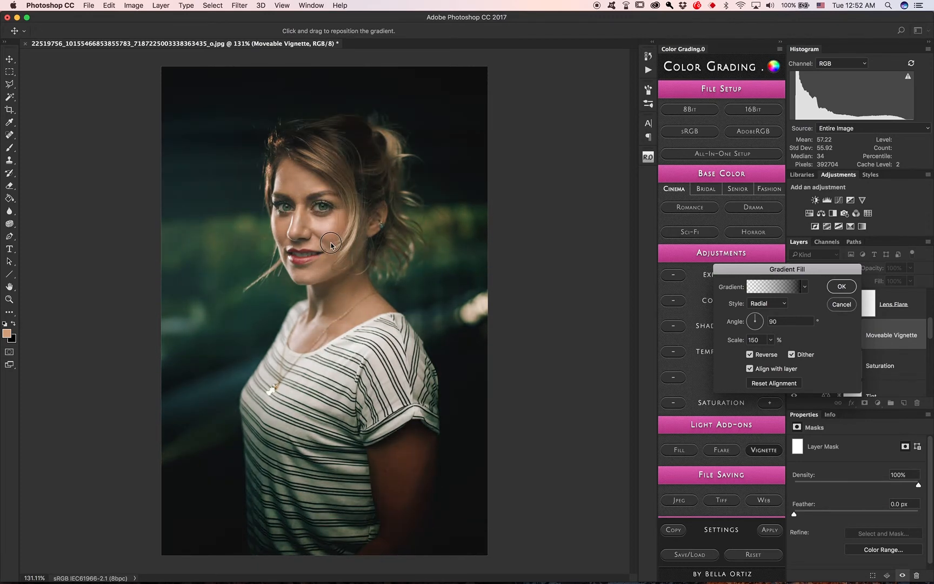
{"action": "left_click", "coordinate": [841, 286]}
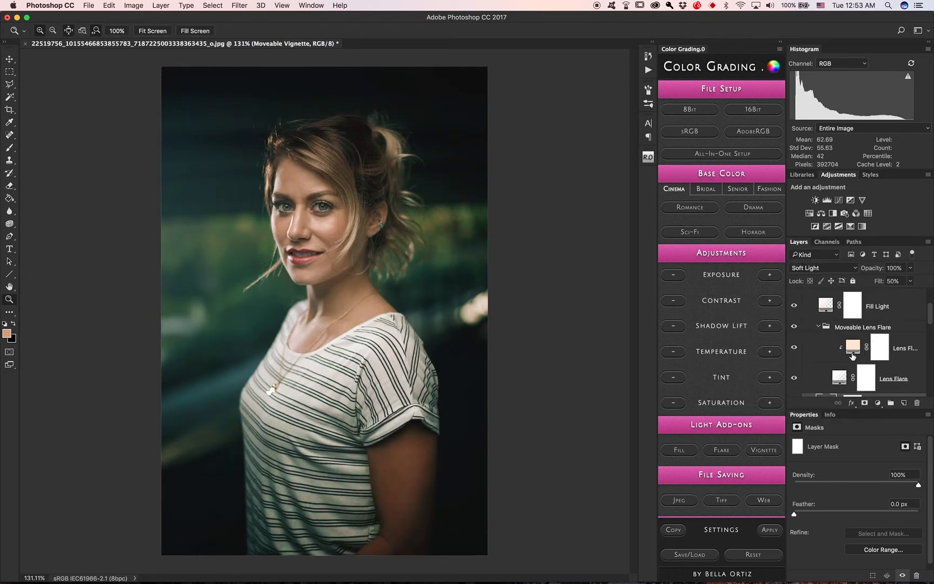
{"action": "scroll", "scroll_direction": "down", "scroll_amount": 3}
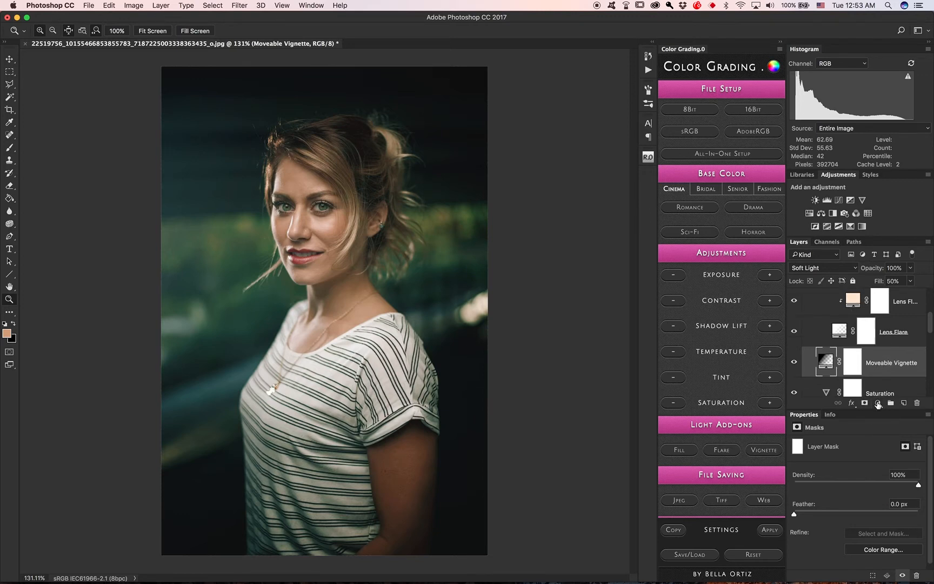
{"action": "left_click", "coordinate": [877, 403]}
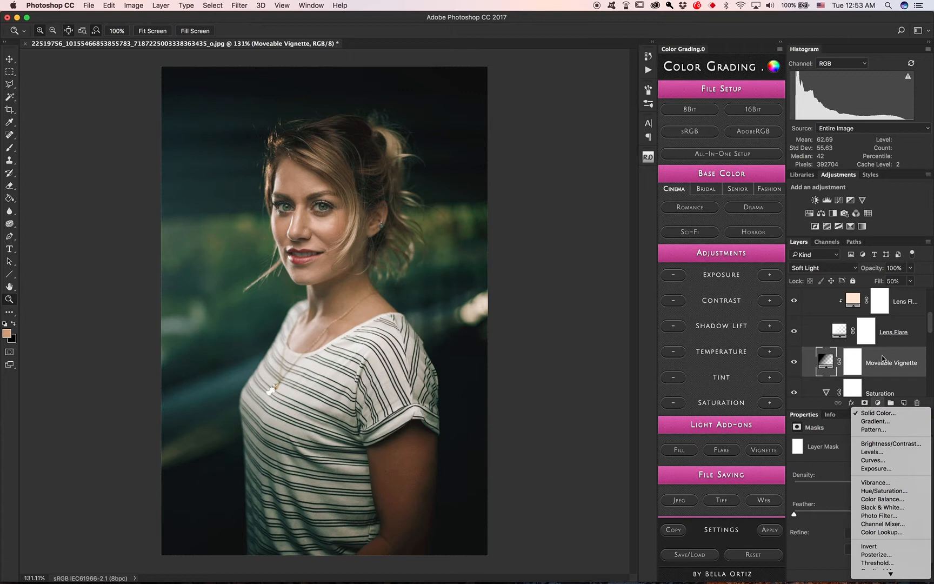
{"action": "left_click", "coordinate": [875, 349]}
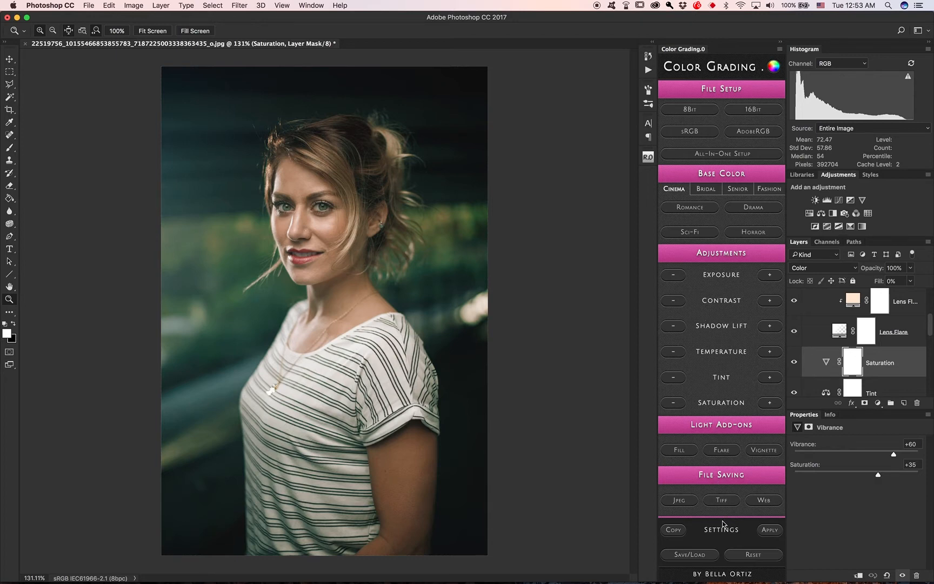
{"action": "mouse_move", "coordinate": [734, 124]}
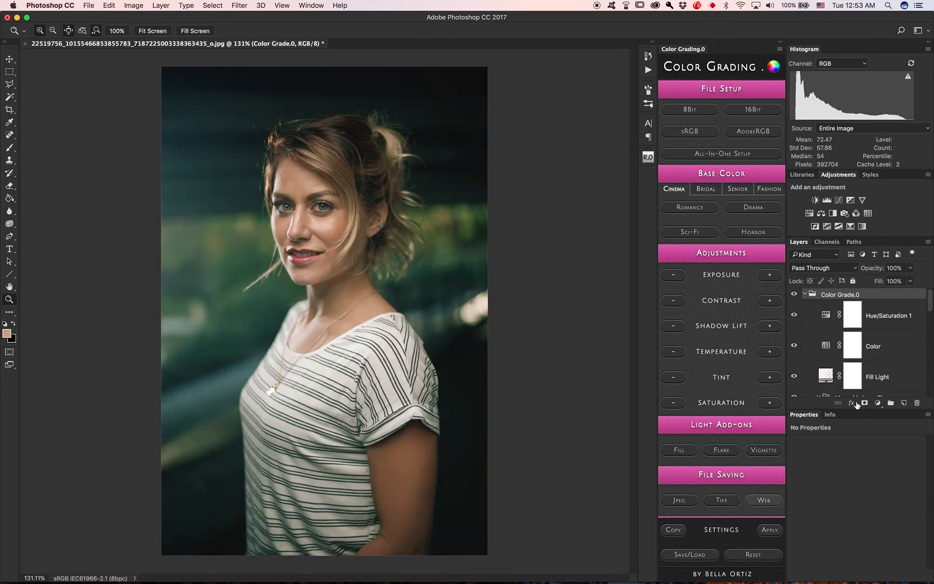
{"action": "scroll", "scroll_direction": "down", "scroll_amount": 3}
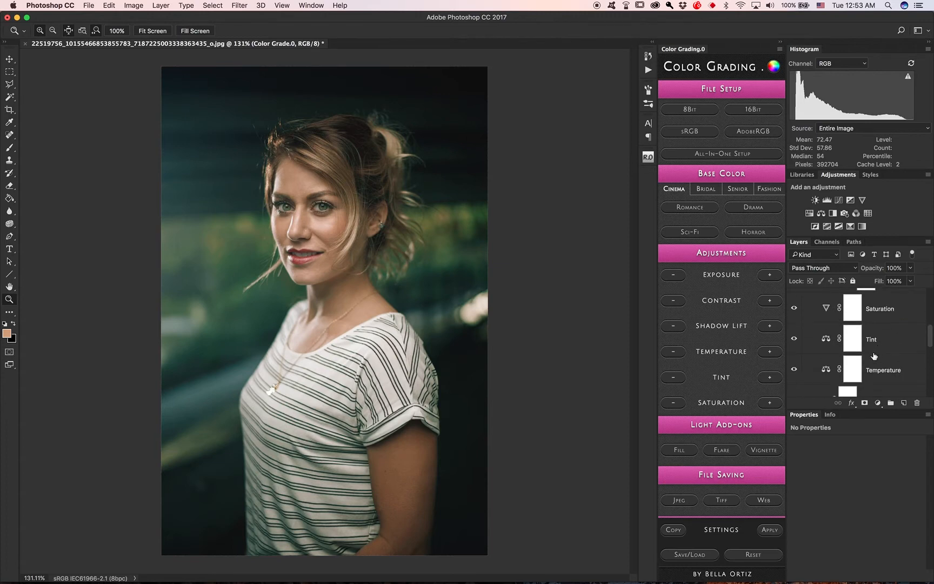
{"action": "left_click", "coordinate": [806, 294]}
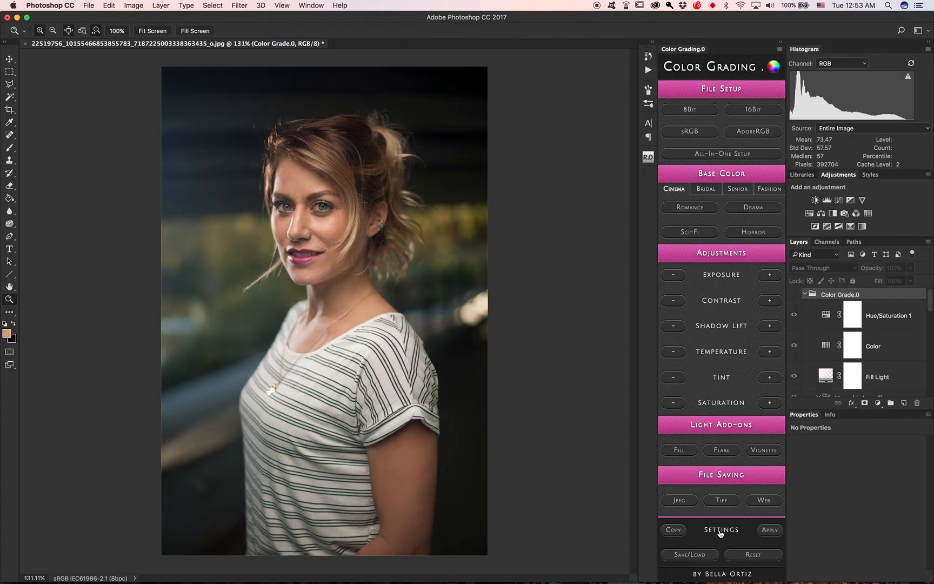
{"action": "left_click", "coordinate": [721, 153]}
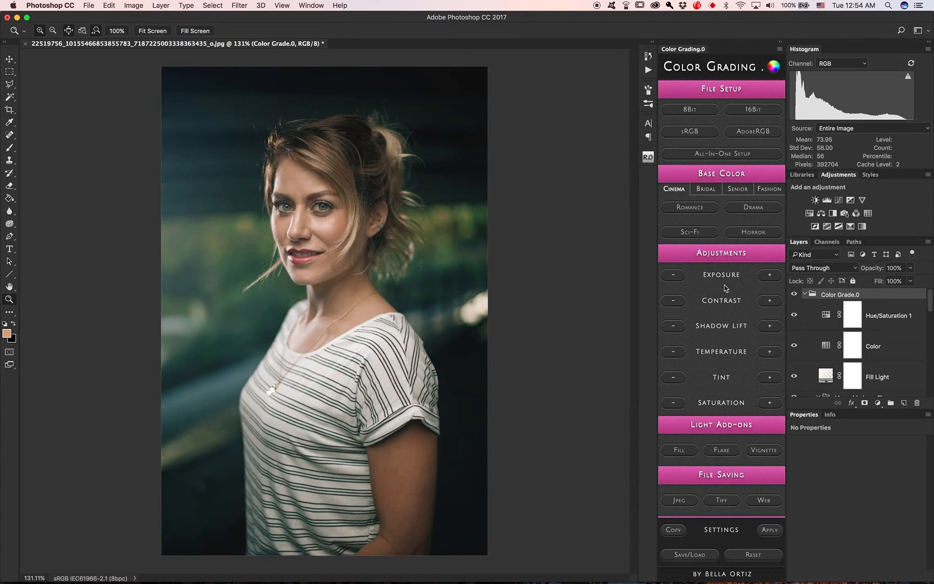
{"action": "mouse_move", "coordinate": [875, 297]}
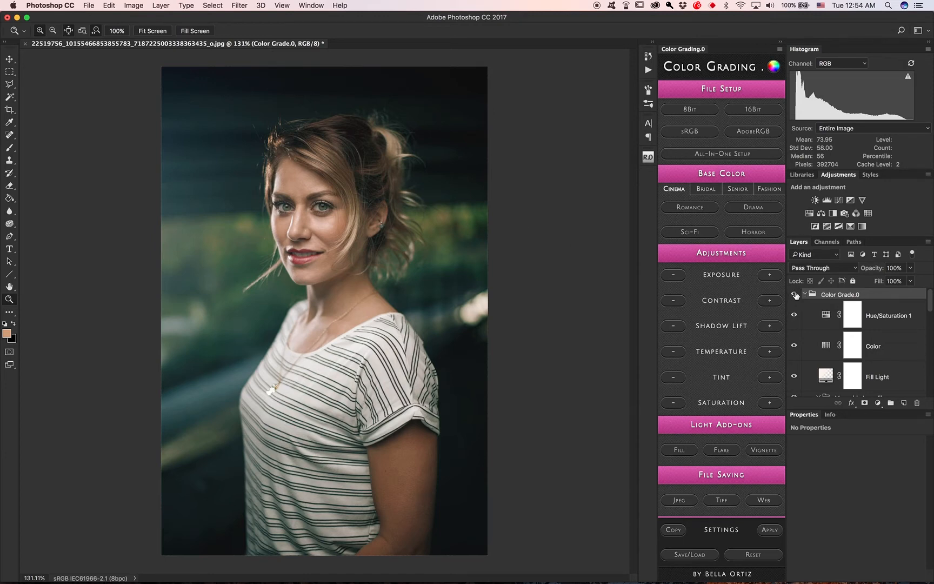
{"action": "left_click", "coordinate": [752, 109]}
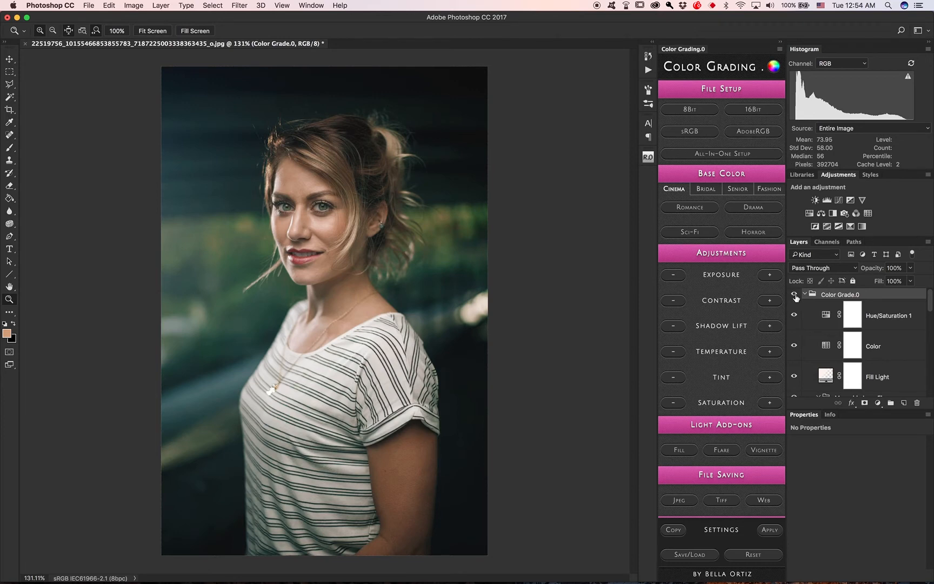
{"action": "mouse_move", "coordinate": [794, 296]}
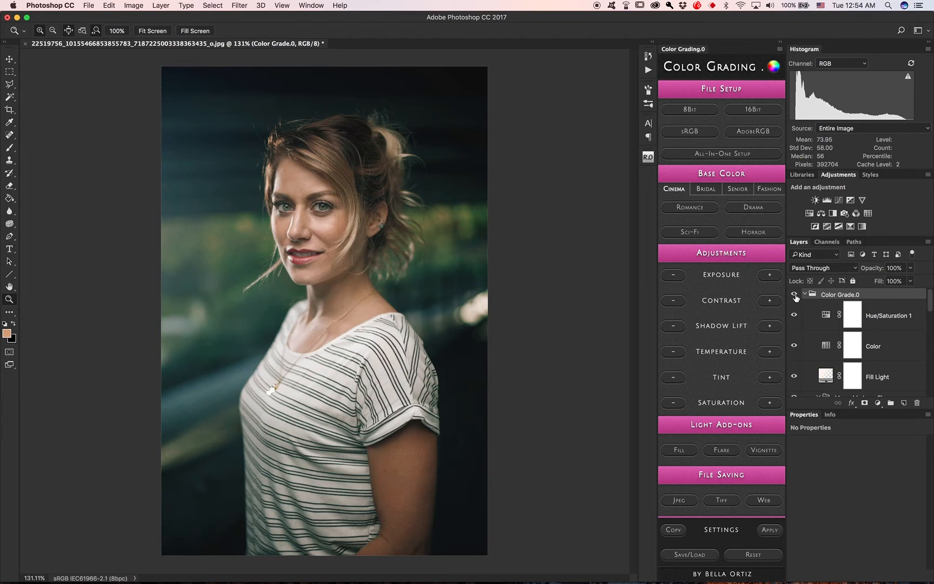
{"action": "left_click", "coordinate": [794, 296]}
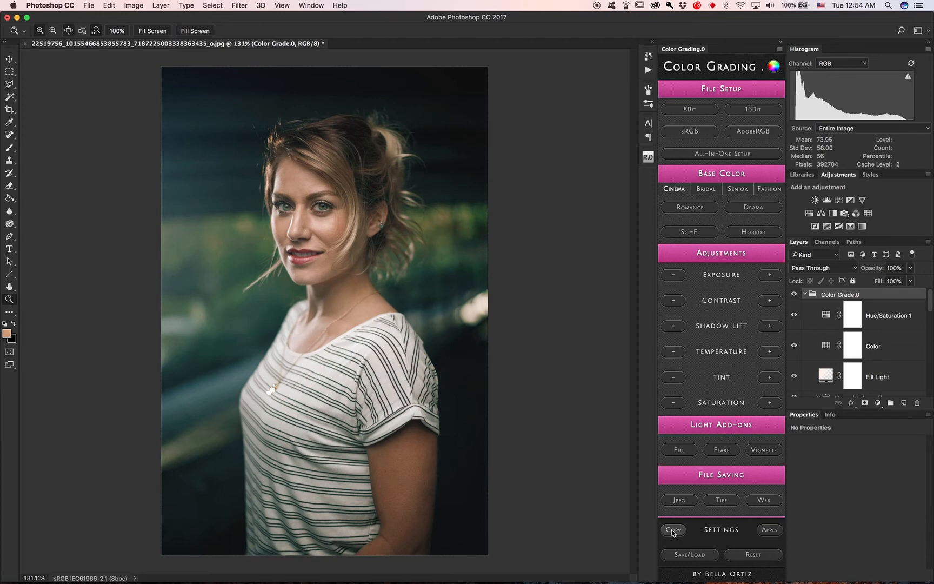
Step: Save the current grade as preset 'DANI' and load it from Load Preset
{"action": "left_click", "coordinate": [689, 554]}
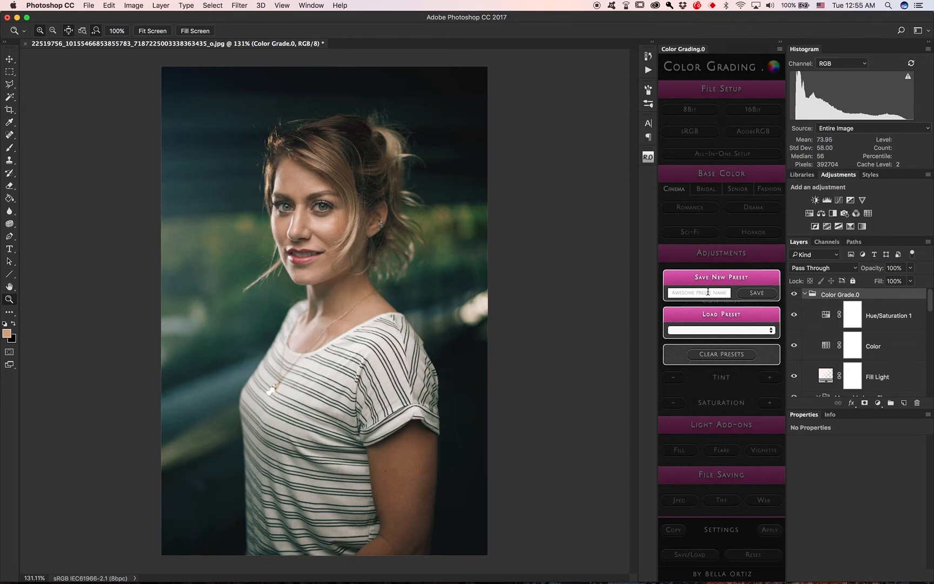
{"action": "type", "text": "DANI"}
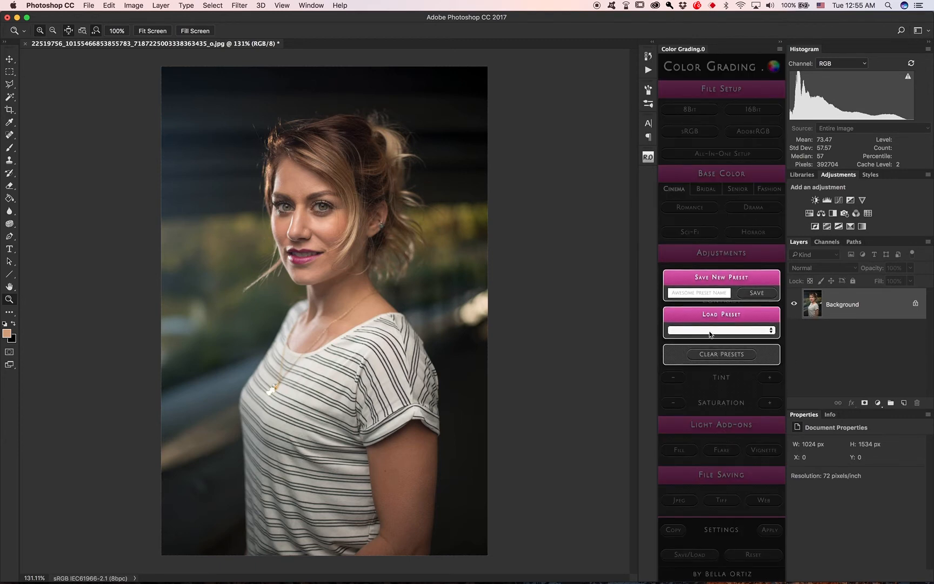
{"action": "left_click", "coordinate": [719, 330]}
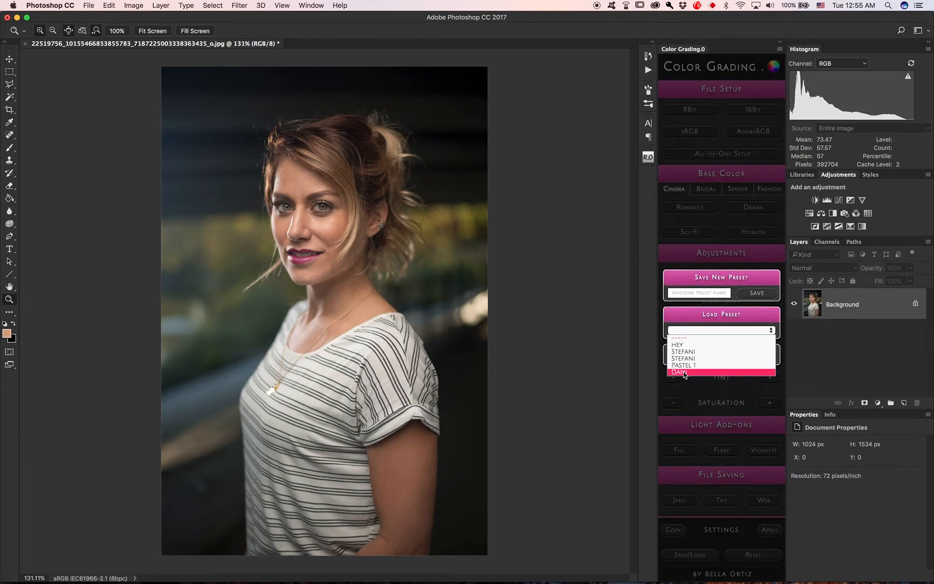
{"action": "left_click", "coordinate": [683, 371]}
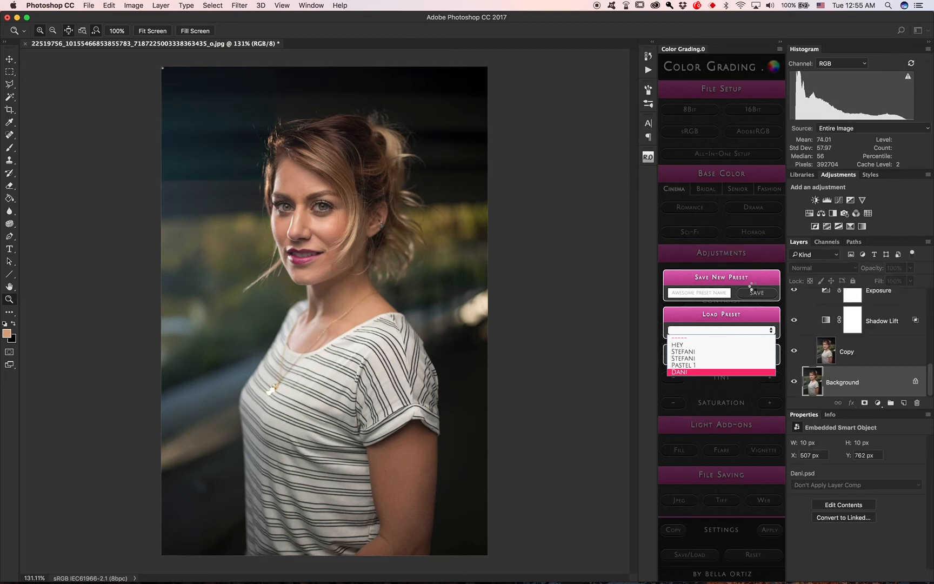
{"action": "left_click", "coordinate": [678, 371]}
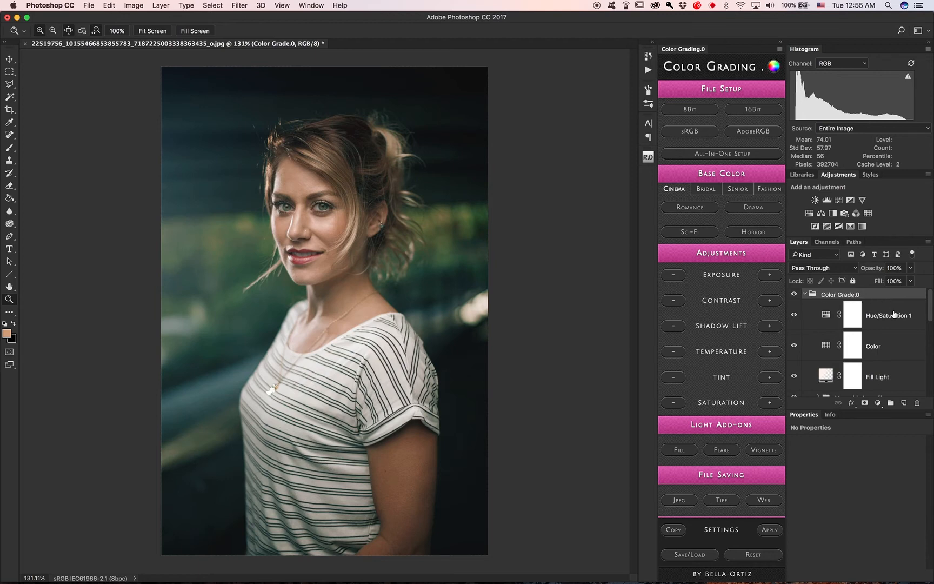
Step: Rename the Hue/Saturation 1 layer in Color Grade.0 to 'Skin'
{"action": "left_click", "coordinate": [888, 315]}
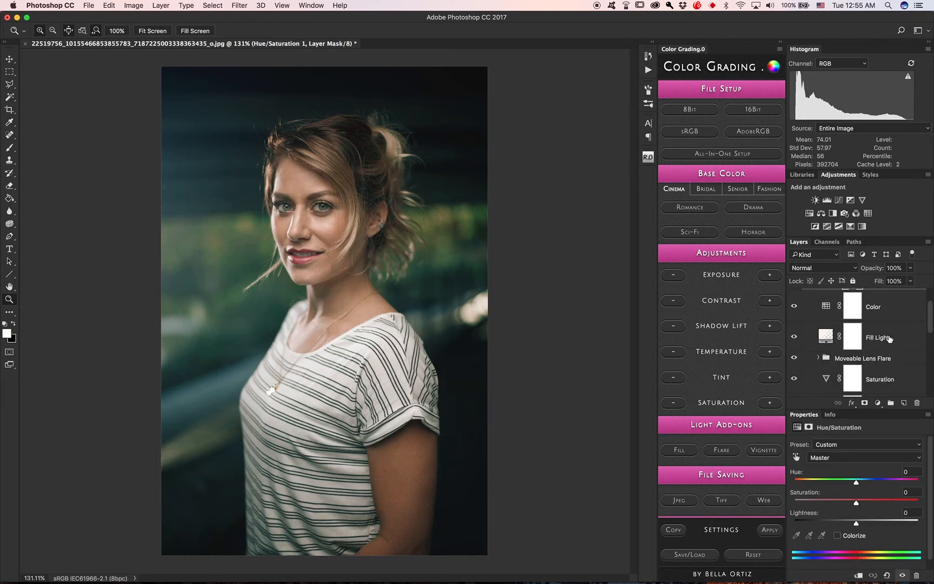
{"action": "mouse_move", "coordinate": [881, 337]}
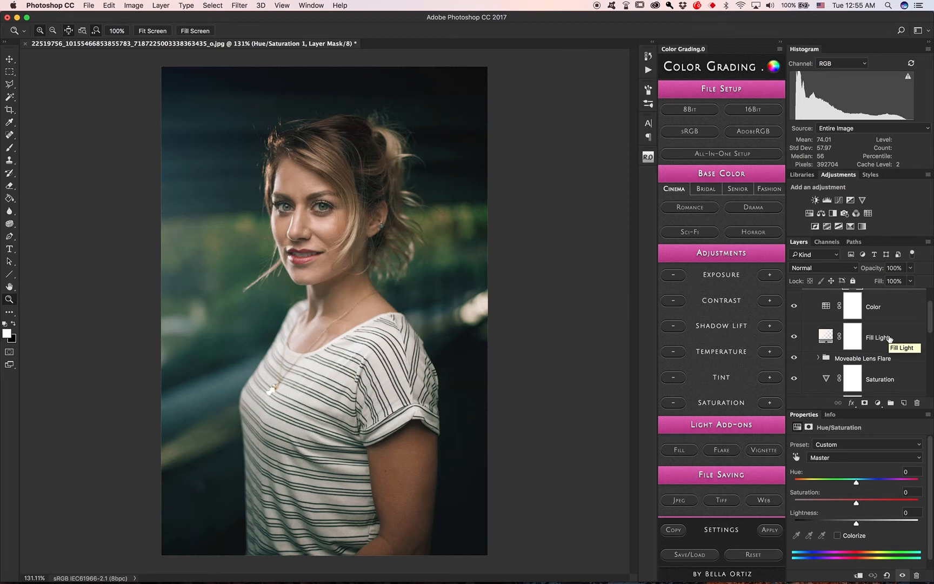
{"action": "scroll", "scroll_direction": "down", "scroll_amount": 3}
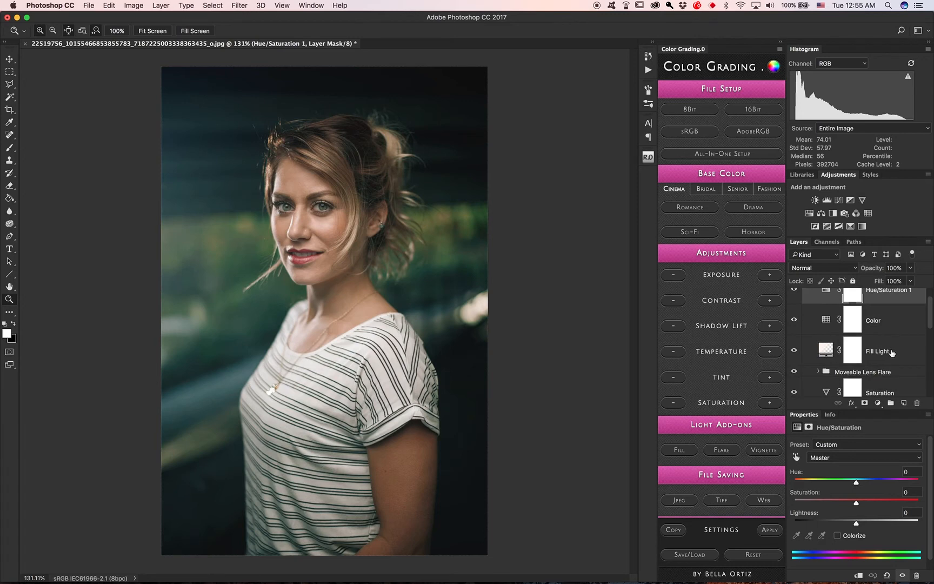
{"action": "left_click", "coordinate": [876, 350]}
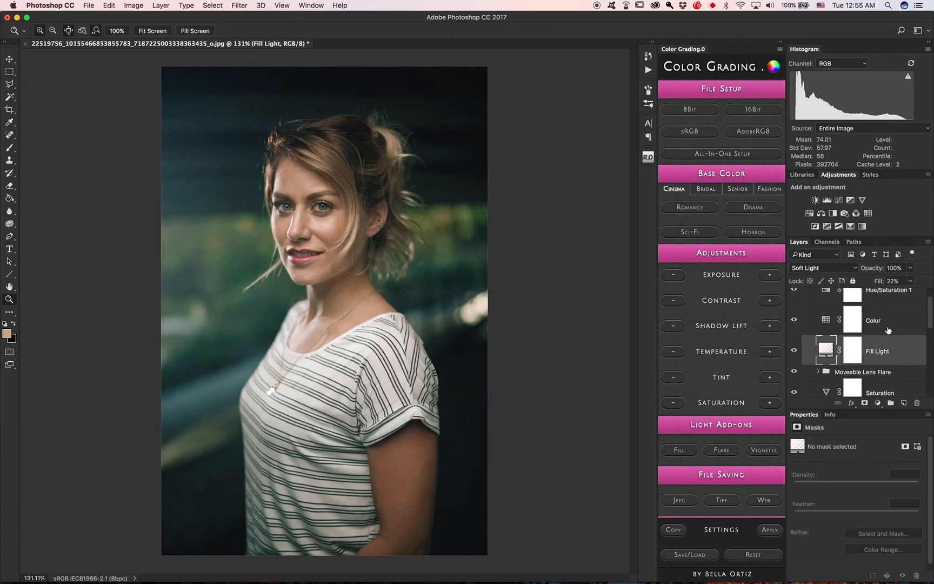
{"action": "left_click", "coordinate": [872, 320]}
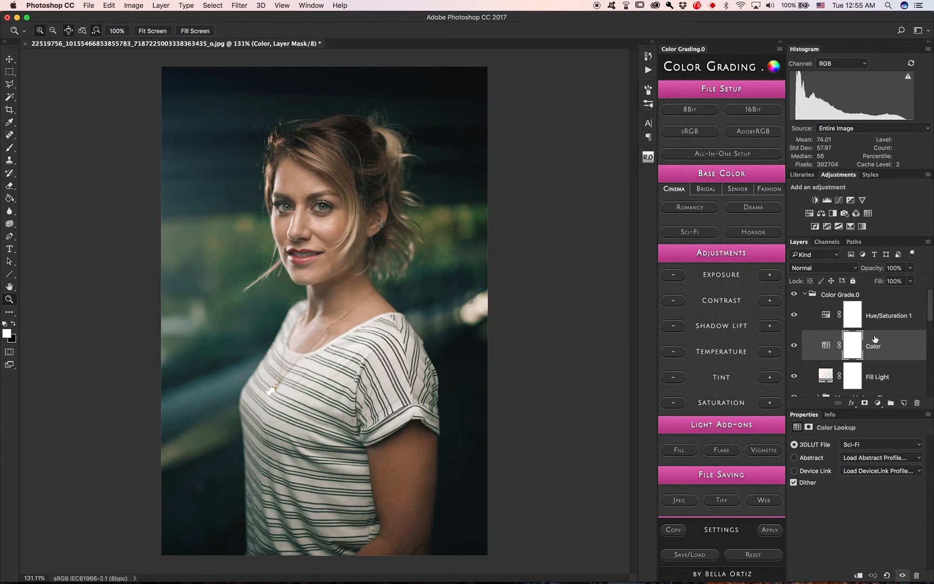
{"action": "left_click", "coordinate": [891, 315]}
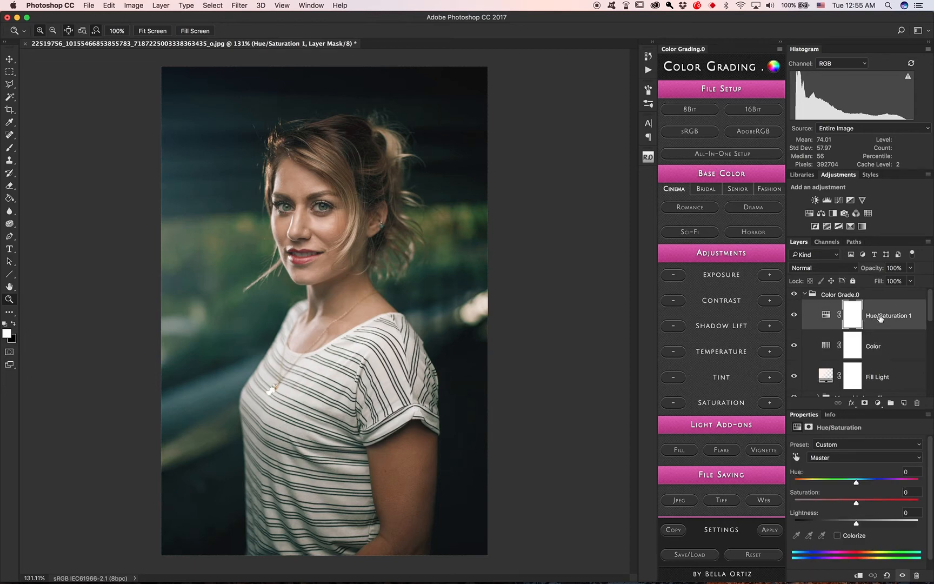
{"action": "double_click", "coordinate": [889, 315]}
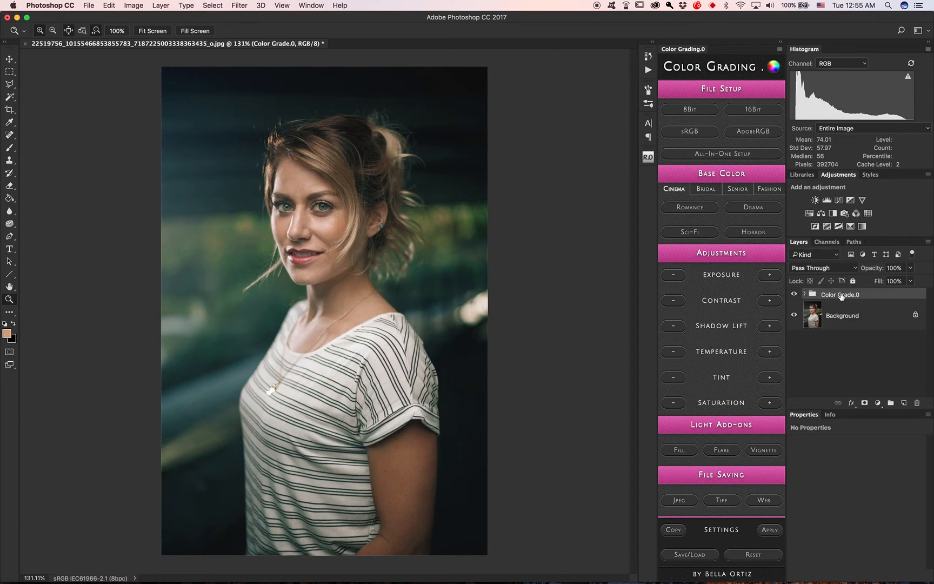
{"action": "left_click", "coordinate": [805, 293]}
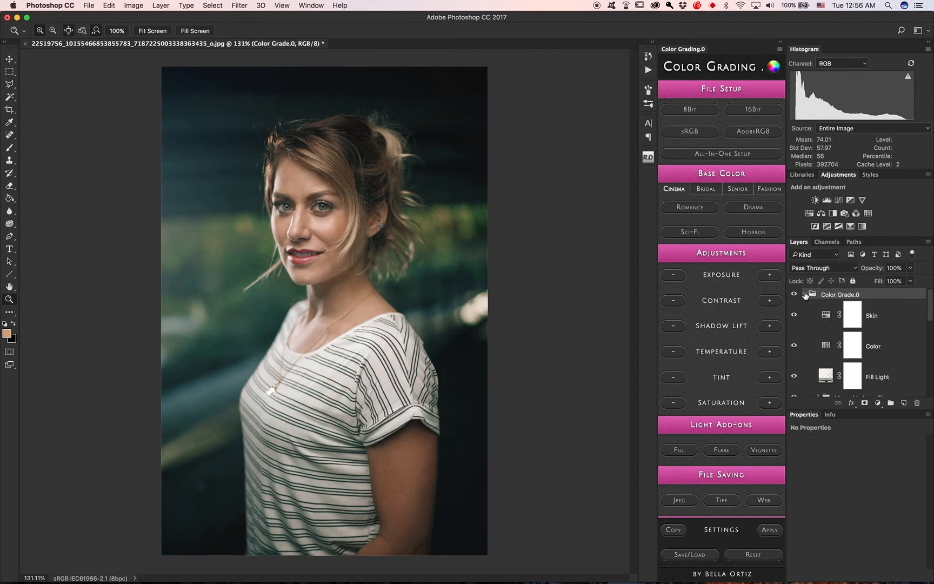
{"action": "left_click", "coordinate": [872, 315]}
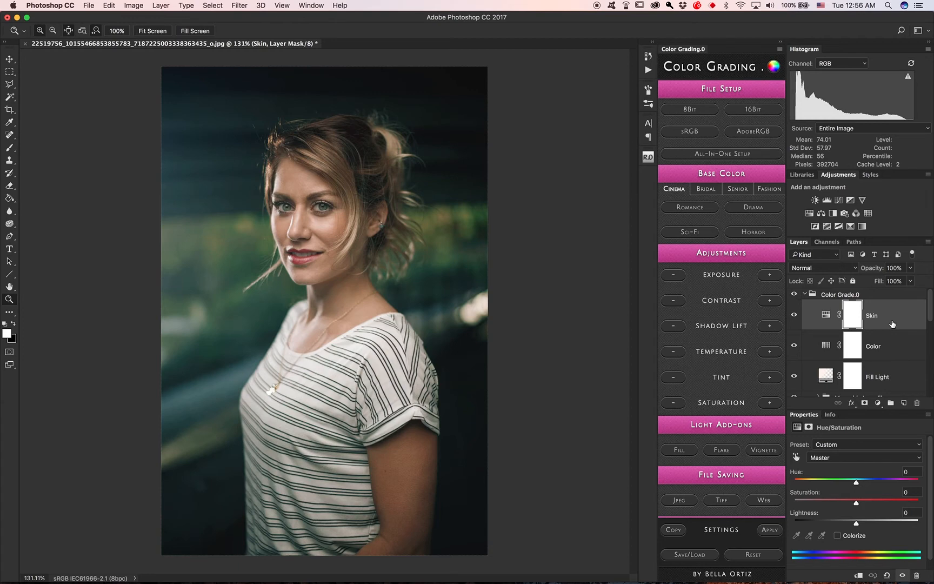
{"action": "mouse_move", "coordinate": [896, 371]}
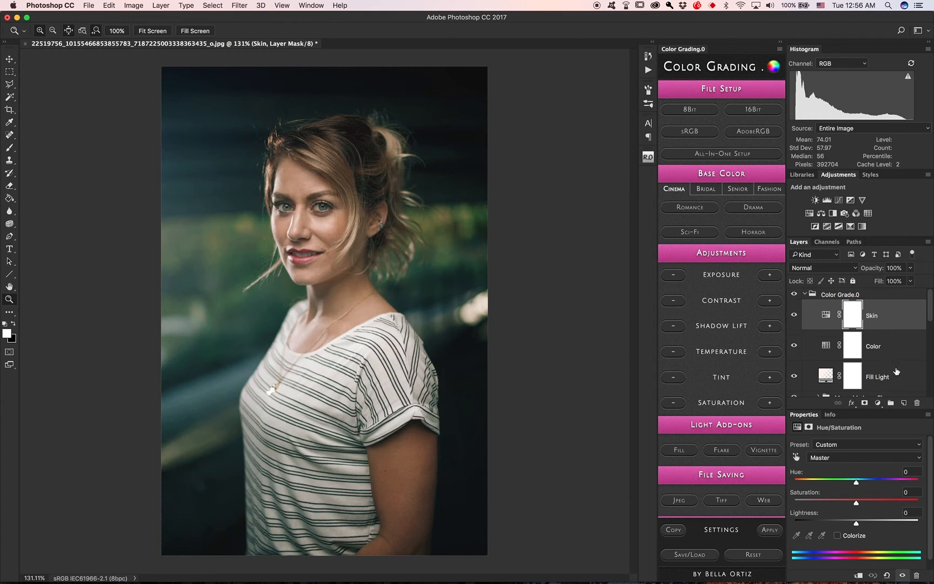
{"action": "mouse_move", "coordinate": [872, 311]}
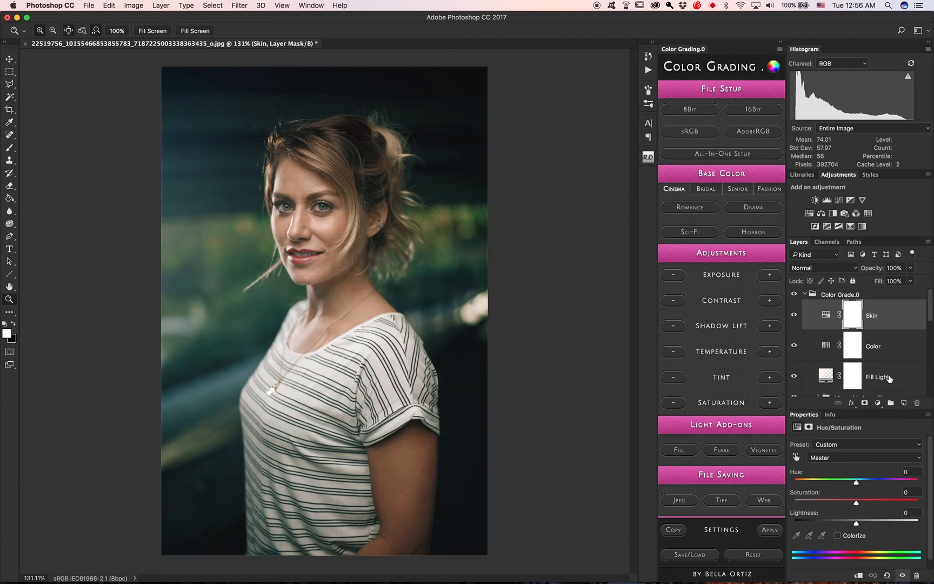
{"action": "mouse_move", "coordinate": [888, 376]}
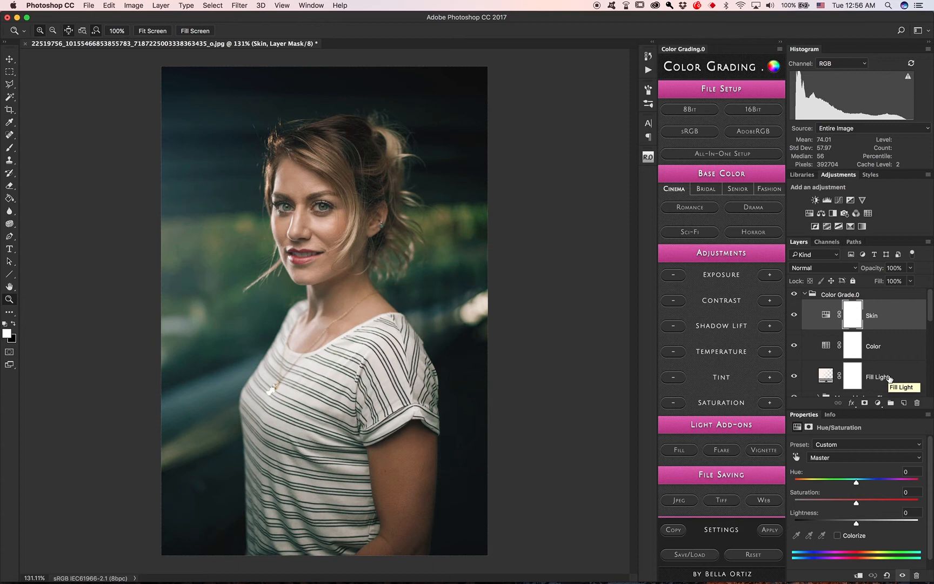
{"action": "mouse_move", "coordinate": [713, 535]}
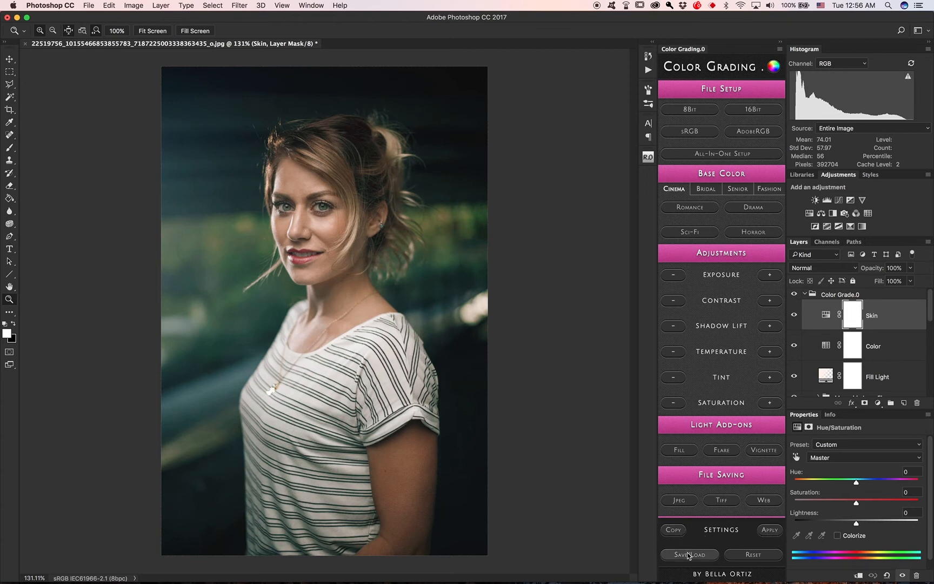
{"action": "mouse_move", "coordinate": [695, 558]}
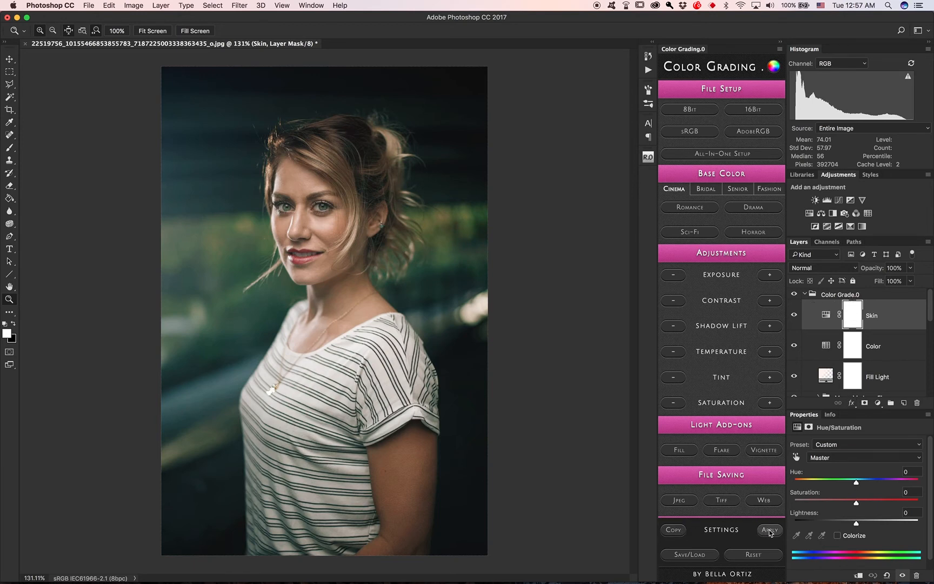
Step: Apply the stored settings to add Contrast, Temperature, Tint and Saturation layers, then inspect Color lookup
{"action": "left_click", "coordinate": [769, 529]}
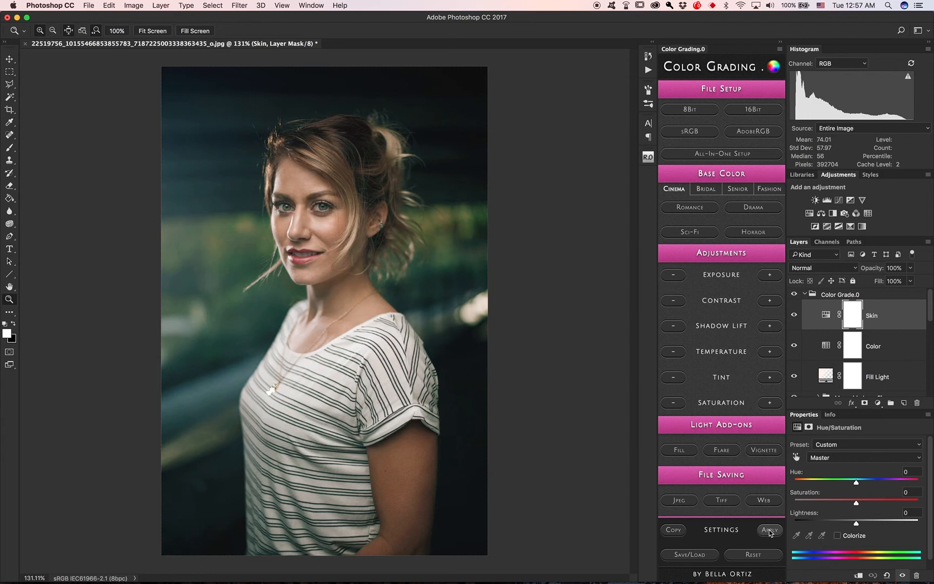
{"action": "left_click", "coordinate": [768, 530]}
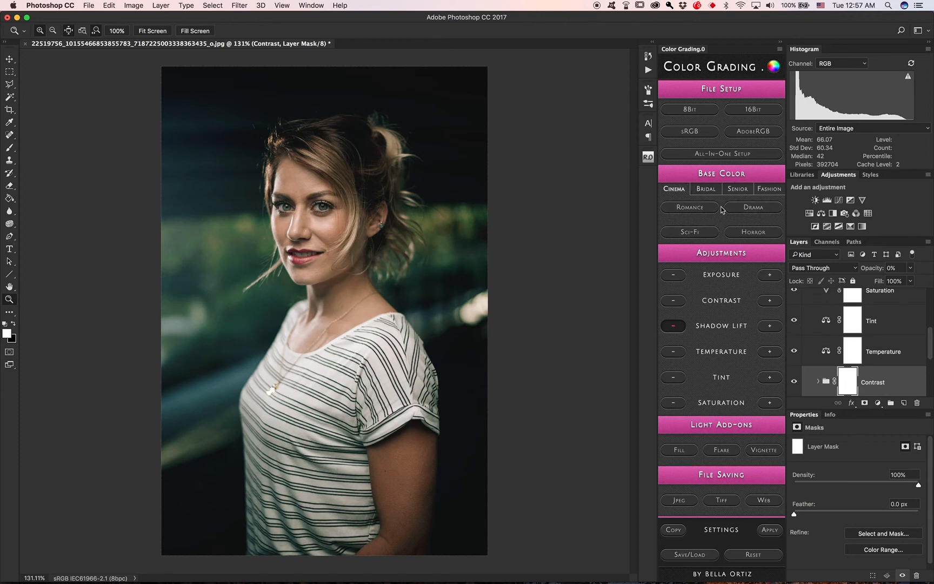
{"action": "mouse_move", "coordinate": [862, 347]}
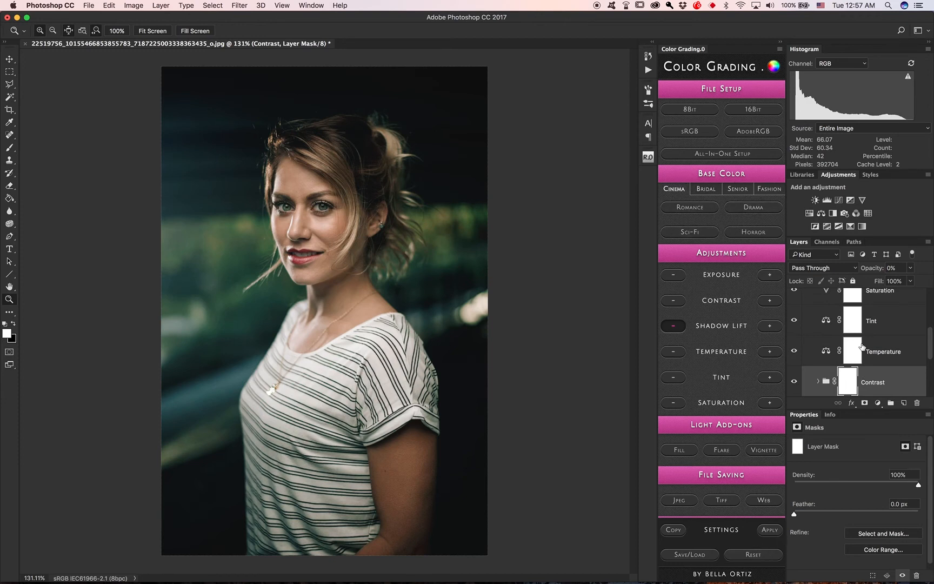
{"action": "mouse_move", "coordinate": [875, 308]}
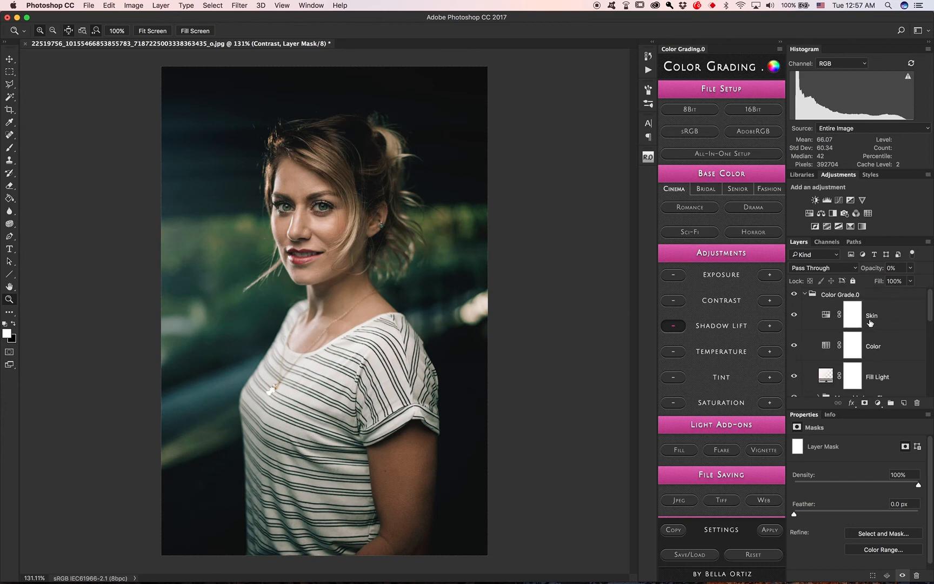
{"action": "left_click", "coordinate": [874, 346]}
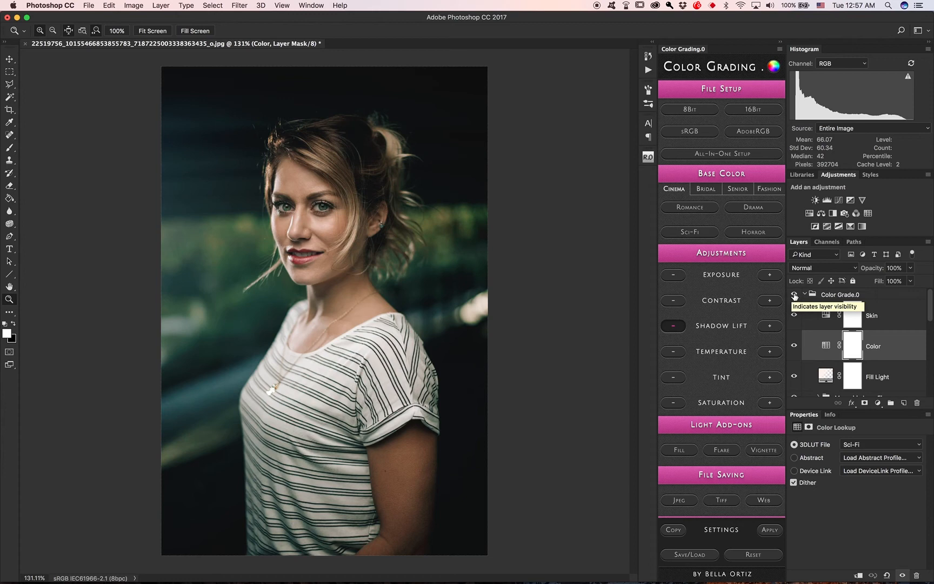
{"action": "mouse_move", "coordinate": [757, 256]}
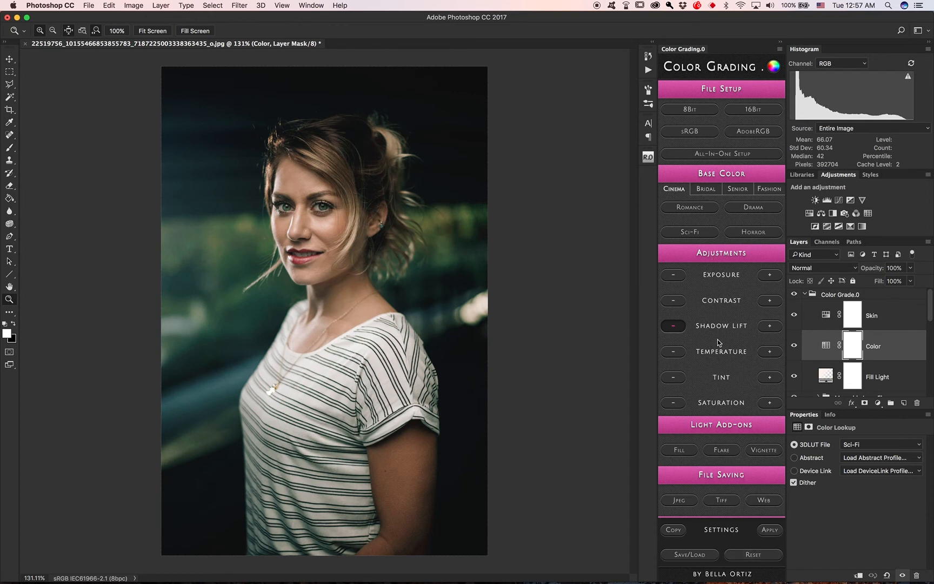
{"action": "mouse_move", "coordinate": [733, 390]}
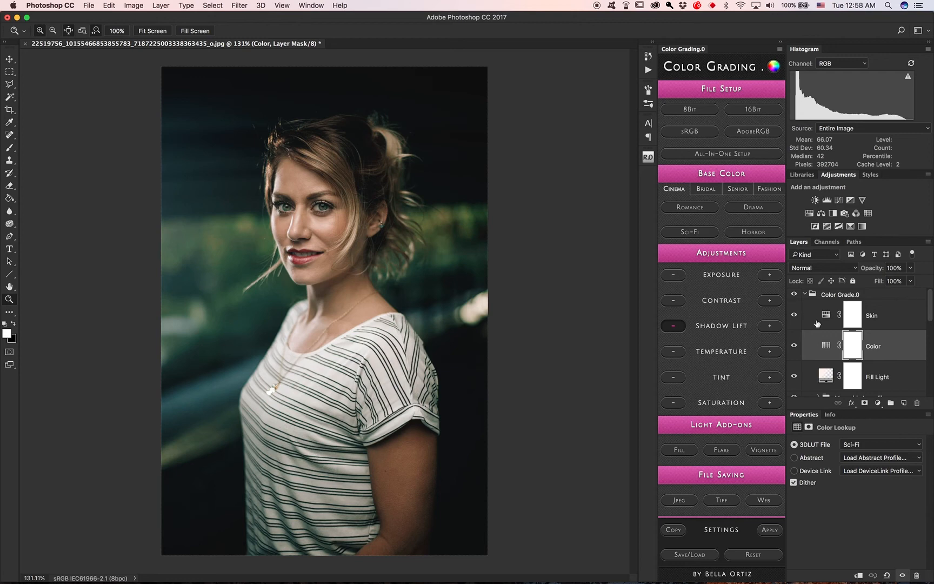
Step: Reload the DANI preset from the Load Preset list to restore the teal grade
{"action": "left_click", "coordinate": [689, 208]}
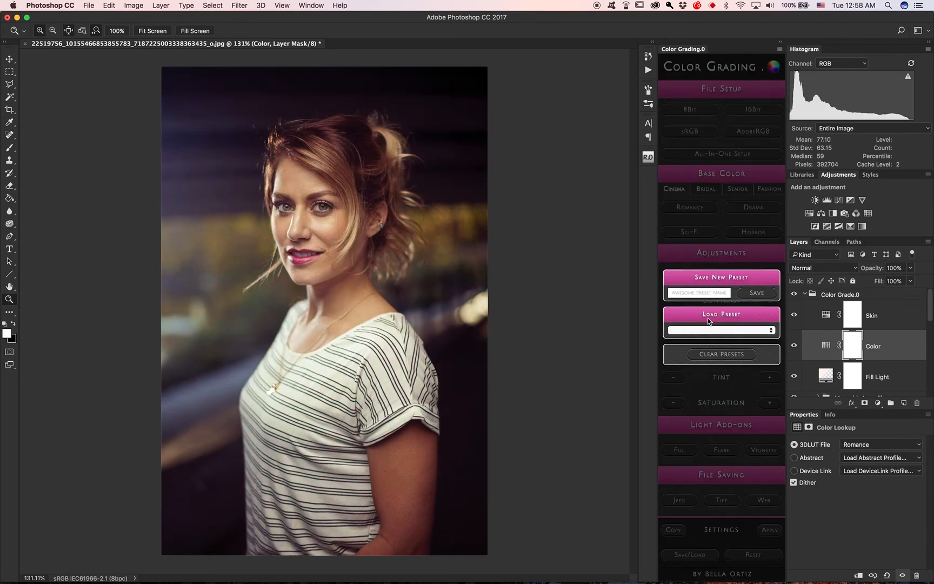
{"action": "left_click", "coordinate": [720, 331]}
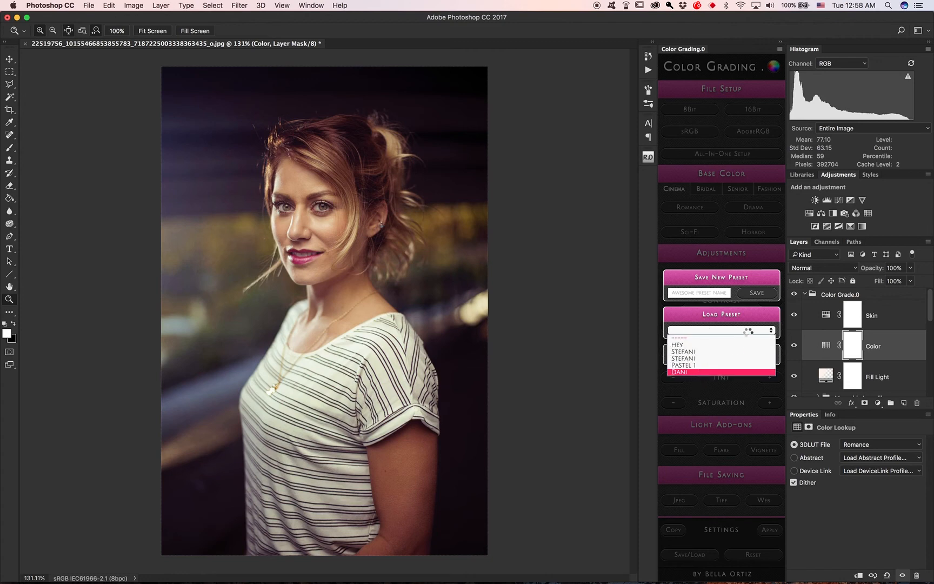
{"action": "left_click", "coordinate": [679, 372]}
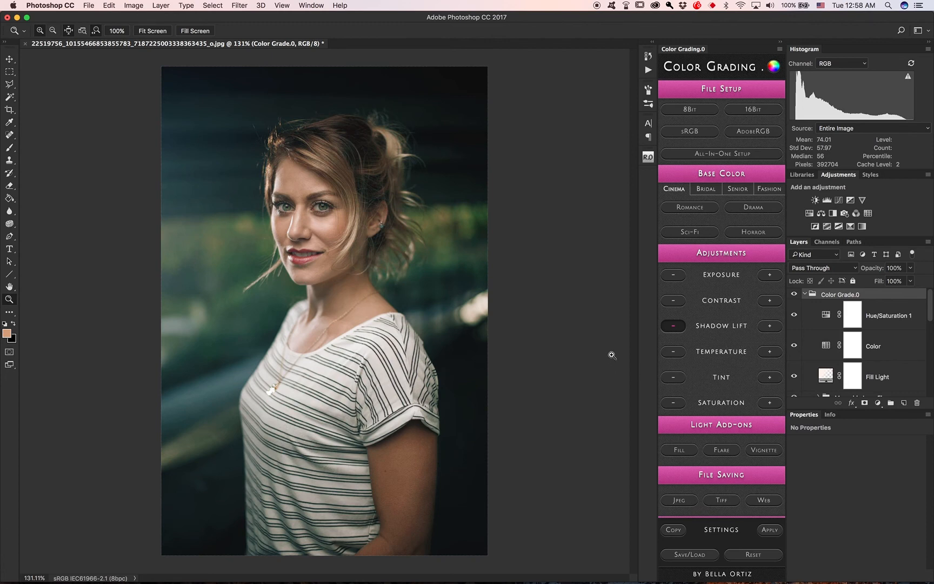
{"action": "left_click", "coordinate": [97, 5]}
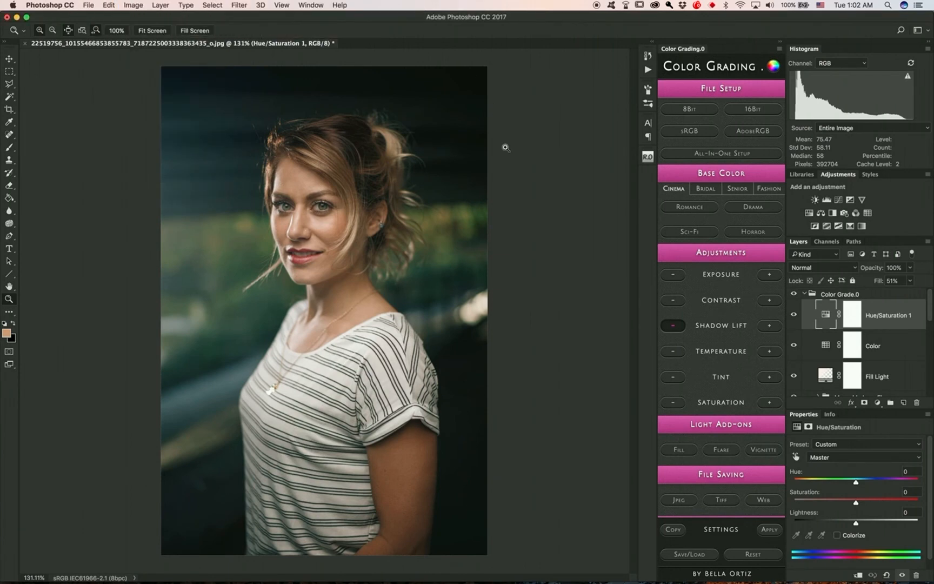
{"action": "mouse_move", "coordinate": [291, 137]}
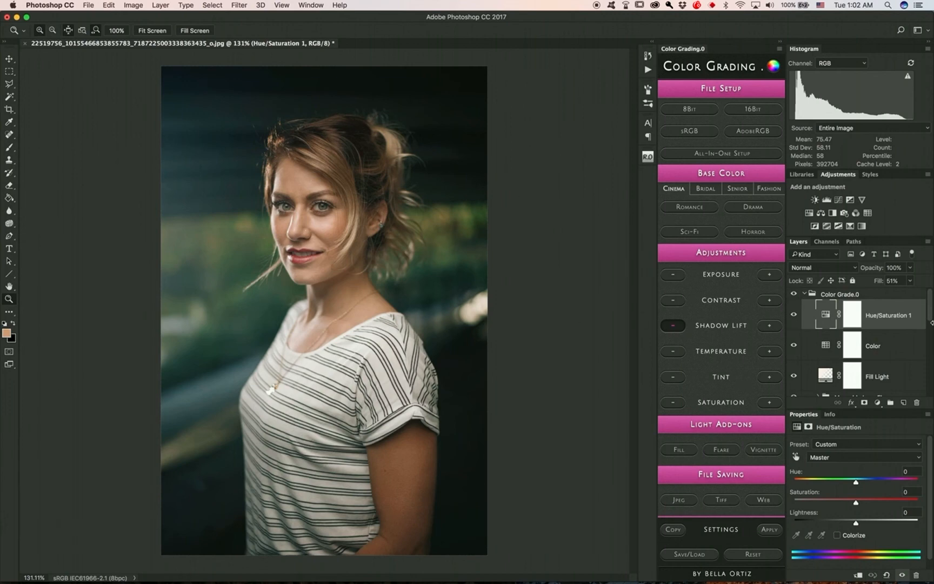
Step: Collapse Color Grade.0 and name the stamped merged layer '8bit'
{"action": "left_click", "coordinate": [840, 294]}
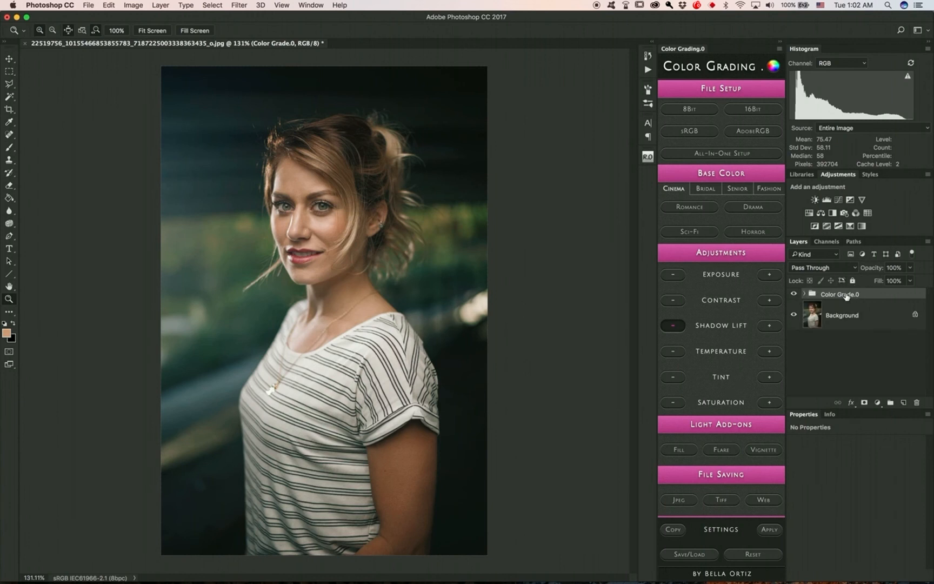
{"action": "mouse_move", "coordinate": [844, 296]}
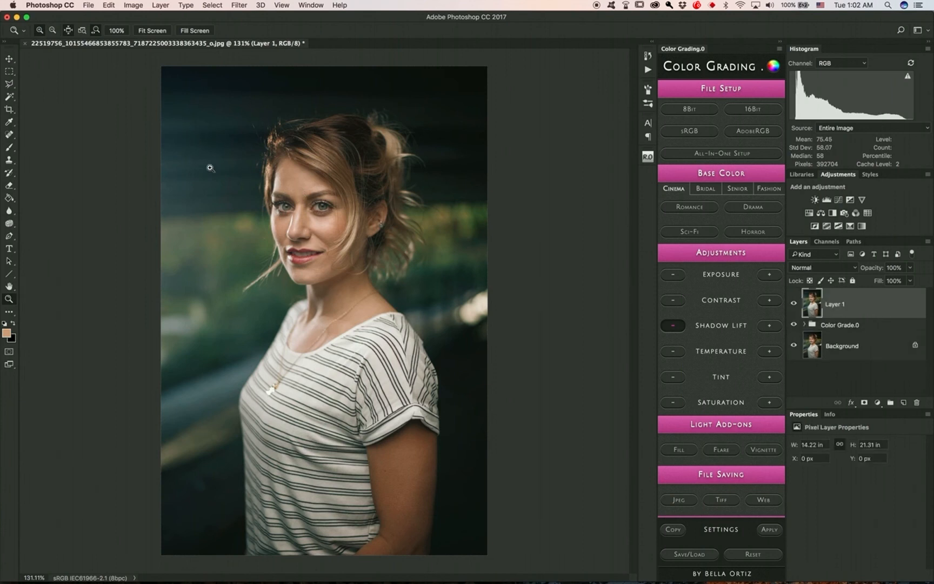
{"action": "mouse_move", "coordinate": [210, 199]}
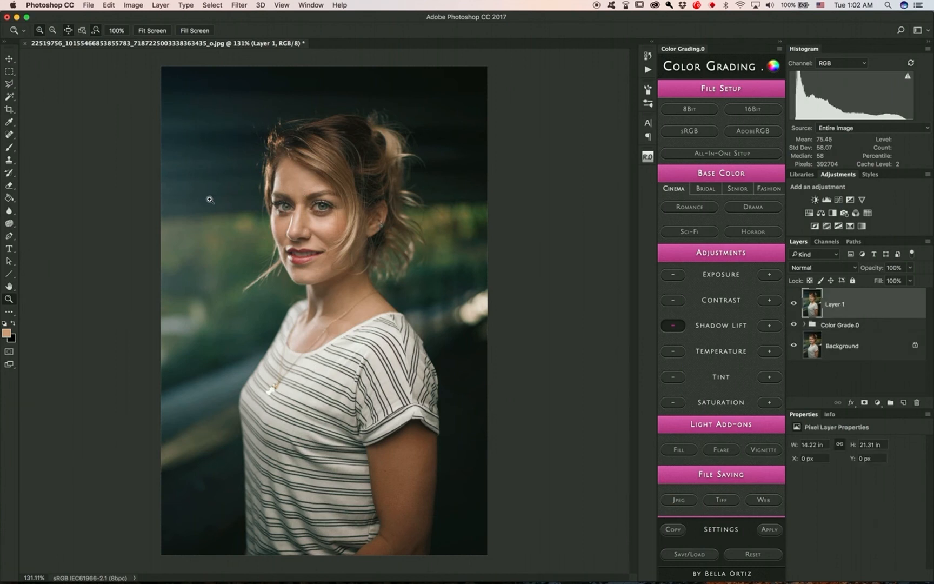
{"action": "mouse_move", "coordinate": [232, 127]}
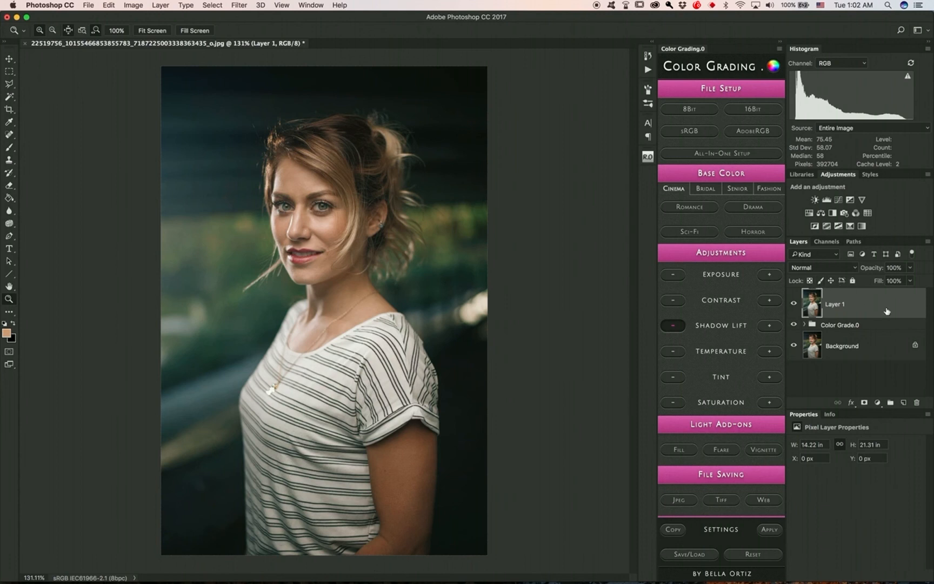
{"action": "double_click", "coordinate": [834, 303]}
{"action": "type", "text": "8bit"}
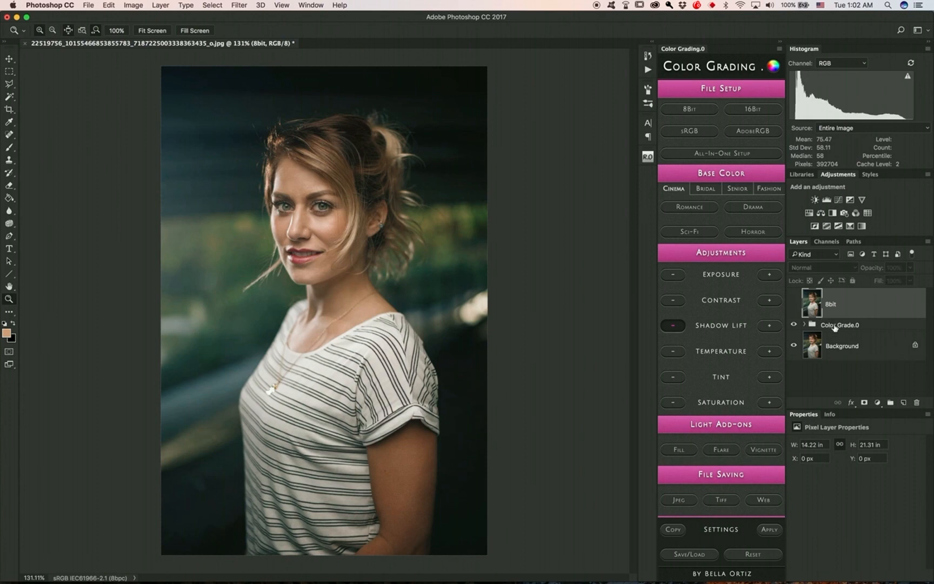
Step: Select the Color Grade.0 group and convert the document to 16 bits per channel
{"action": "left_click", "coordinate": [752, 109]}
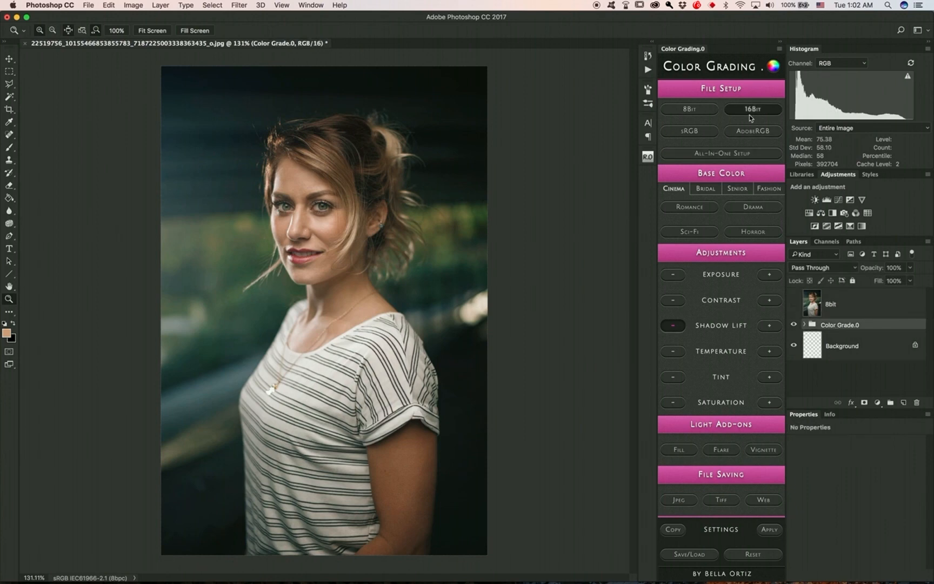
{"action": "left_click", "coordinate": [752, 109]}
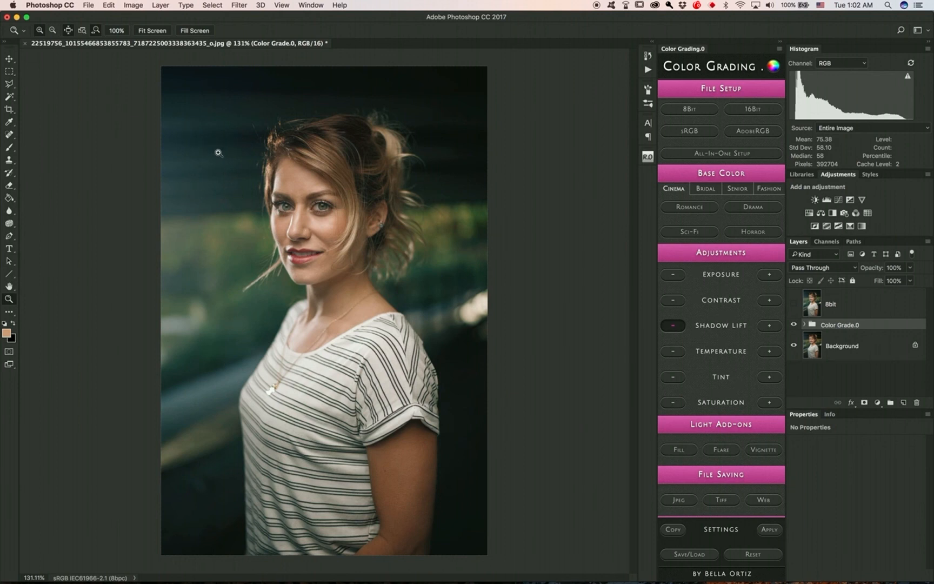
{"action": "mouse_move", "coordinate": [525, 255]}
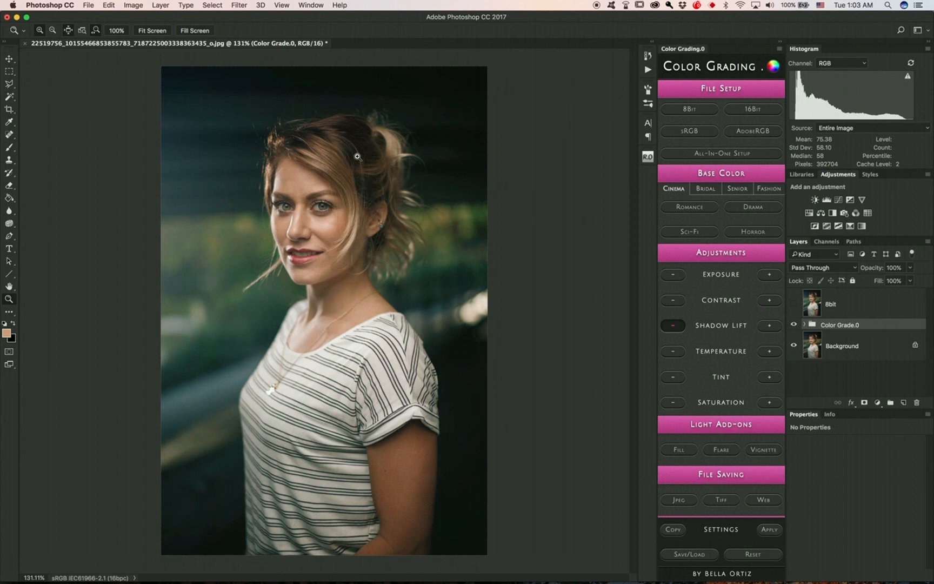
{"action": "mouse_move", "coordinate": [478, 224]}
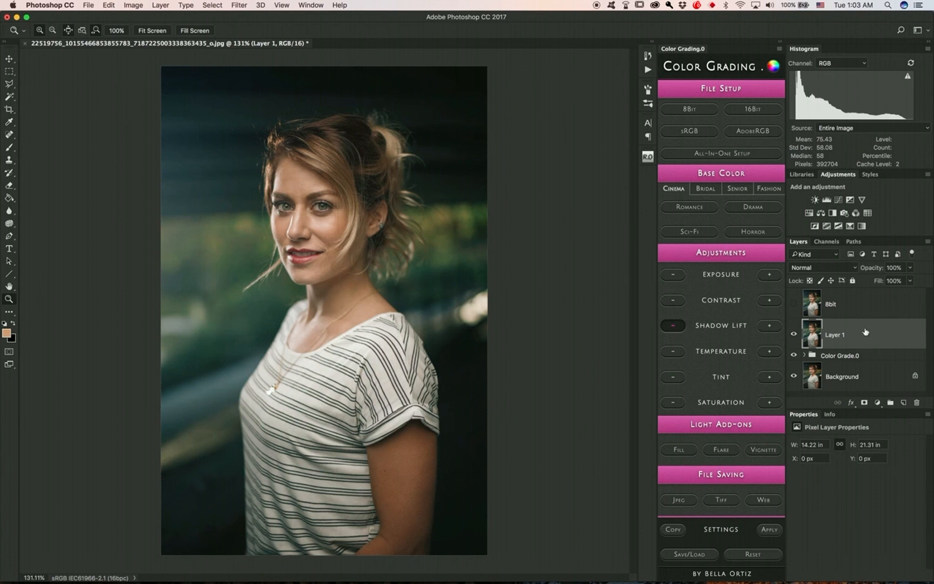
{"action": "mouse_move", "coordinate": [792, 308]}
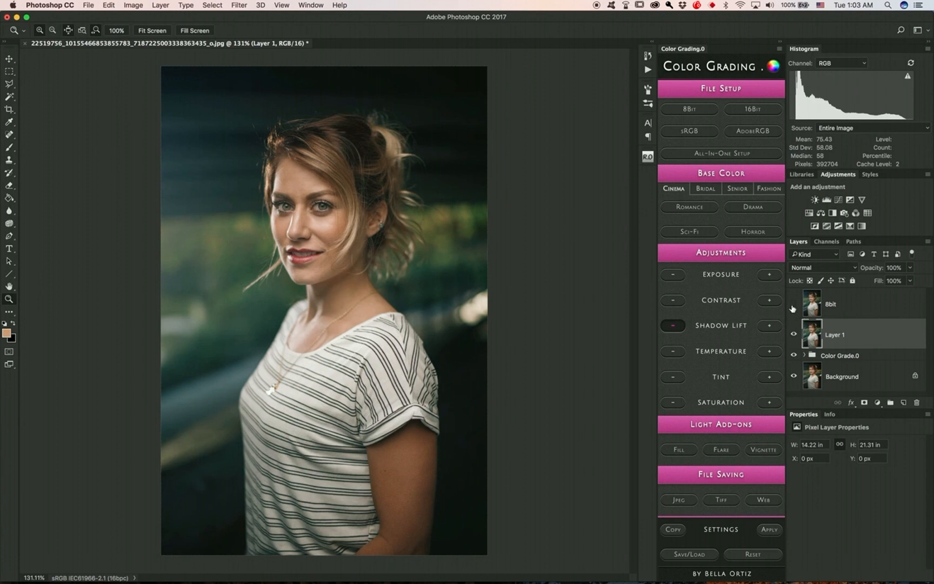
Step: Rename the merged layer to '16bit' and hide the 8bit layer to compare them
{"action": "double_click", "coordinate": [834, 334]}
{"action": "type", "text": "16bit"}
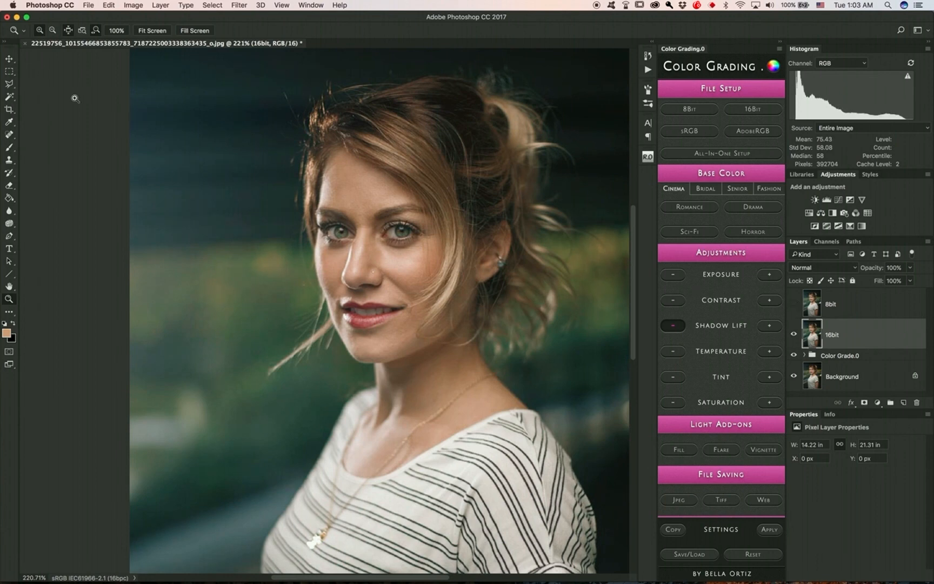
{"action": "mouse_move", "coordinate": [226, 280]}
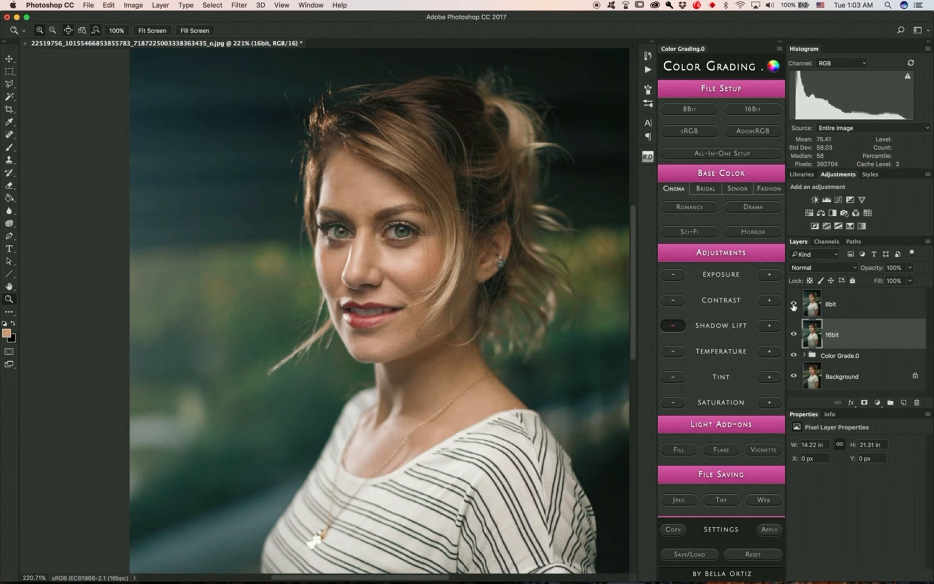
{"action": "mouse_move", "coordinate": [285, 274]}
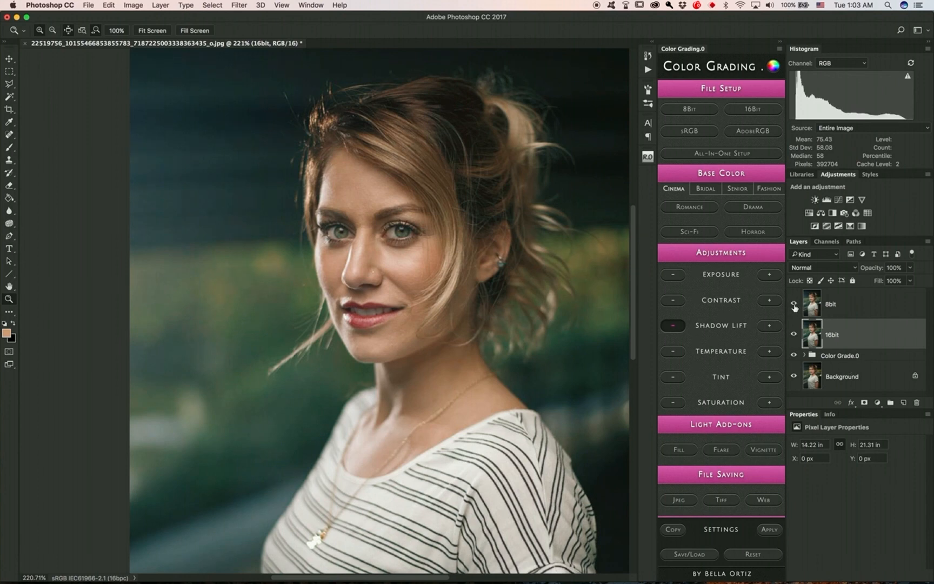
{"action": "left_click", "coordinate": [794, 304]}
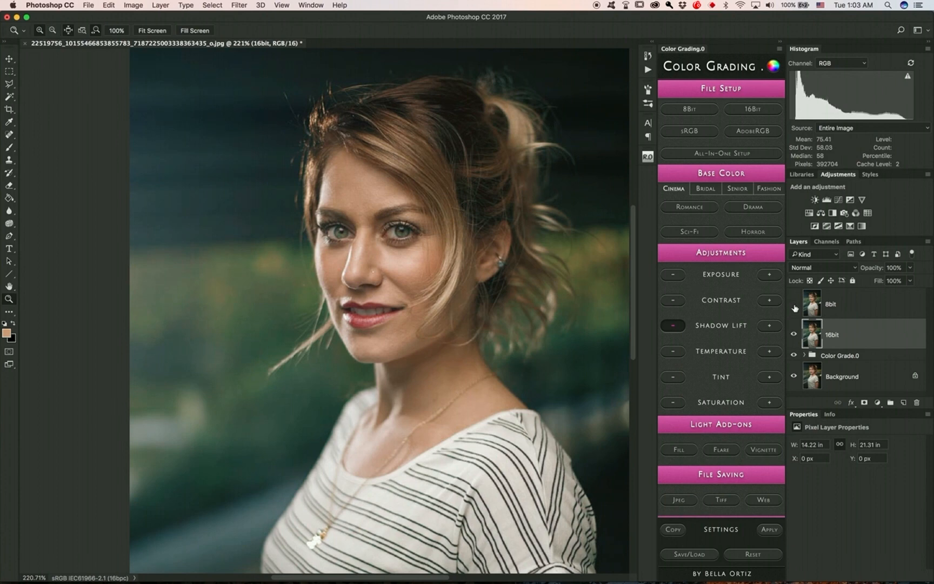